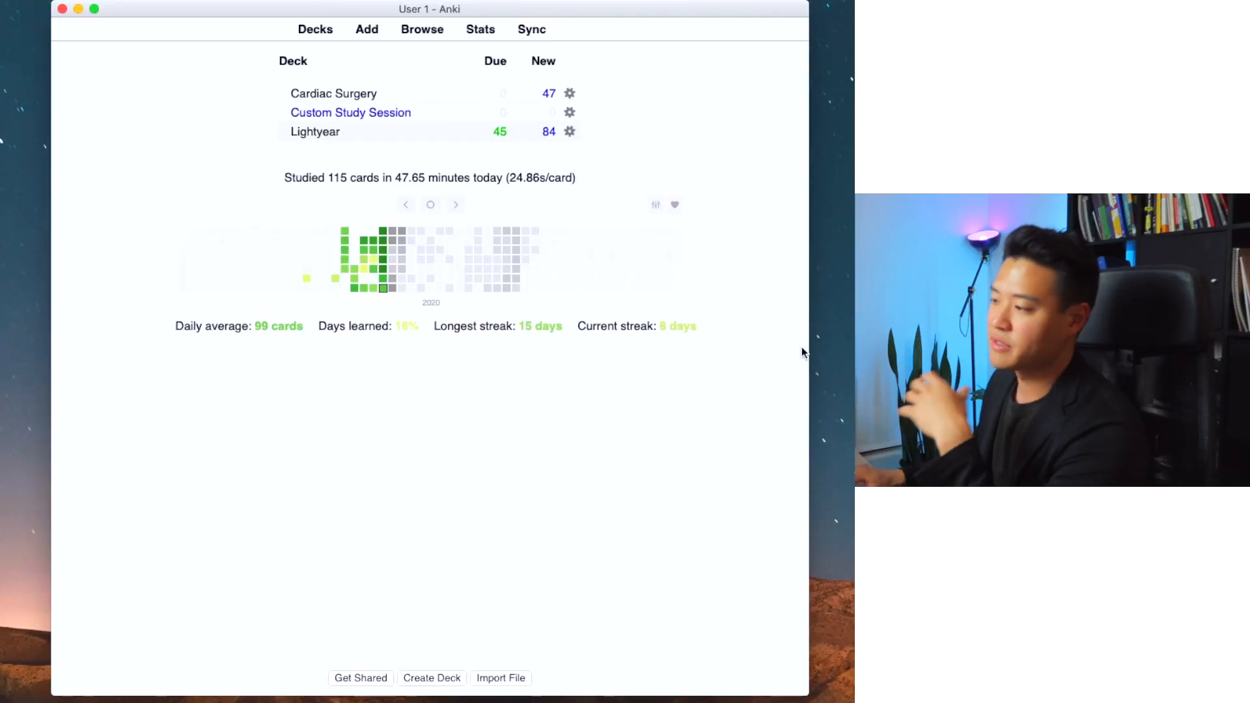
pyautogui.moveTo(315, 135)
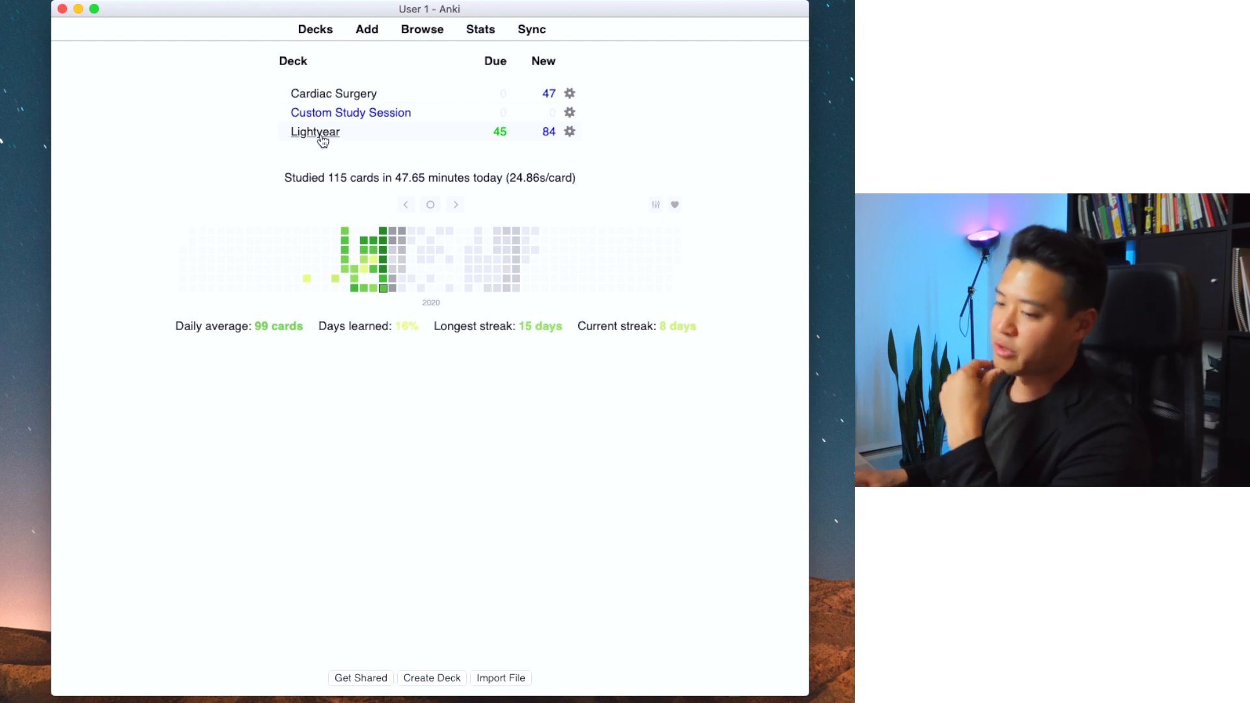
pyautogui.moveTo(503, 146)
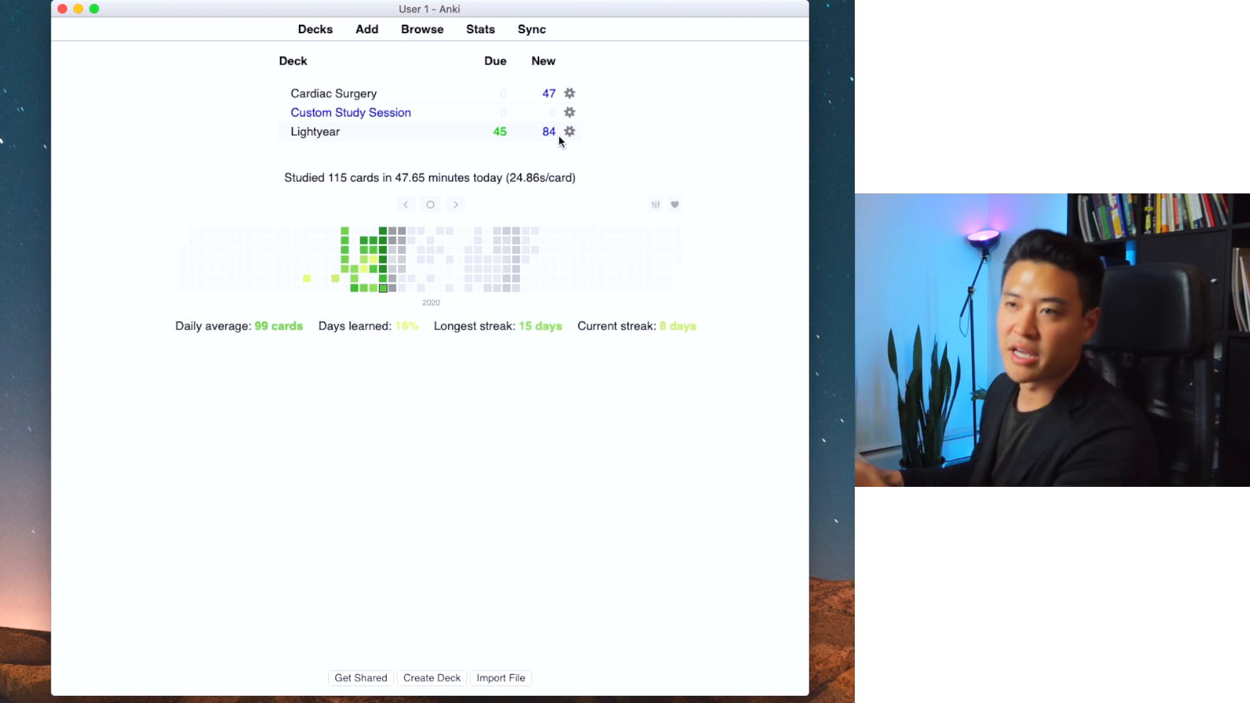
pyautogui.moveTo(434, 221)
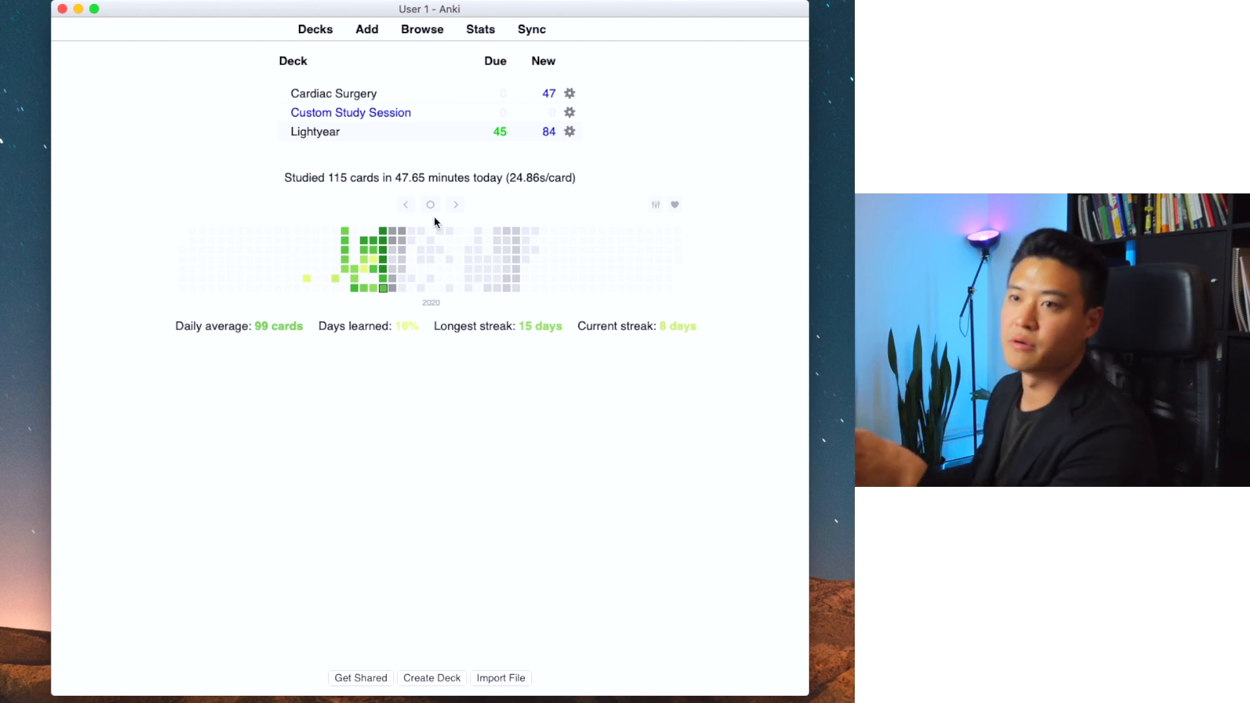
pyautogui.moveTo(384, 290)
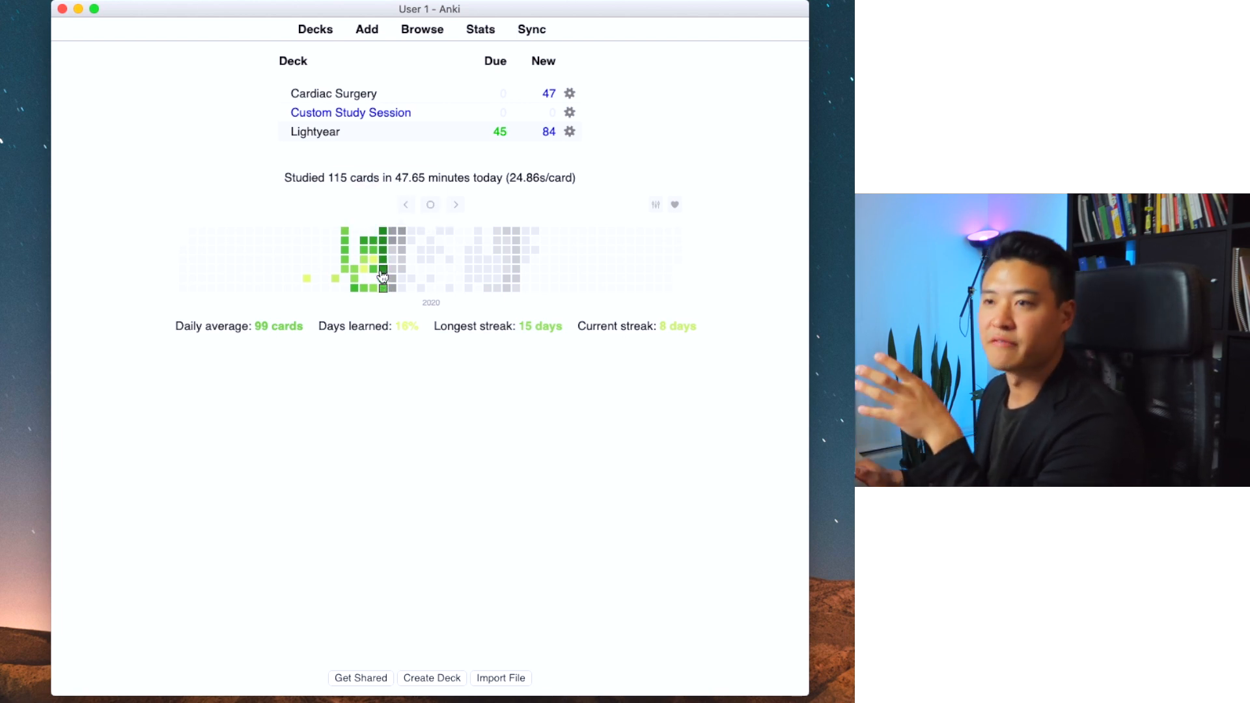
pyautogui.moveTo(525, 263)
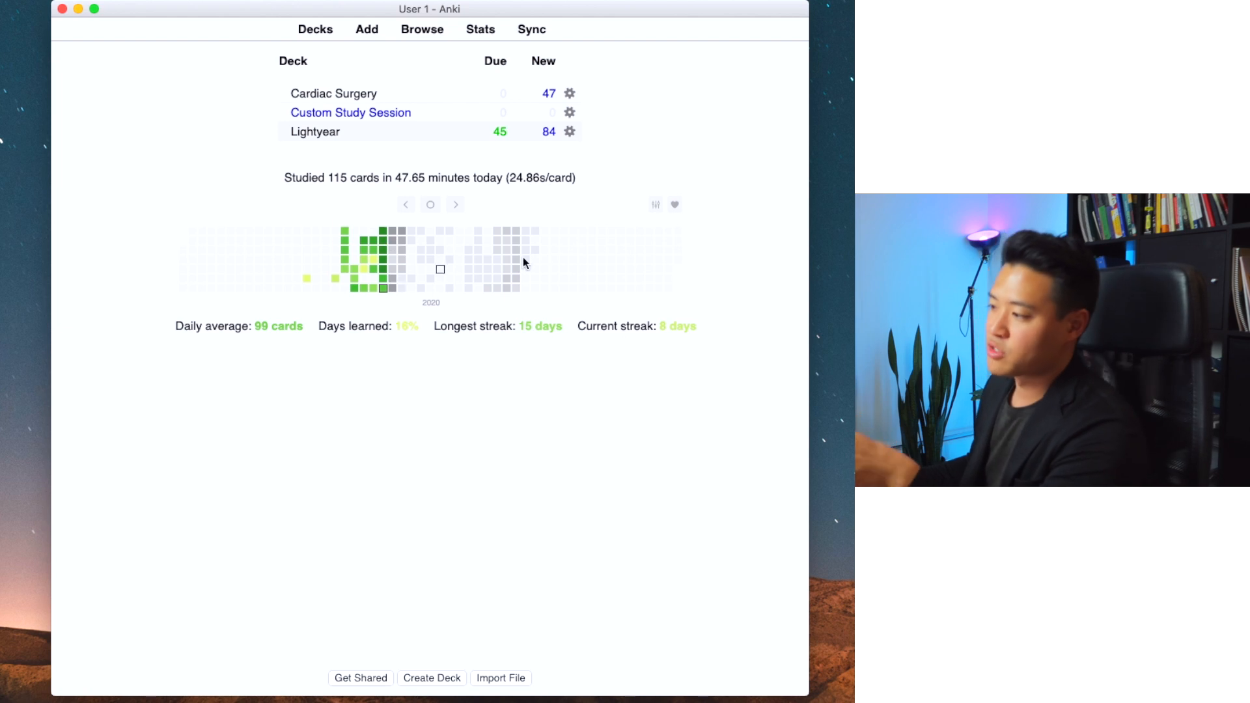
pyautogui.moveTo(431, 235)
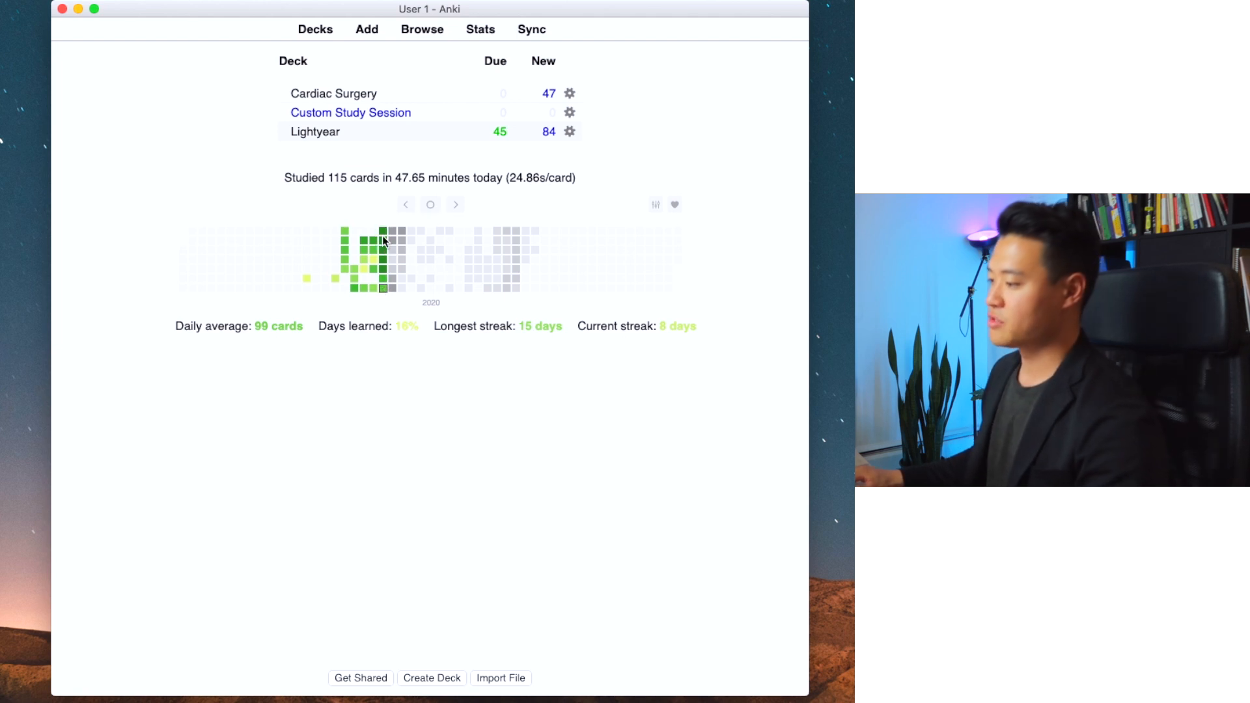
pyautogui.moveTo(390, 241)
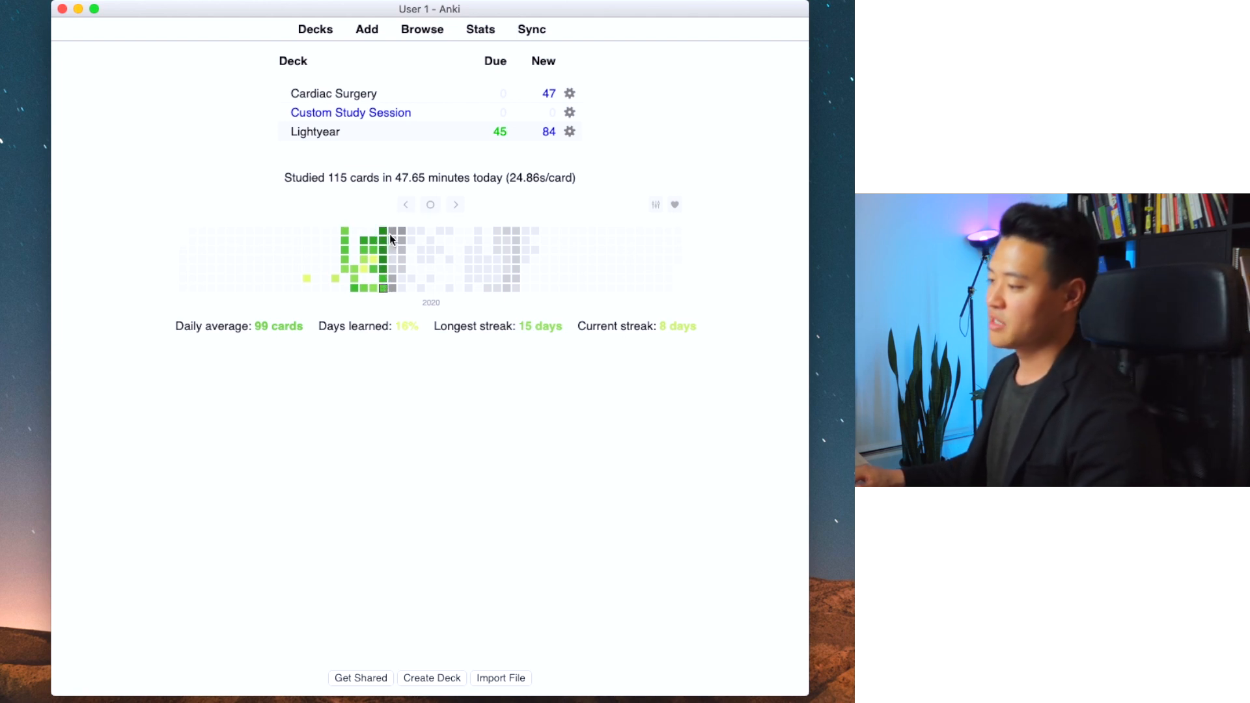
pyautogui.moveTo(440, 261)
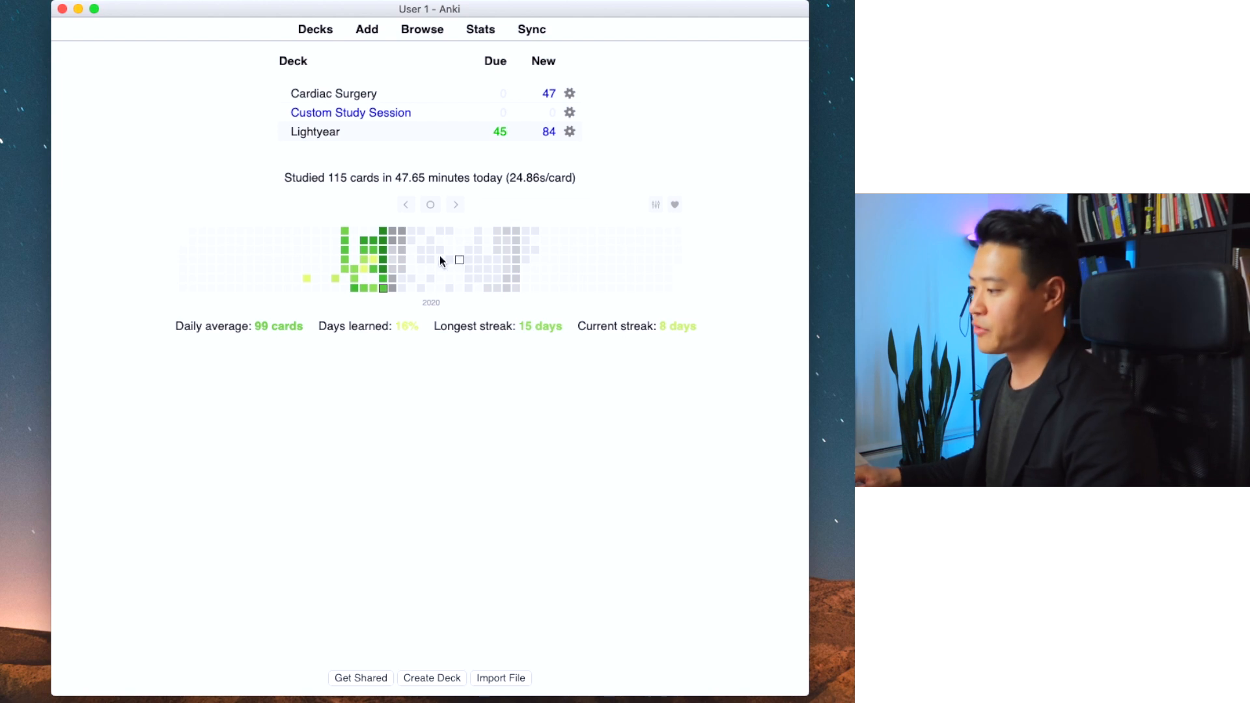
pyautogui.moveTo(405, 285)
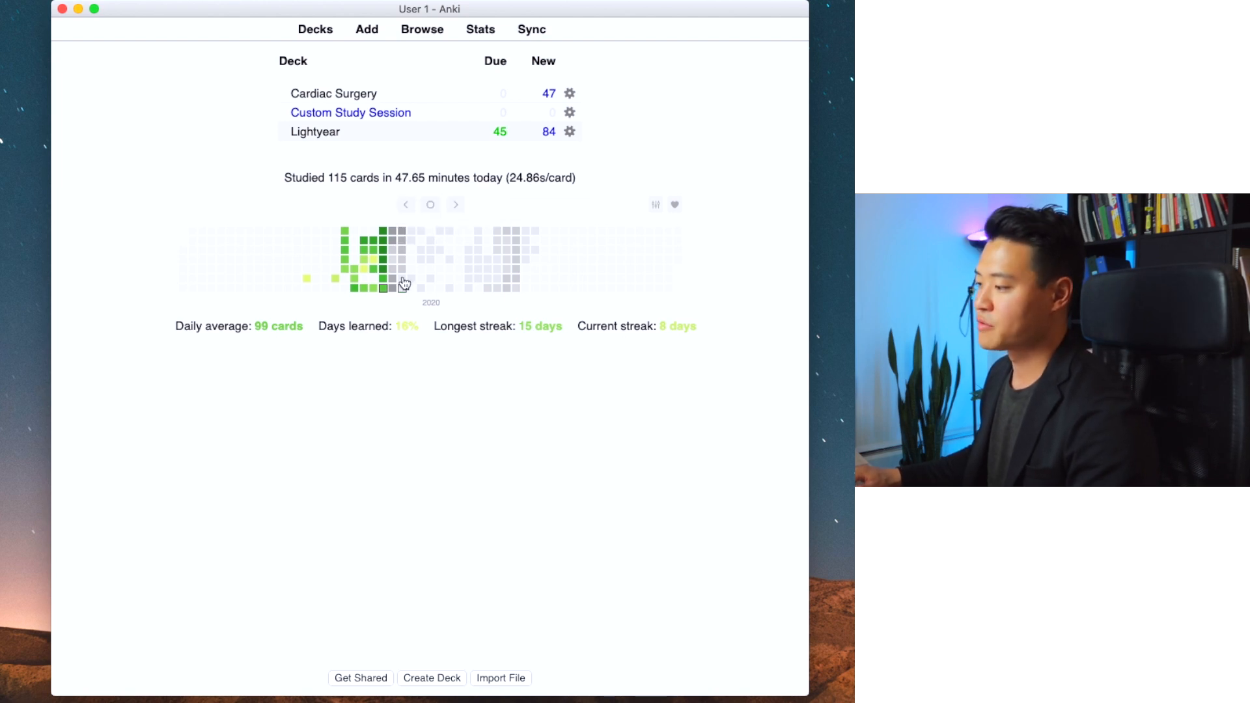
pyautogui.moveTo(351, 233)
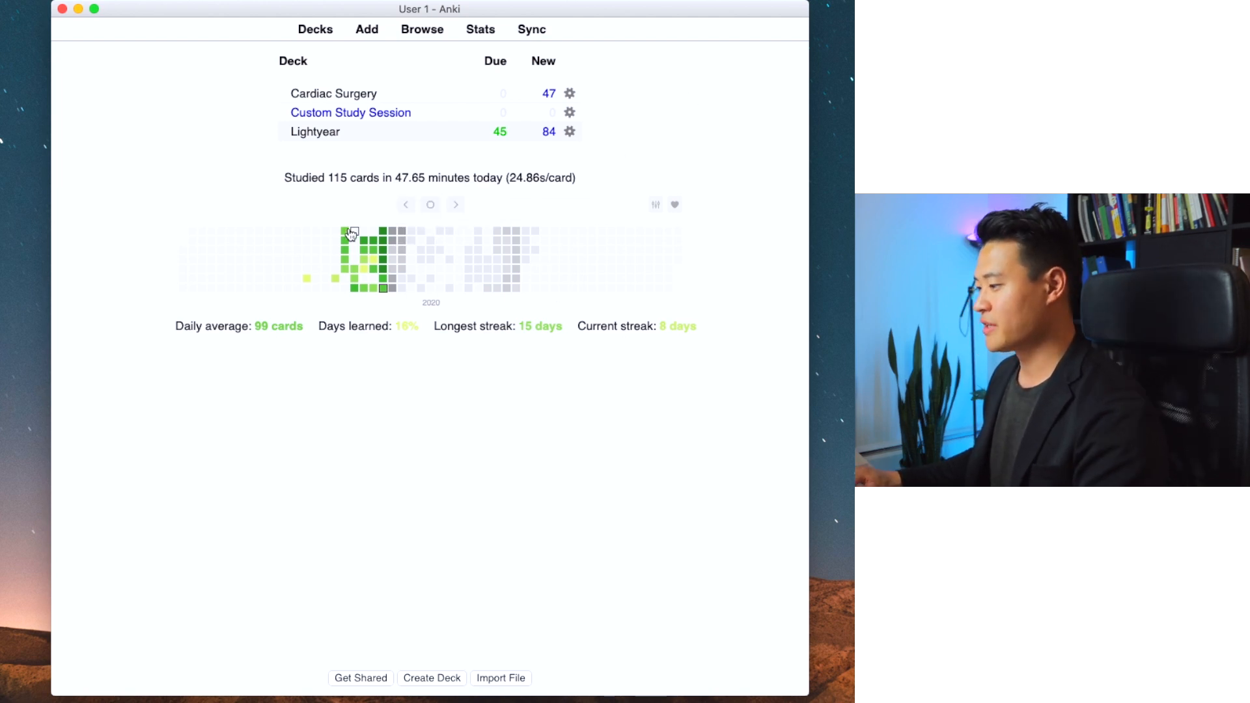
pyautogui.moveTo(343, 233)
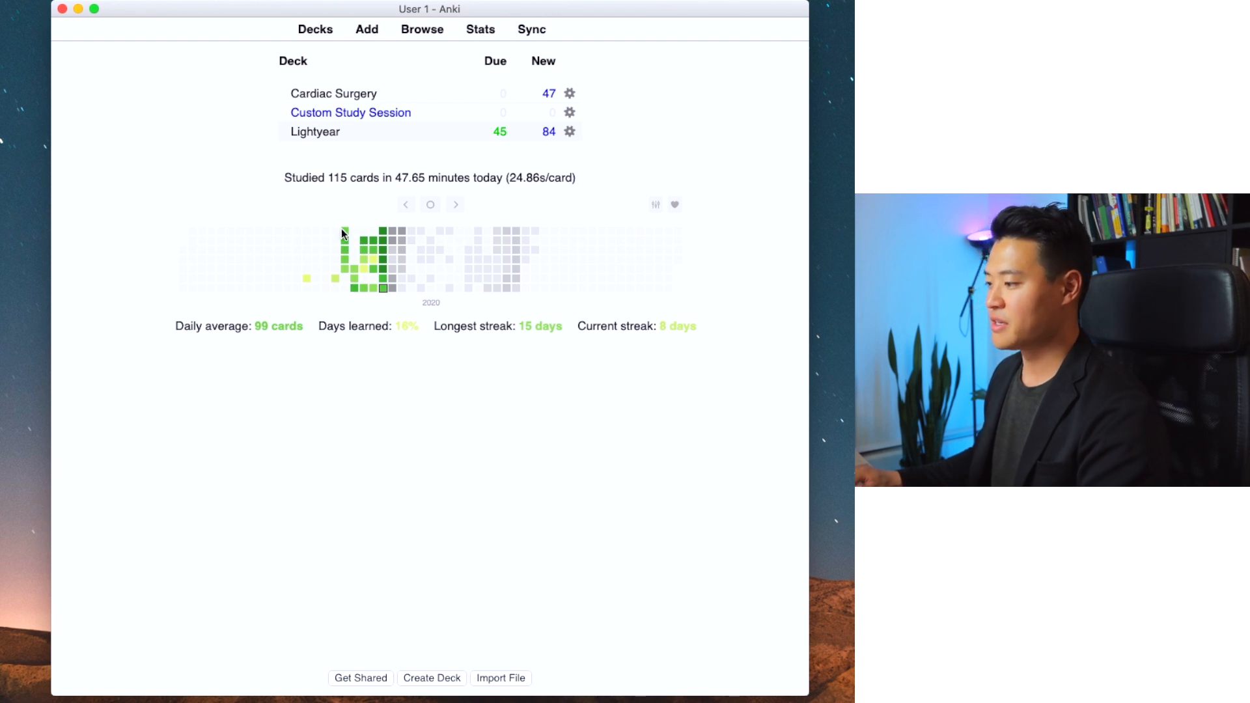
pyautogui.moveTo(364, 223)
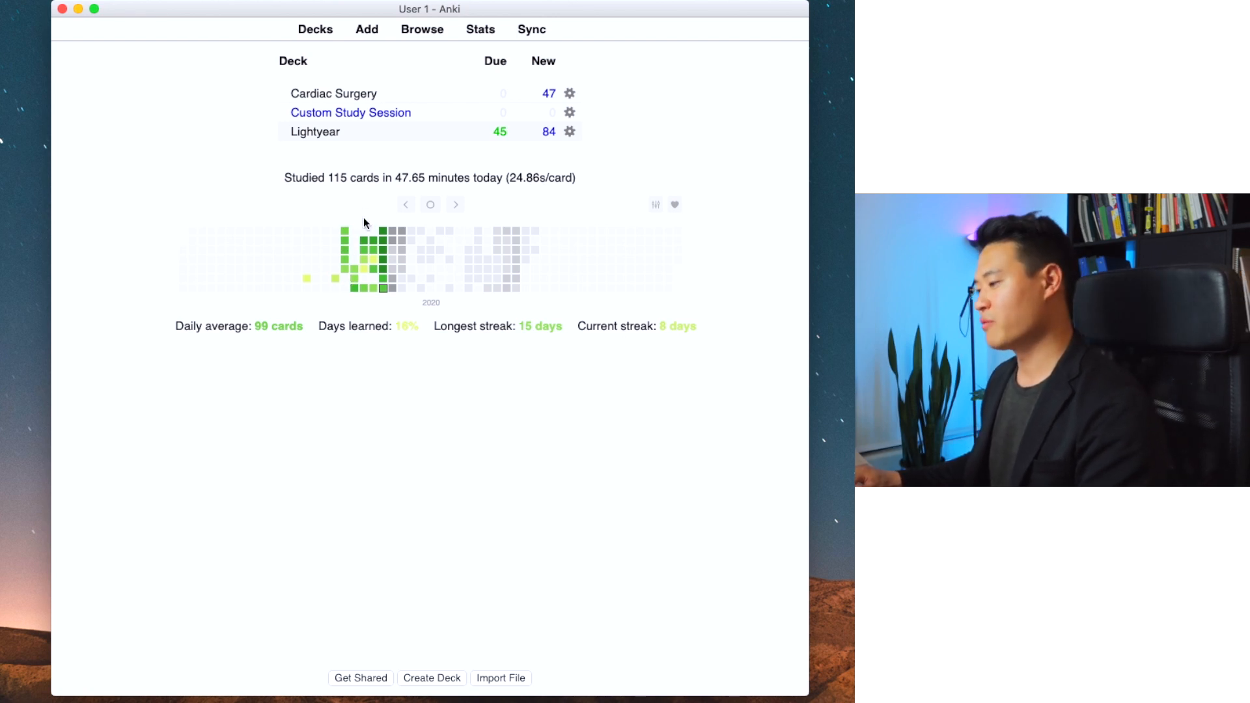
pyautogui.moveTo(389, 231)
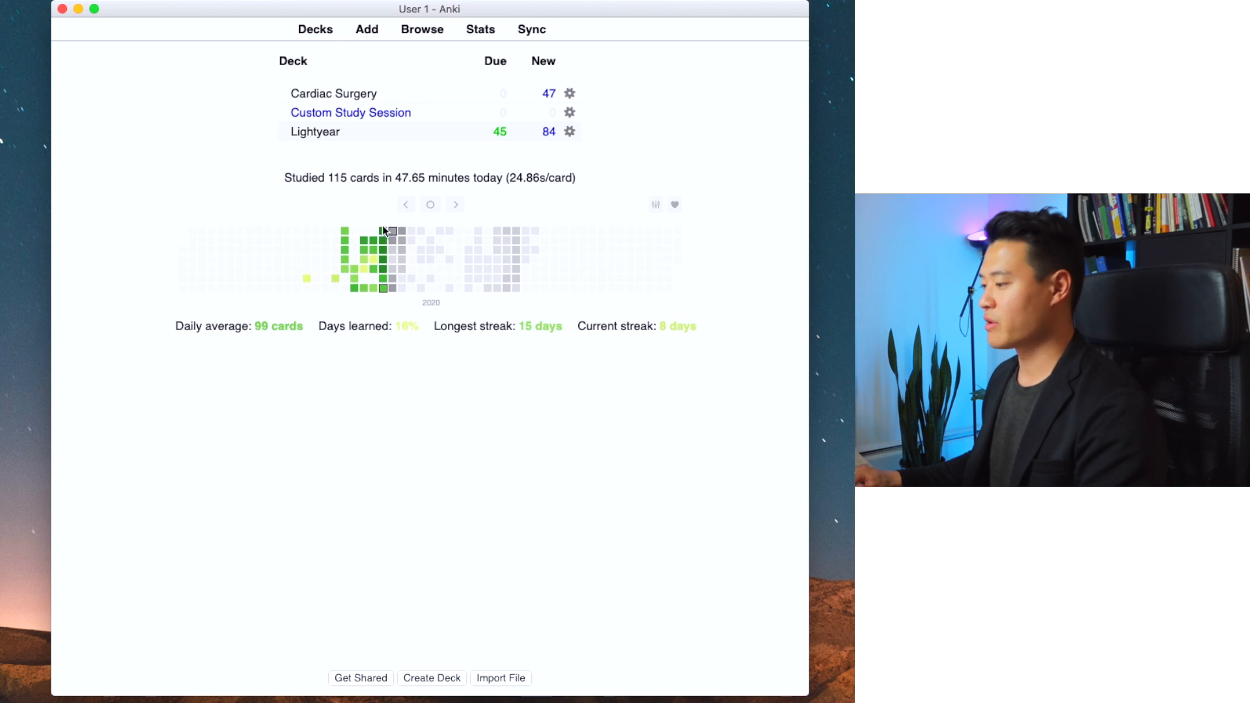
pyautogui.moveTo(373, 256)
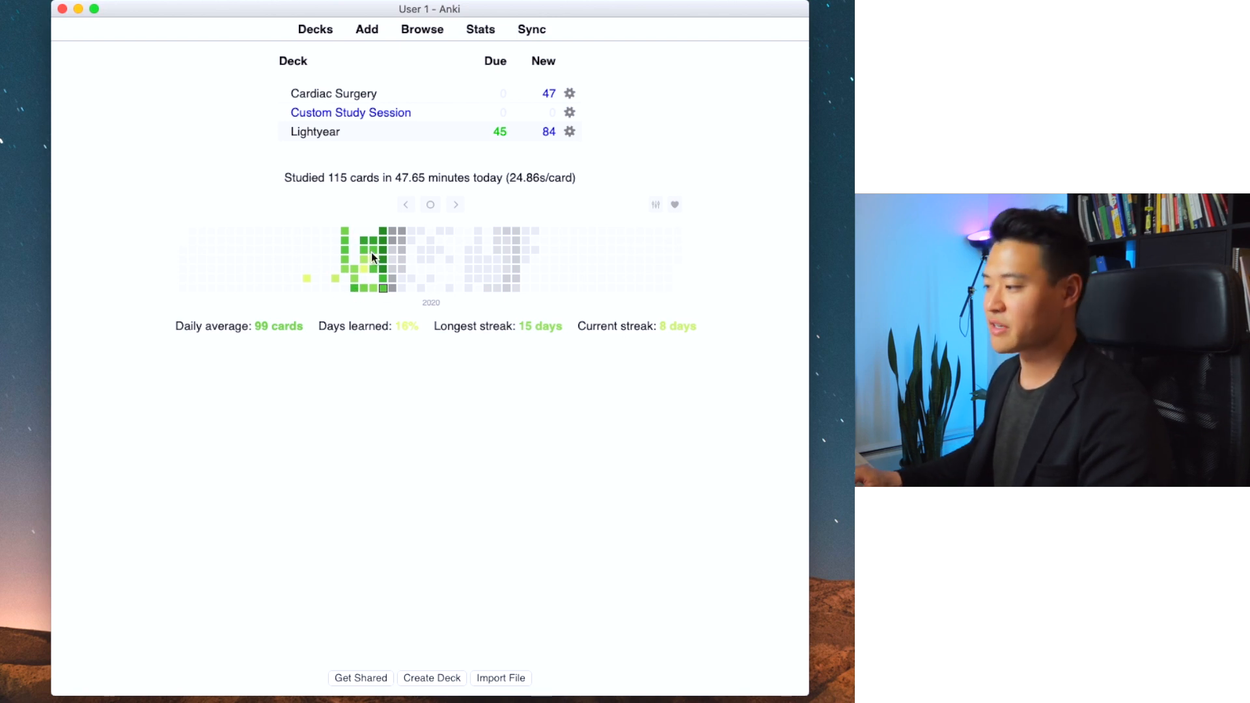
pyautogui.moveTo(381, 250)
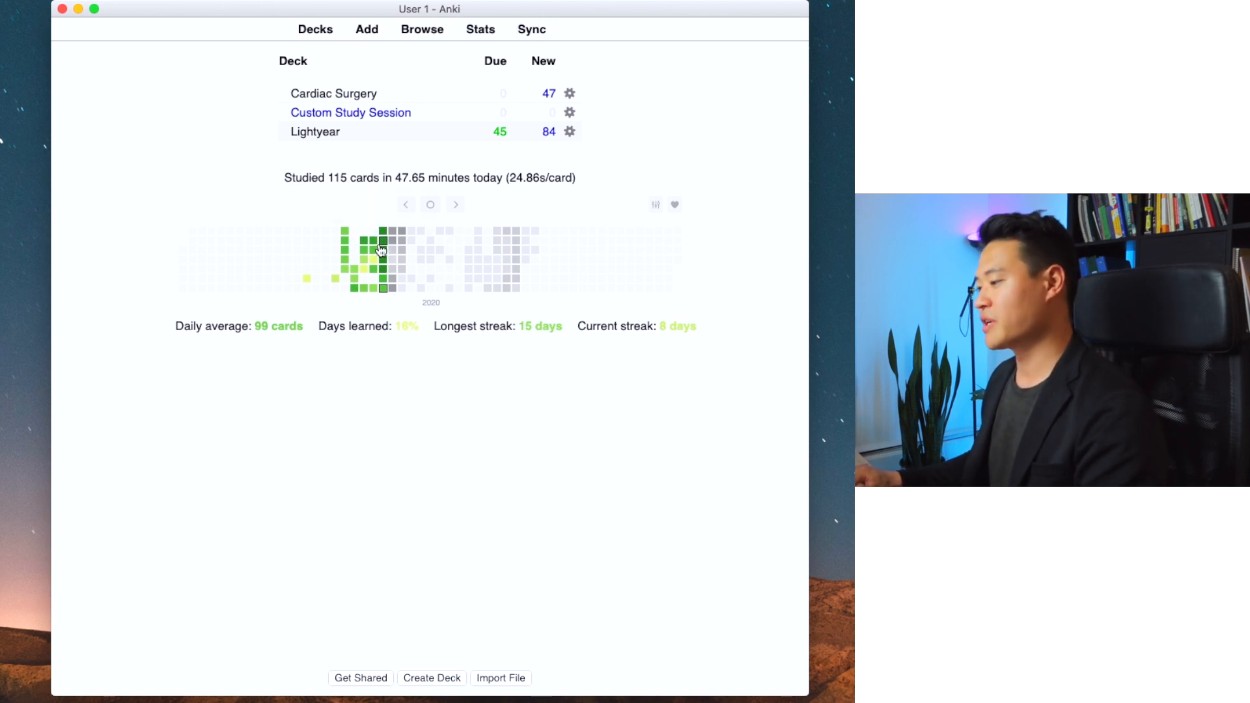
pyautogui.moveTo(380, 313)
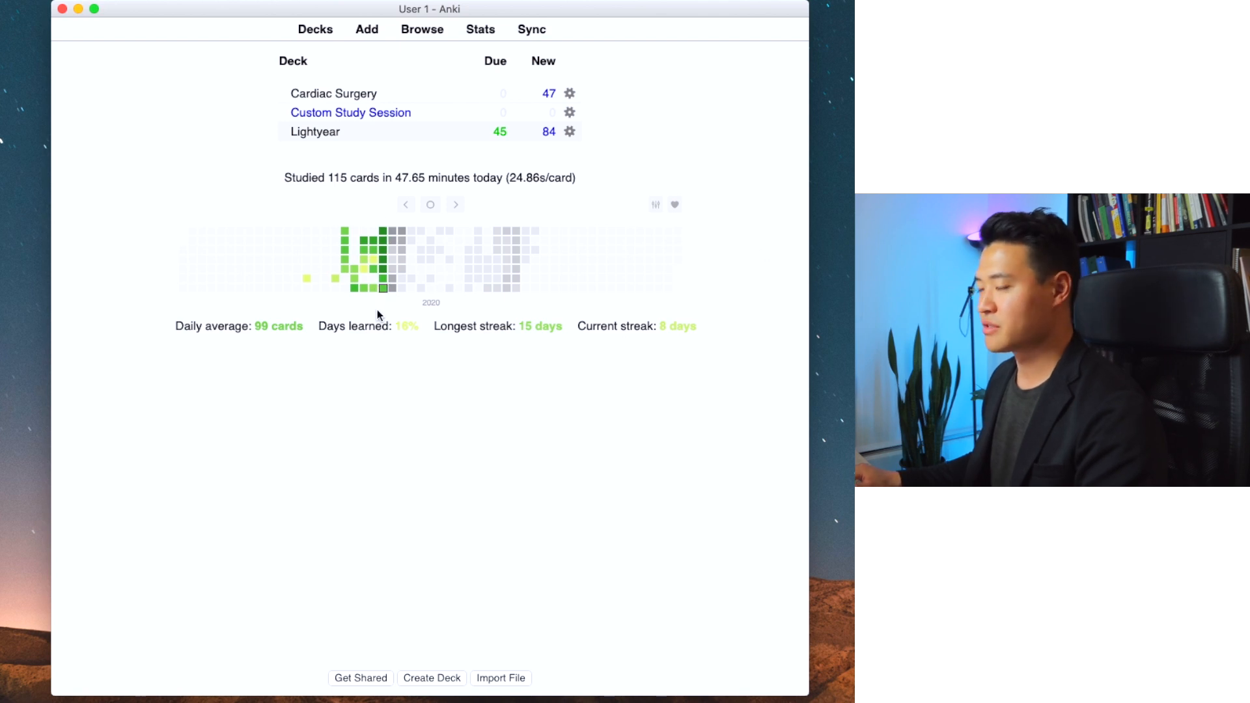
pyautogui.moveTo(514, 308)
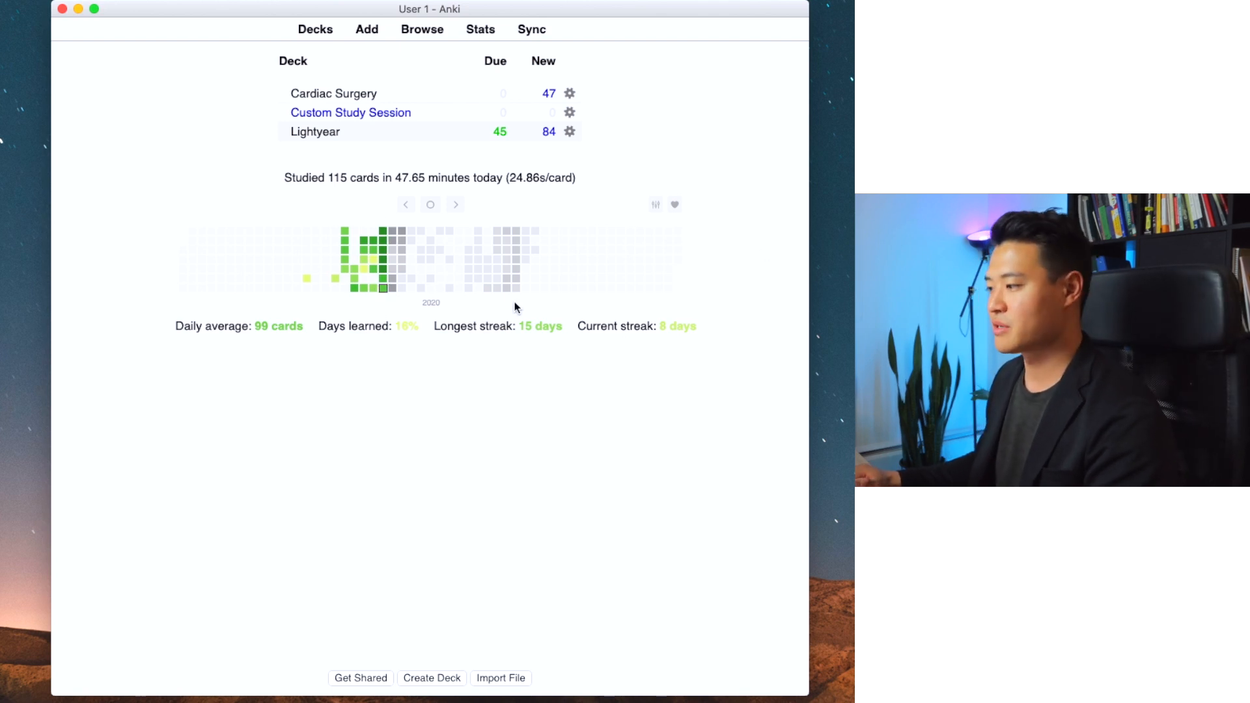
pyautogui.moveTo(319, 133)
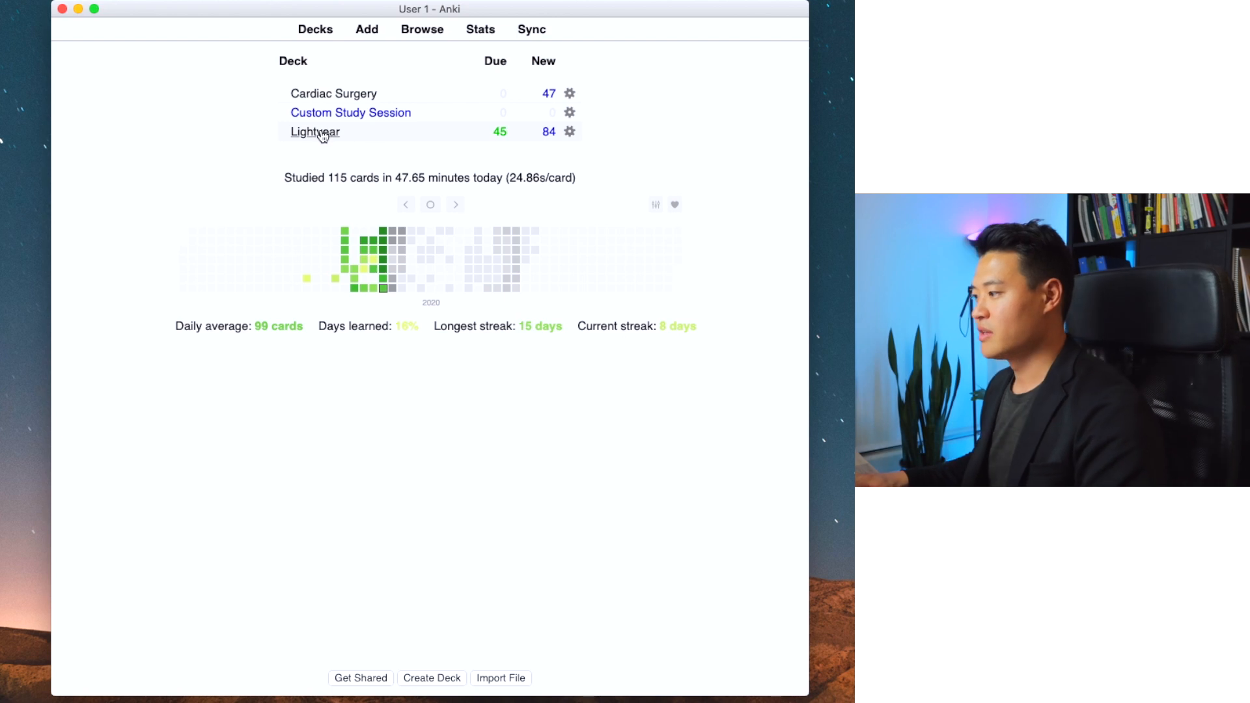
# Step: Begin studying the Lightyear deck, showing the pheochromocytoma gene mutation question
pyautogui.click(314, 131)
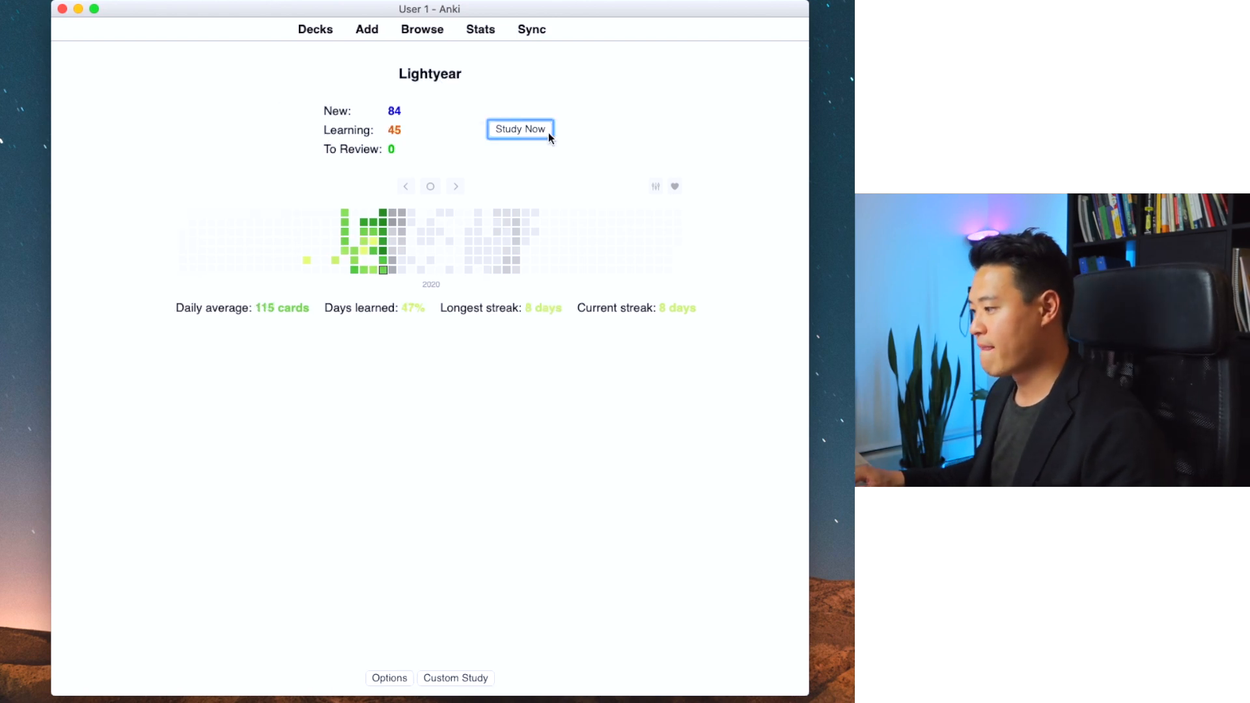
pyautogui.click(519, 129)
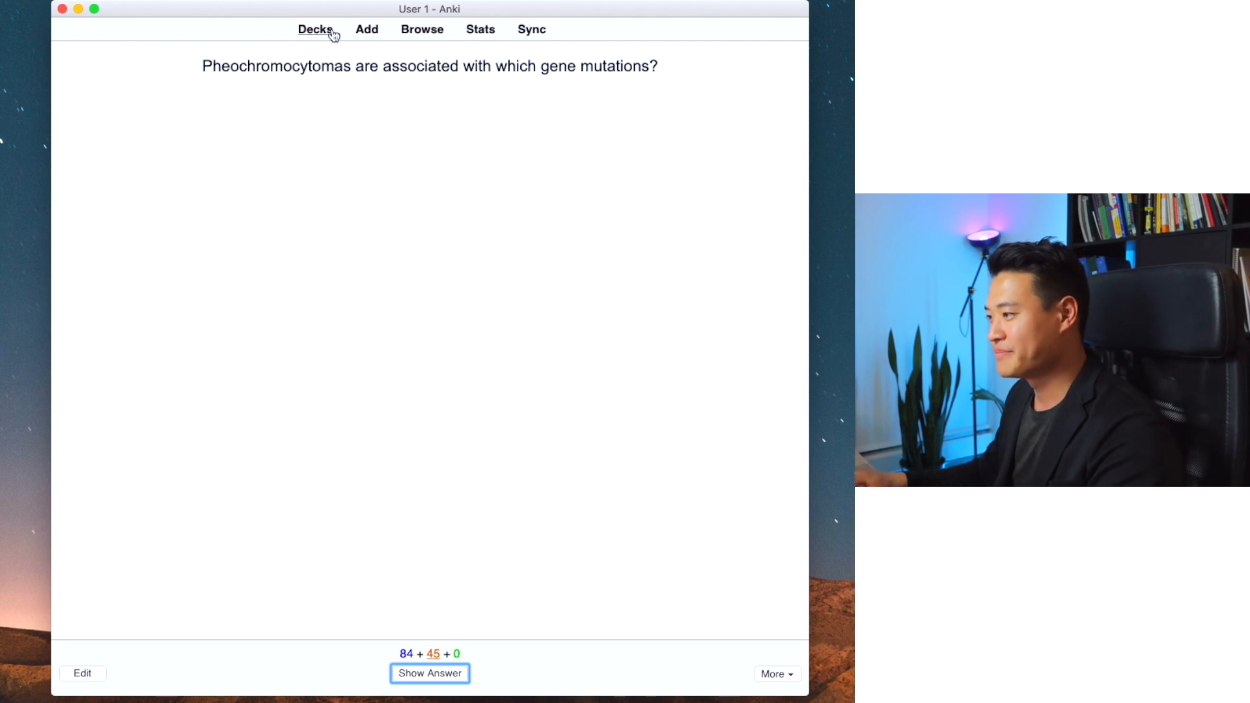
pyautogui.moveTo(403, 41)
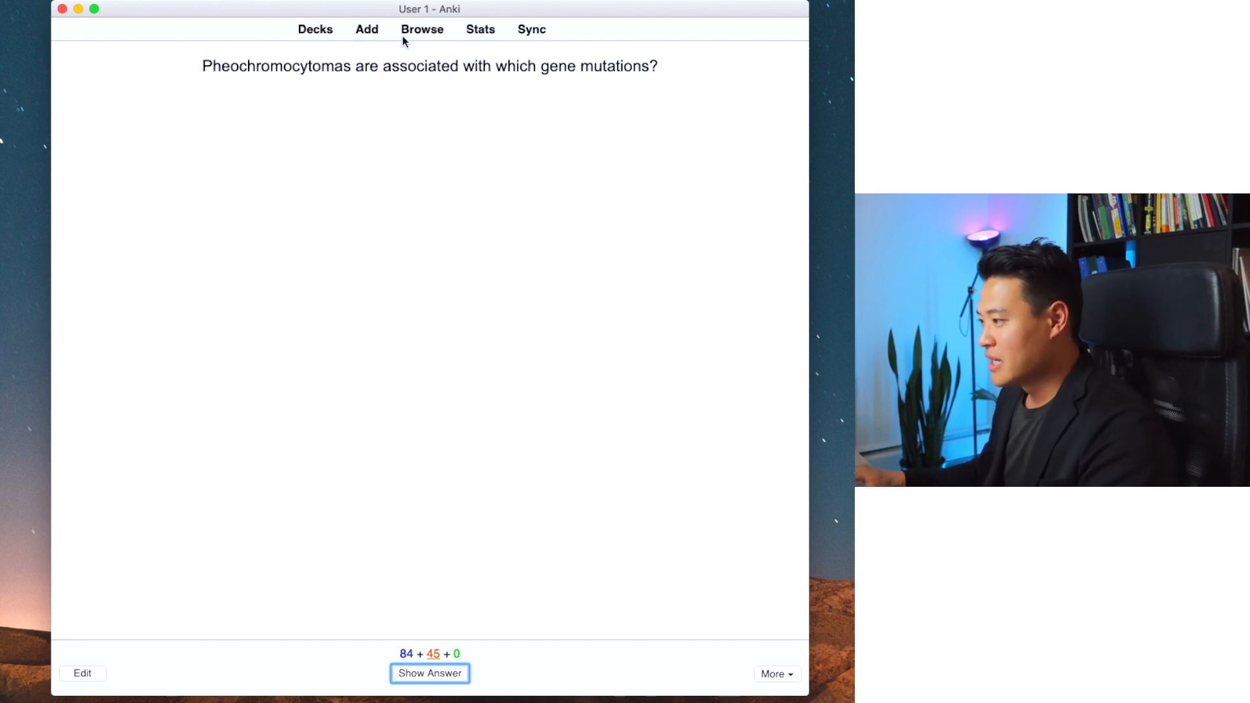
pyautogui.moveTo(675, 565)
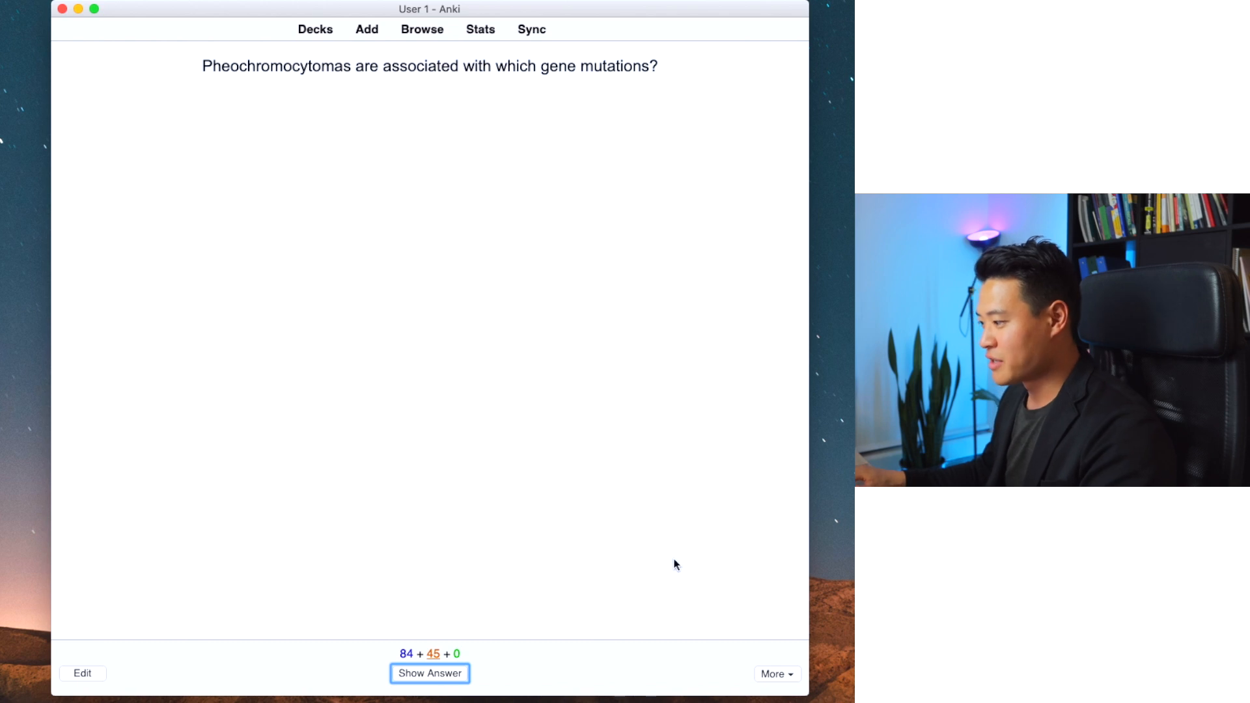
pyautogui.moveTo(230, 17)
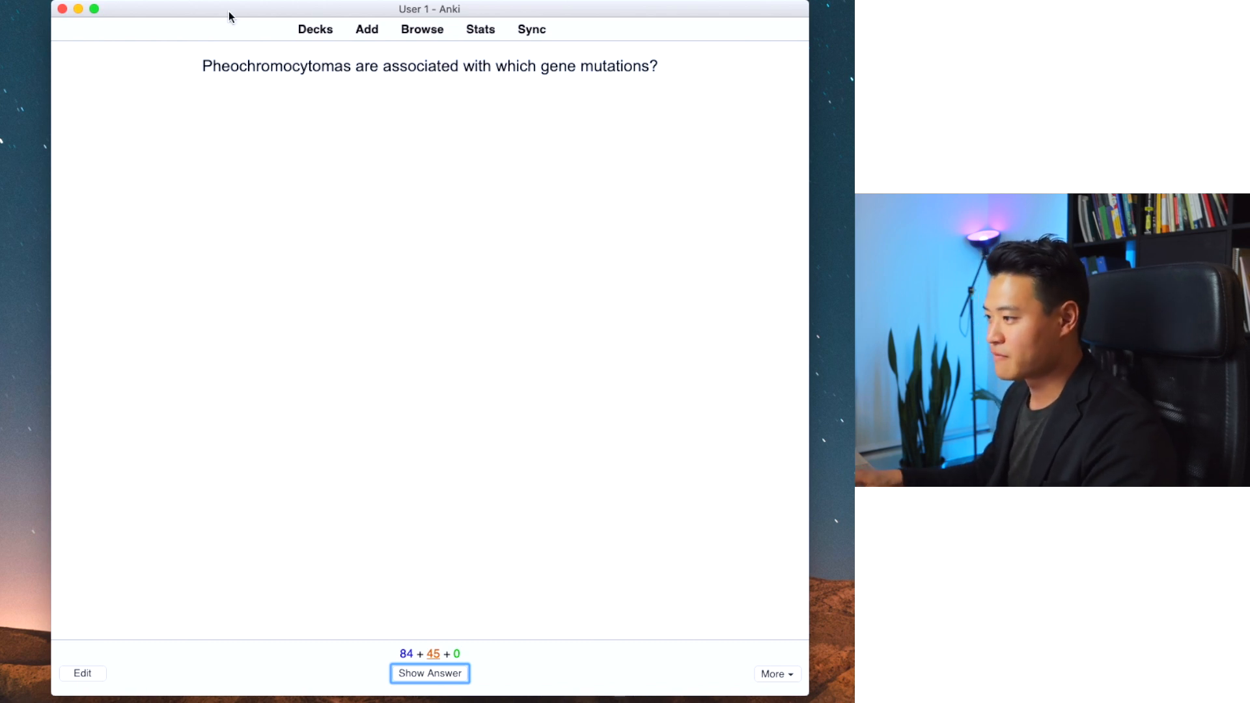
pyautogui.moveTo(557, 114)
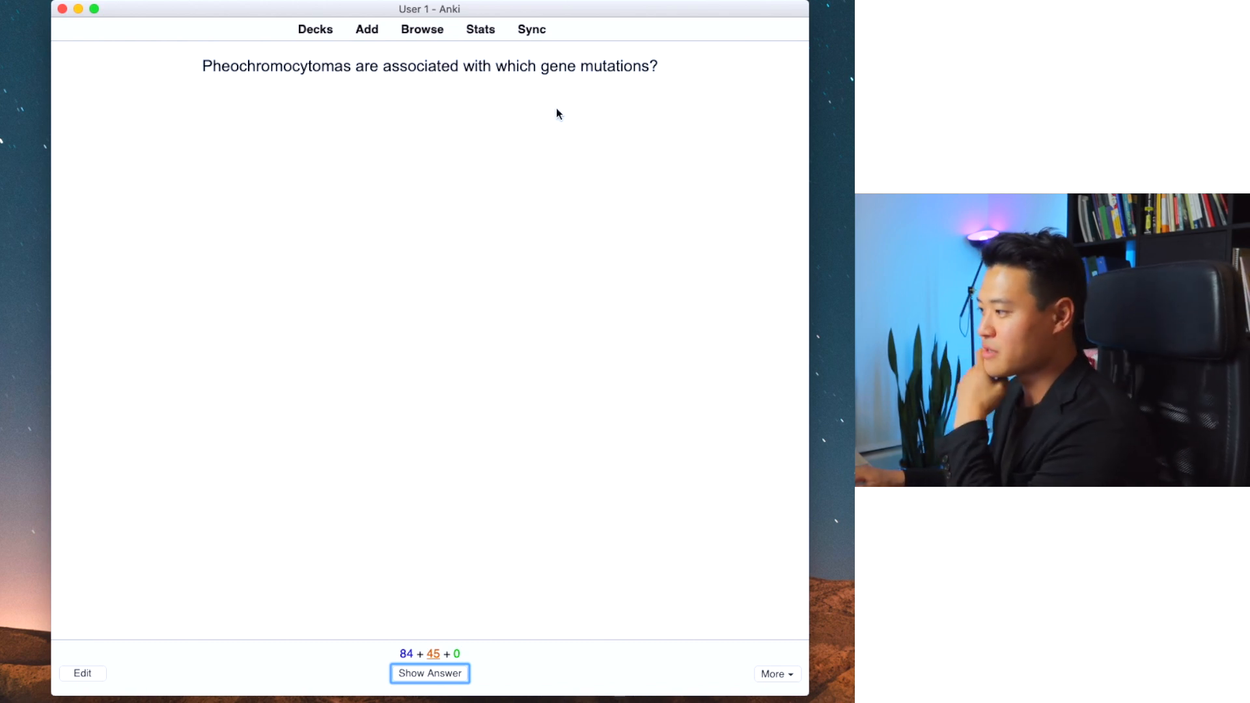
pyautogui.moveTo(758, 128)
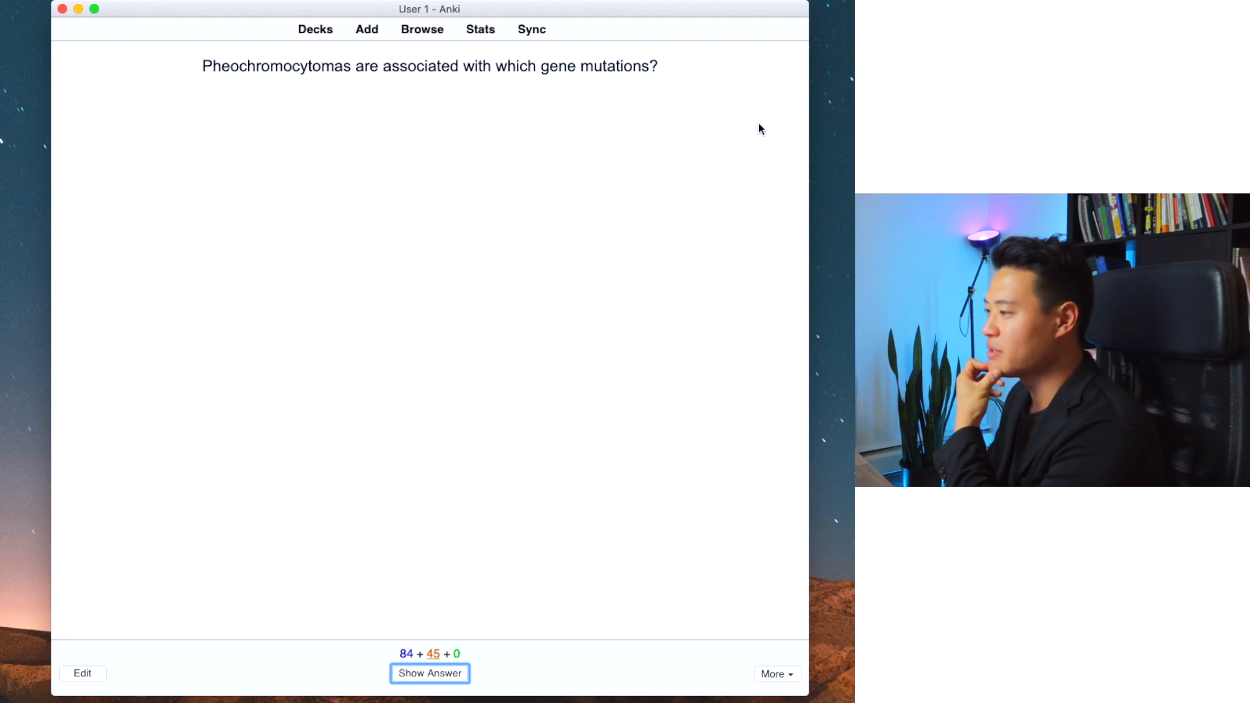
# Step: Show the pheochromocytoma answer: NF-1, VHL, RET with reference excerpt
pyautogui.click(429, 673)
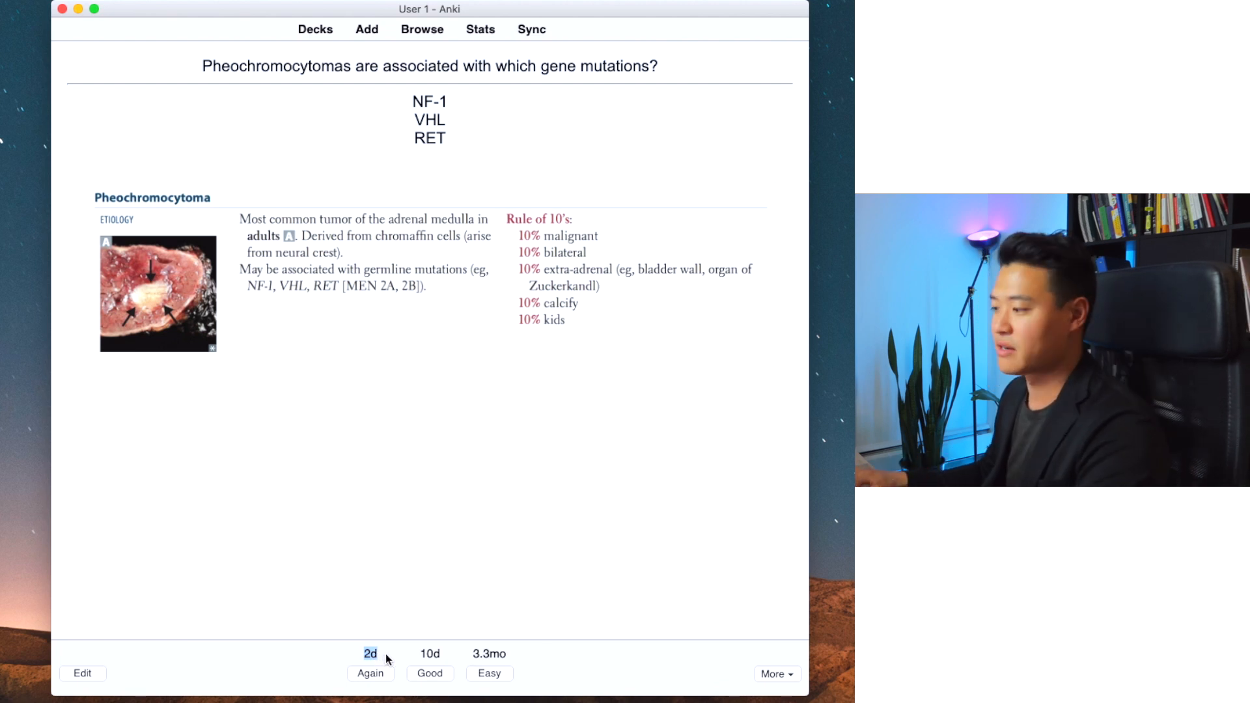
pyautogui.moveTo(430, 673)
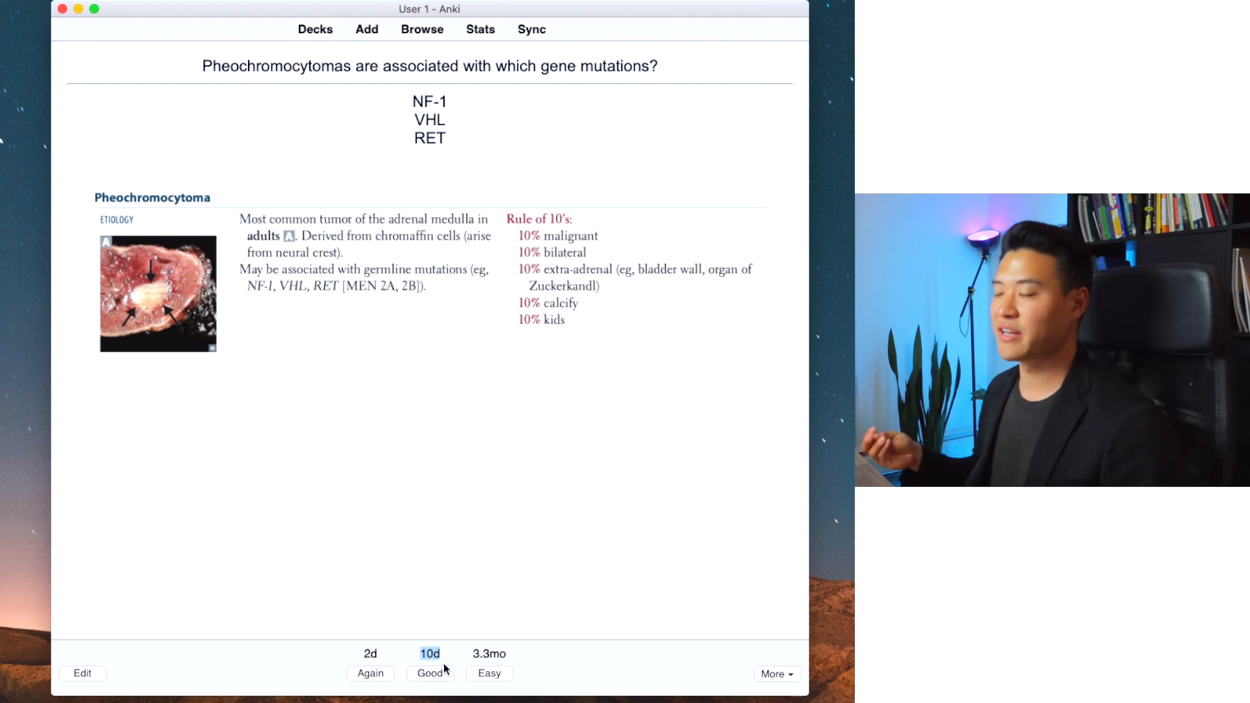
pyautogui.moveTo(489, 653)
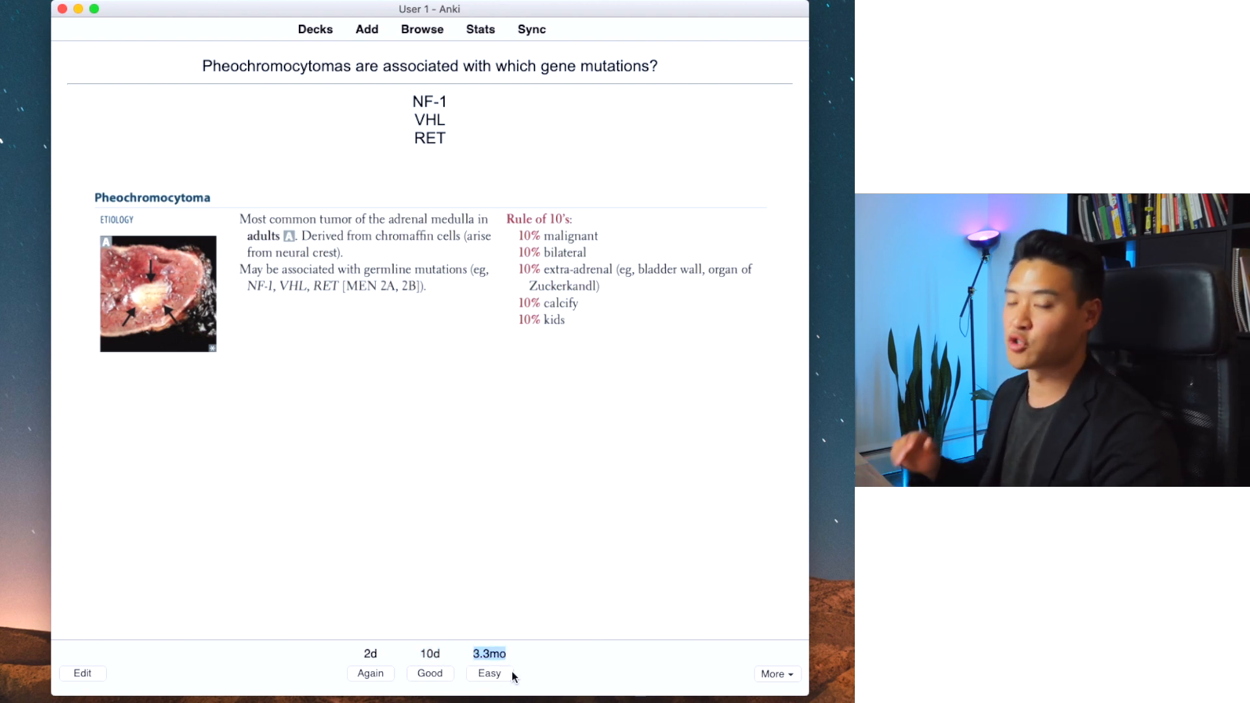
pyautogui.moveTo(489, 672)
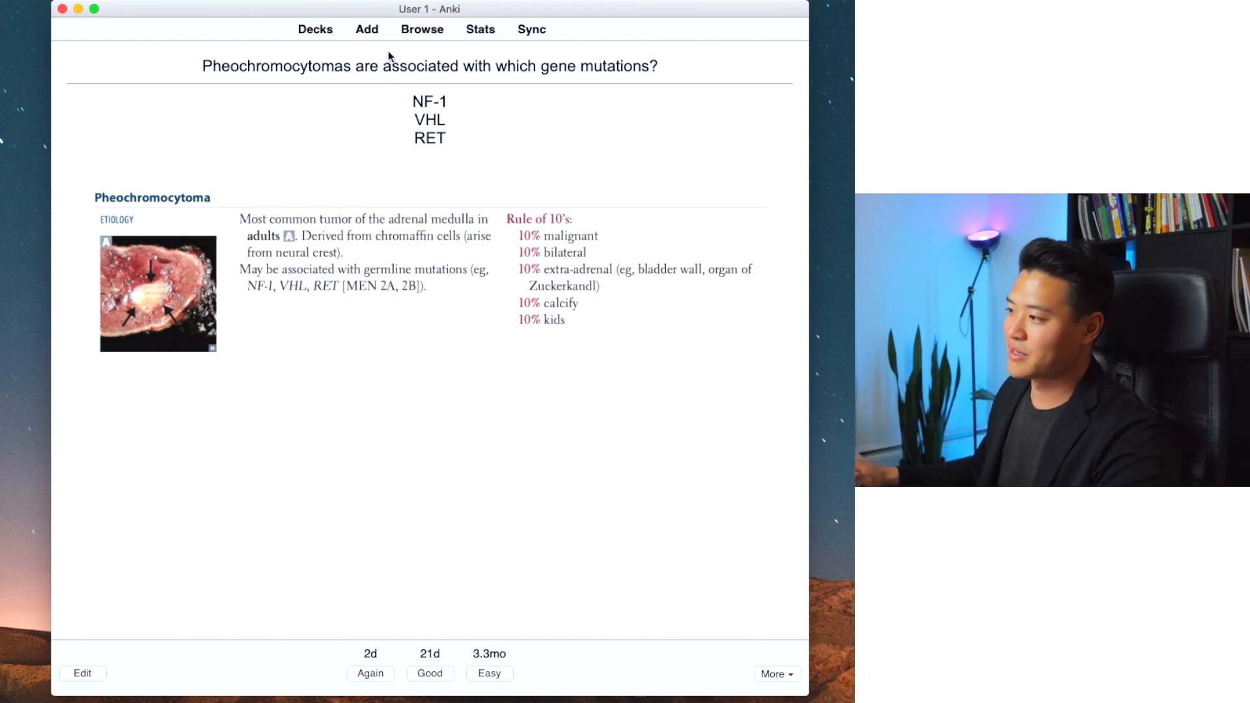
pyautogui.moveTo(379, 95)
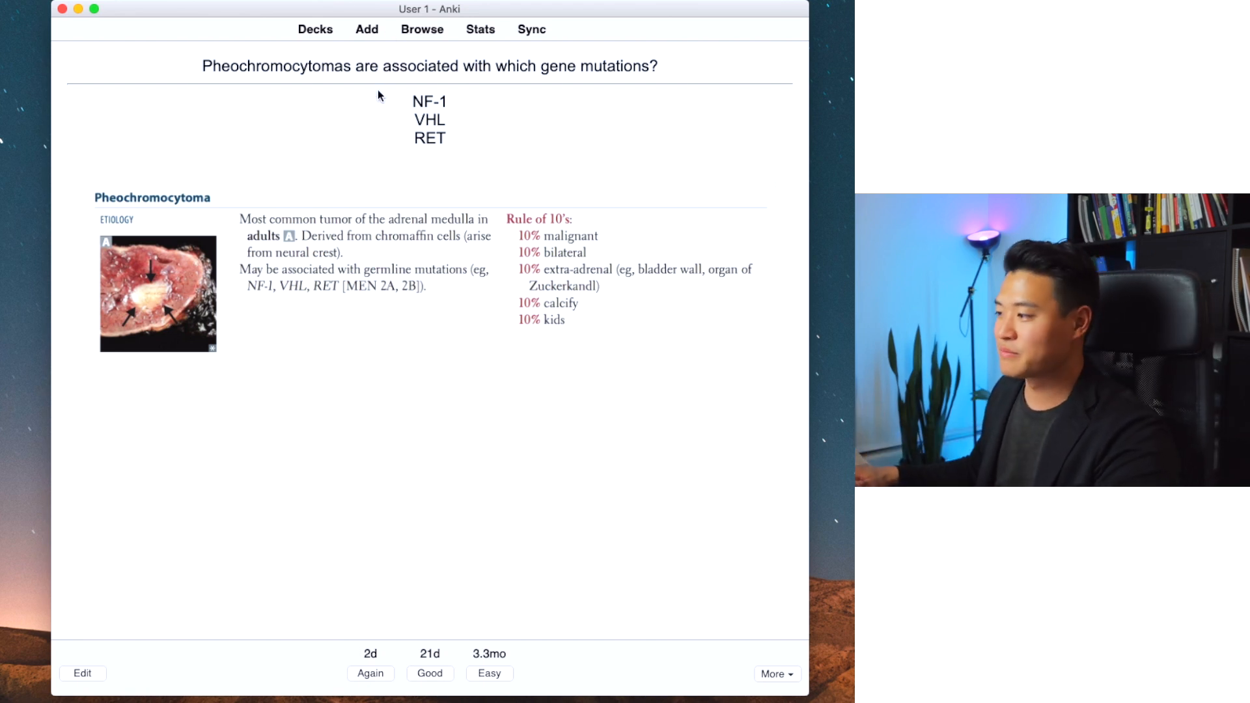
pyautogui.moveTo(325, 129)
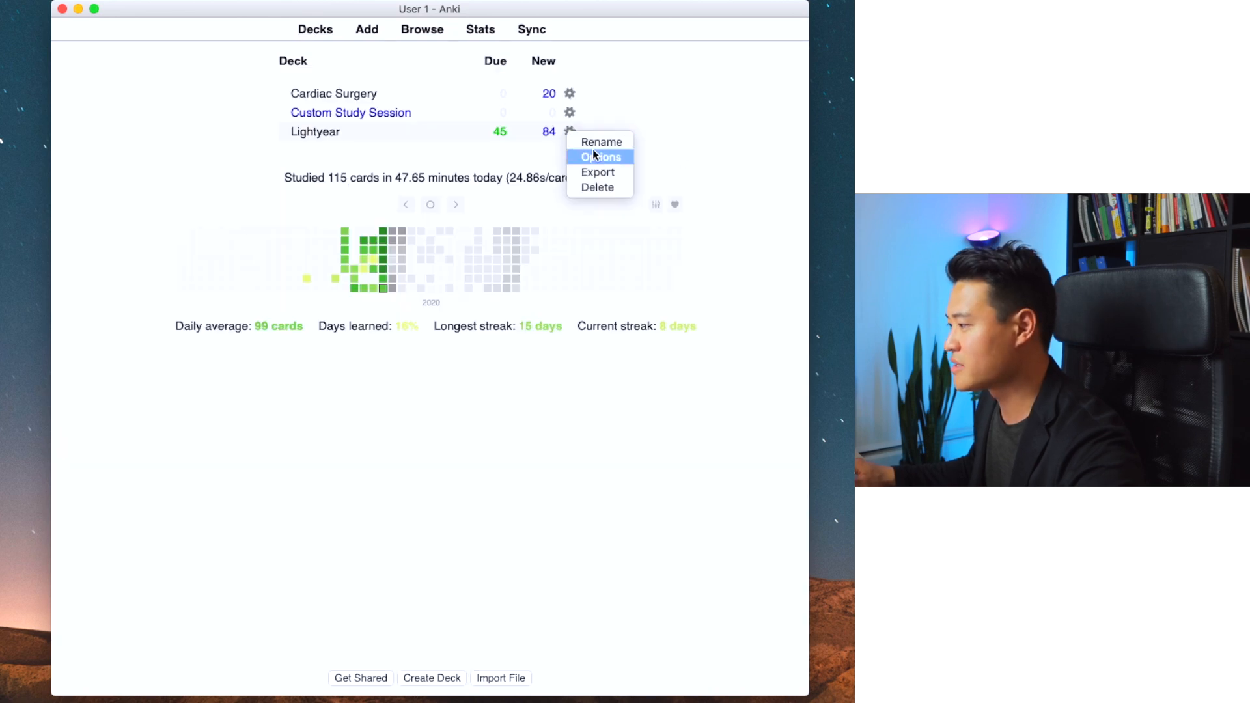
pyautogui.moveTo(600, 172)
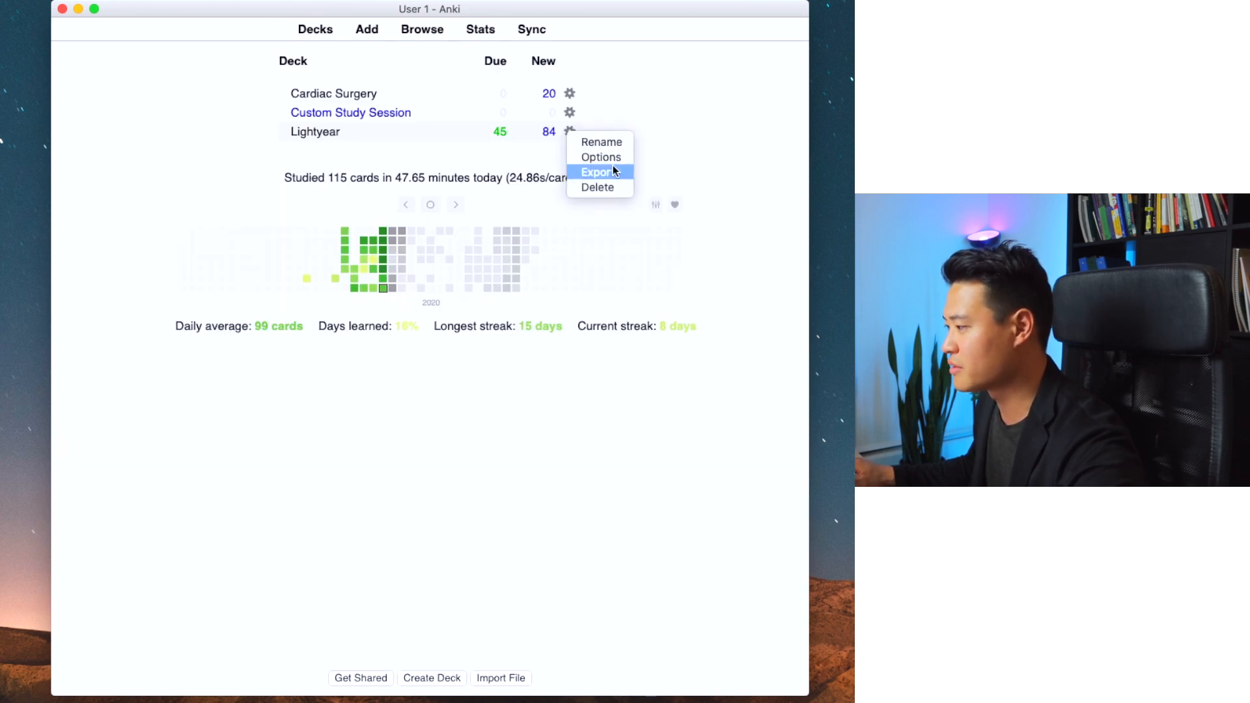
# Step: Open the Lightyear deck's Default options group on the New Cards tab
pyautogui.click(601, 157)
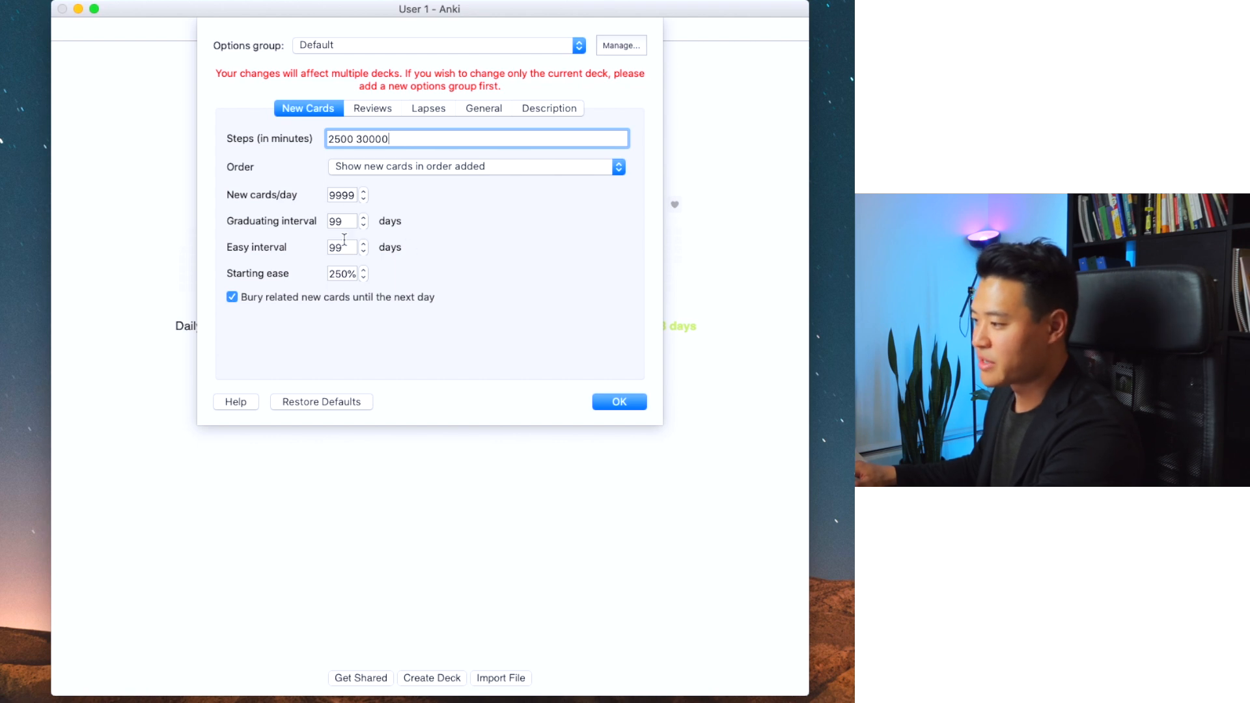
pyautogui.moveTo(344, 301)
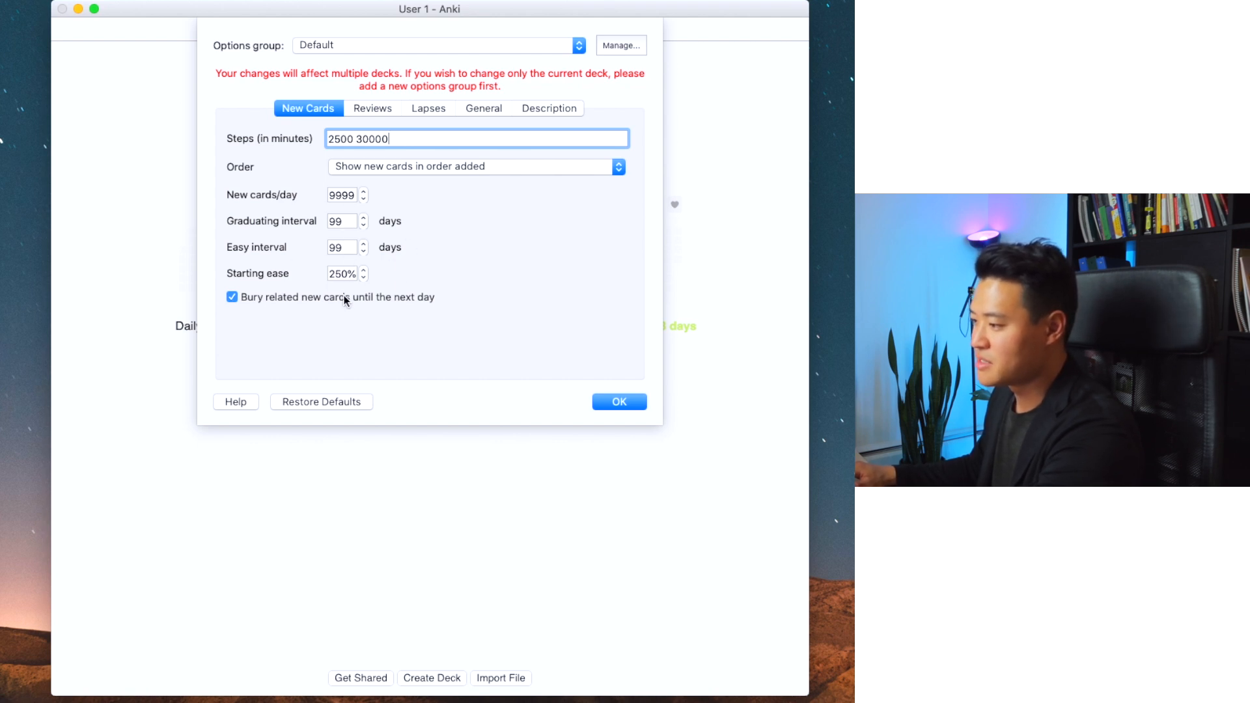
# Step: Inspect Reviews (Easy bonus, Maximum interval), Lapses and General settings, then close the options with OK
pyautogui.click(372, 107)
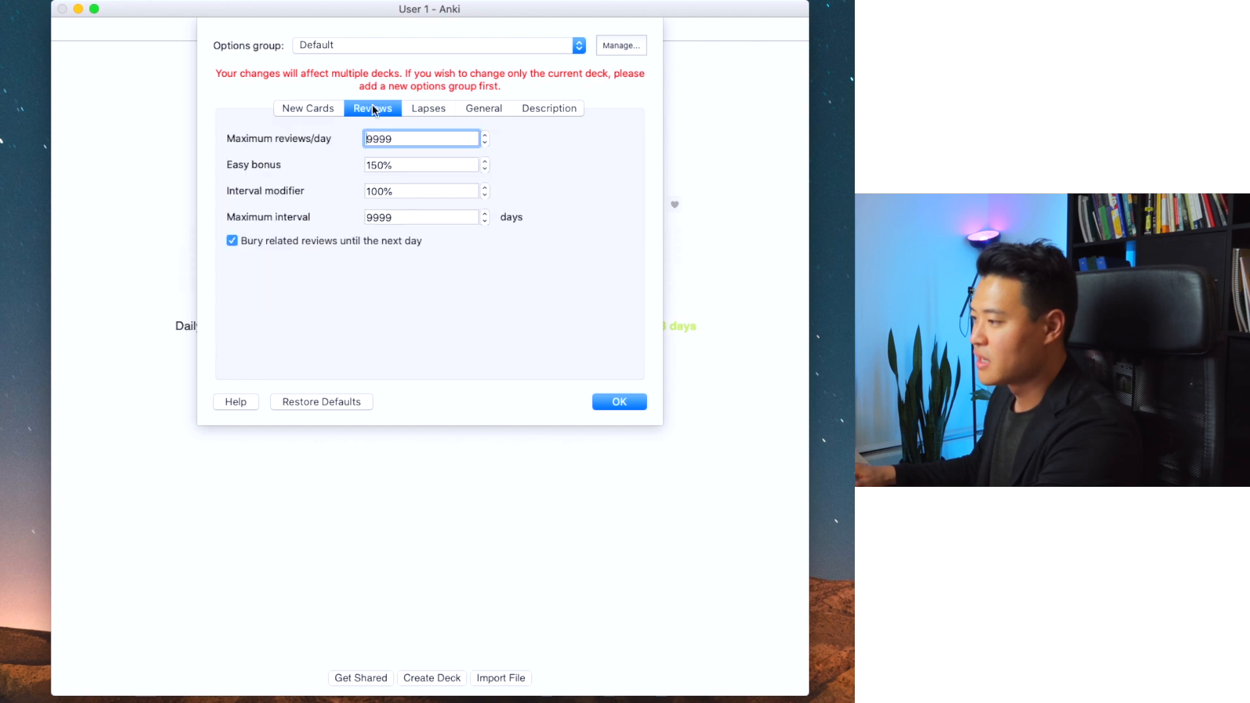
pyautogui.moveTo(414, 180)
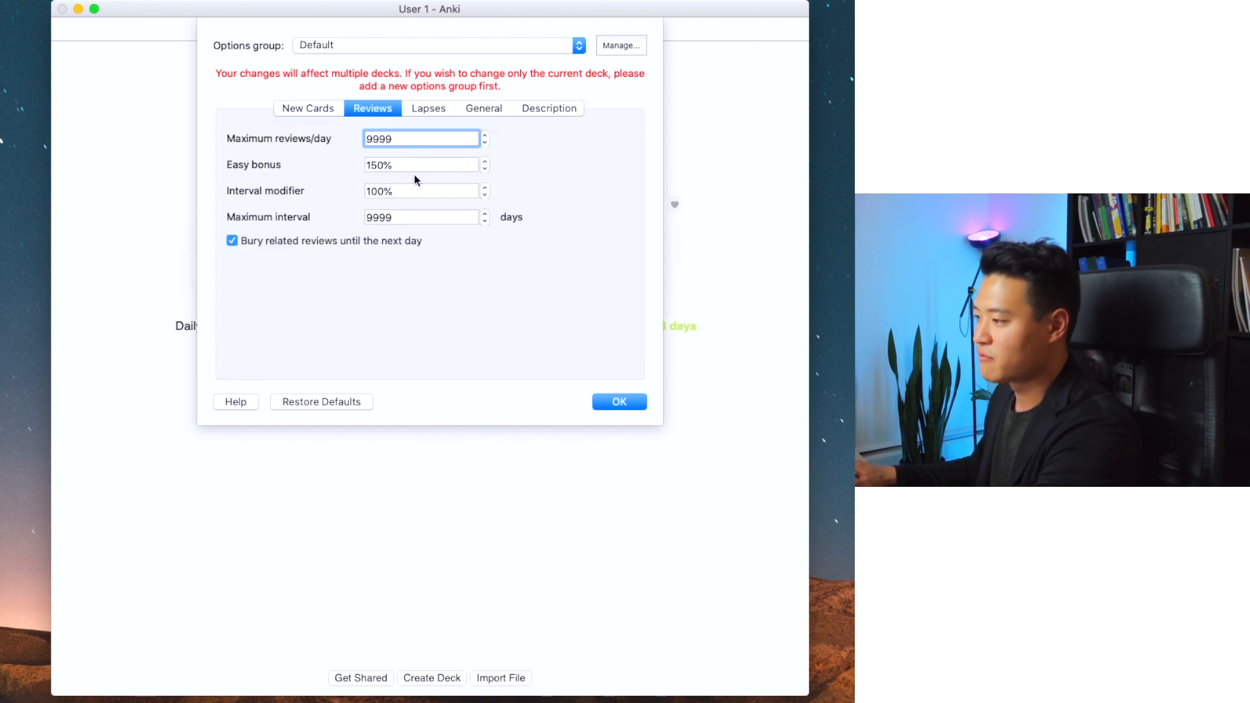
pyautogui.moveTo(424, 176)
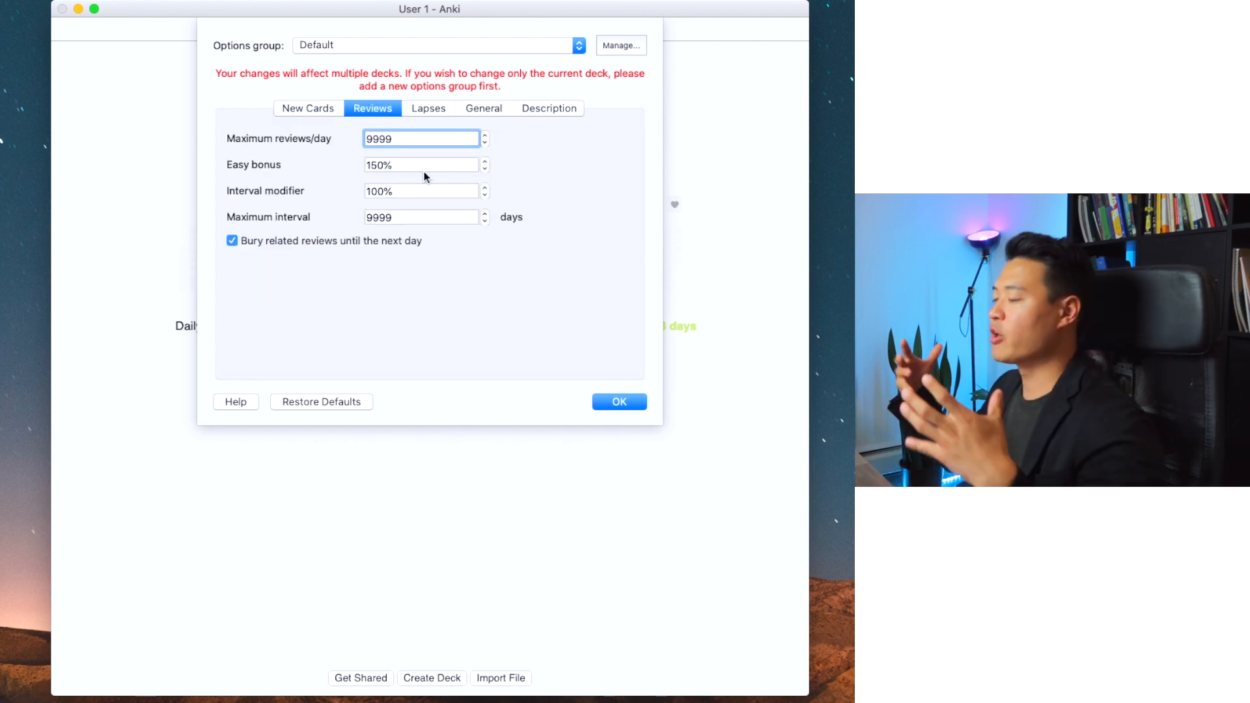
pyautogui.click(421, 164)
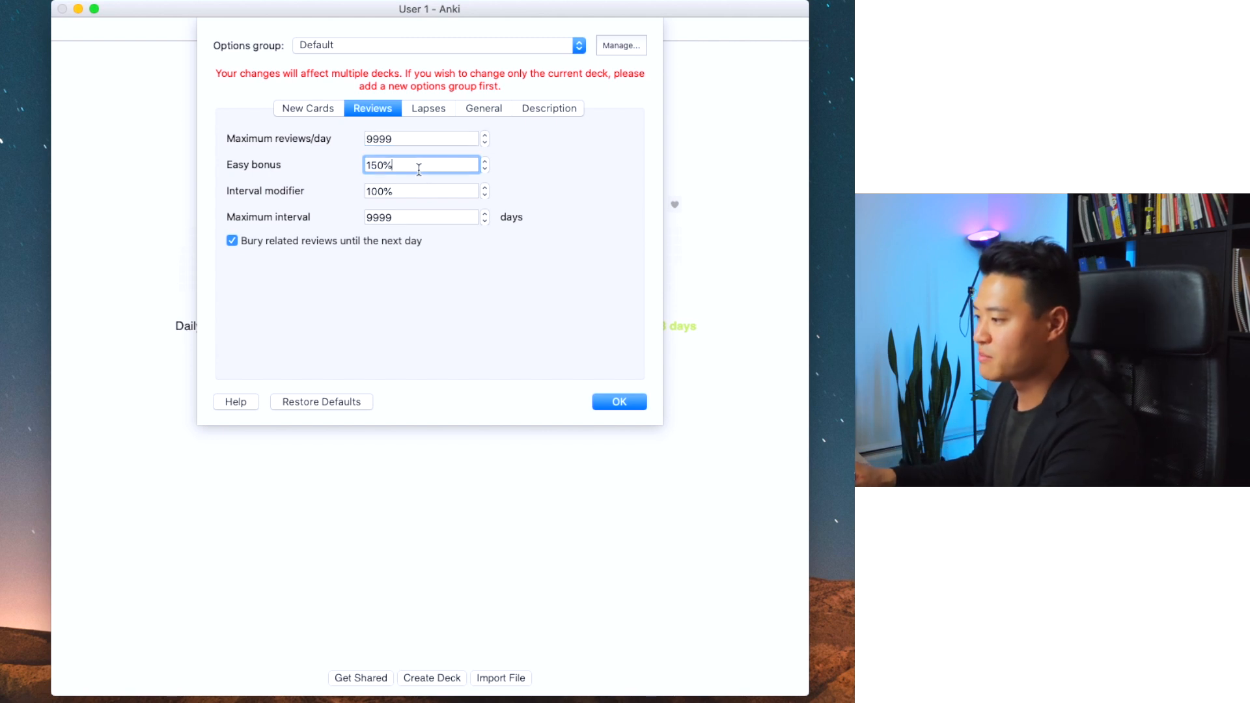
pyautogui.click(421, 190)
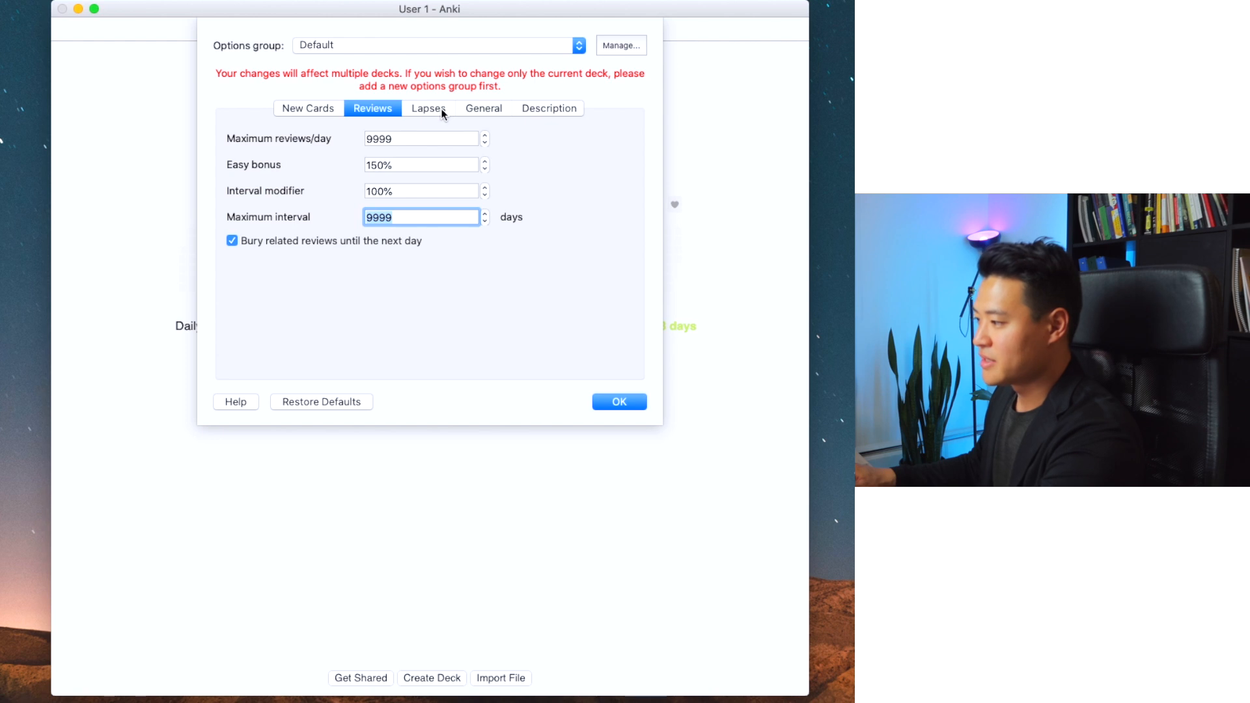
pyautogui.click(429, 108)
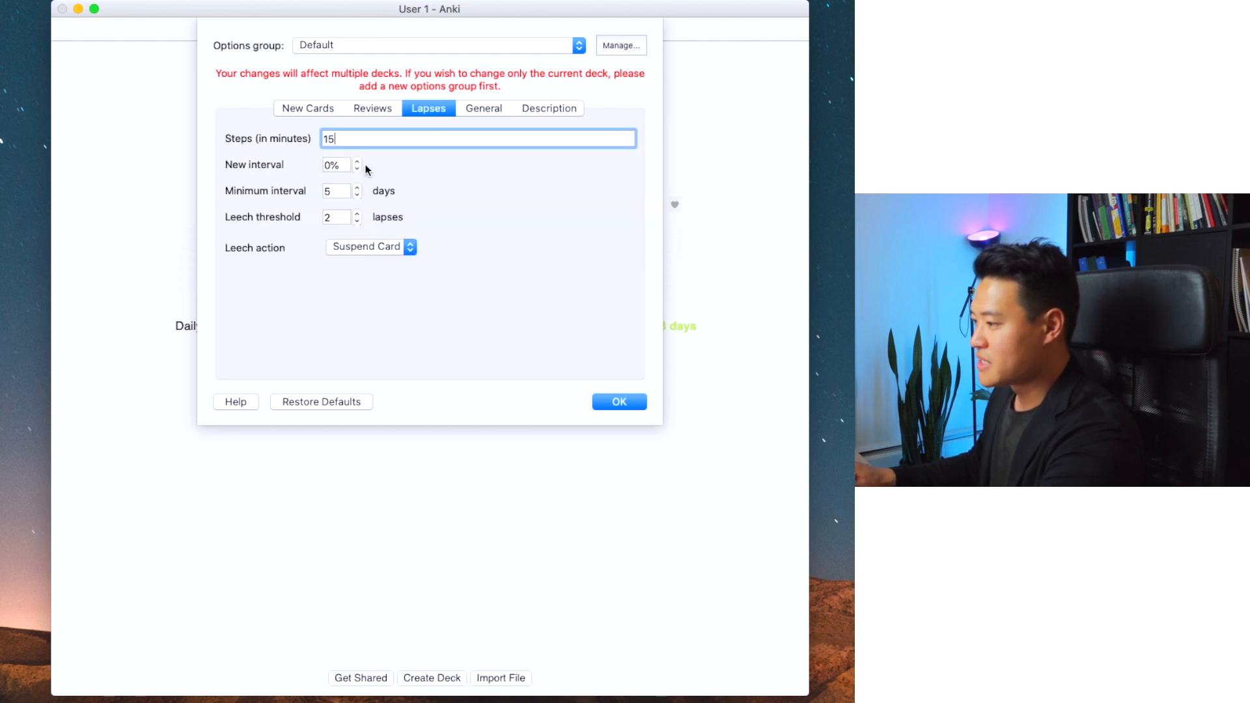
pyautogui.moveTo(487, 99)
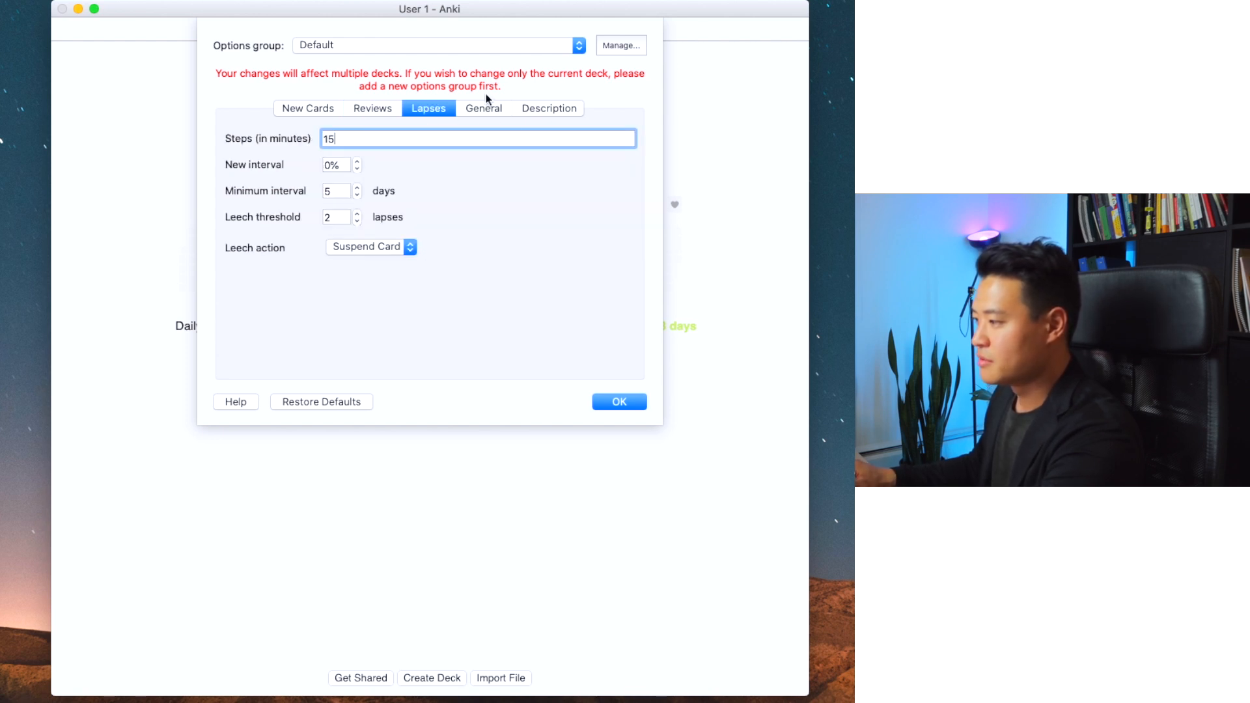
pyautogui.click(483, 108)
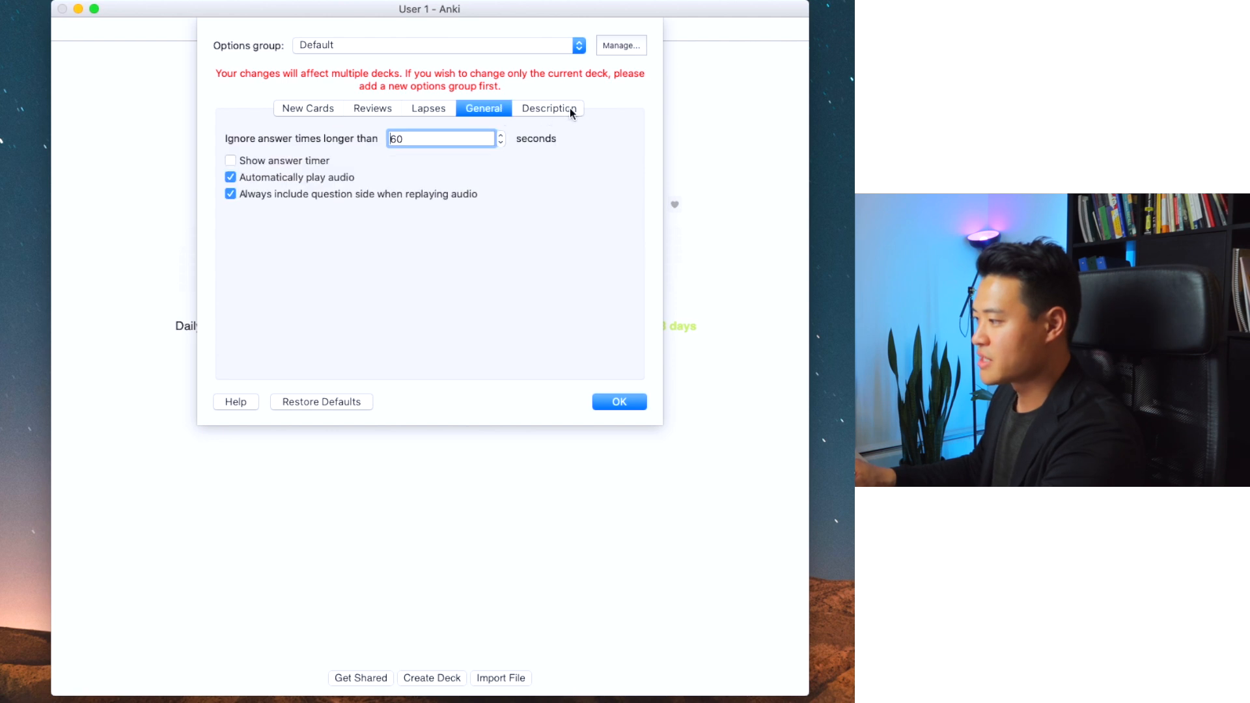
pyautogui.click(619, 401)
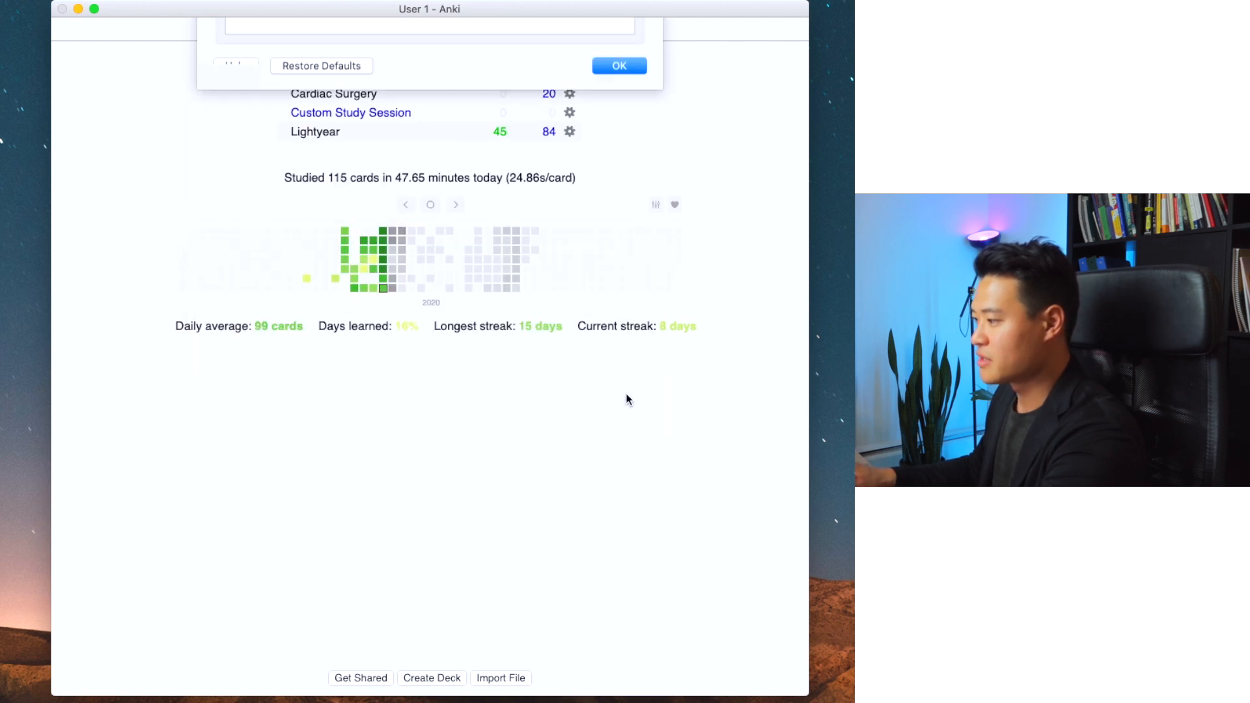
# Step: Resume studying Lightyear, then reveal the puberty testosterone card's answer and grade it Good
pyautogui.click(618, 65)
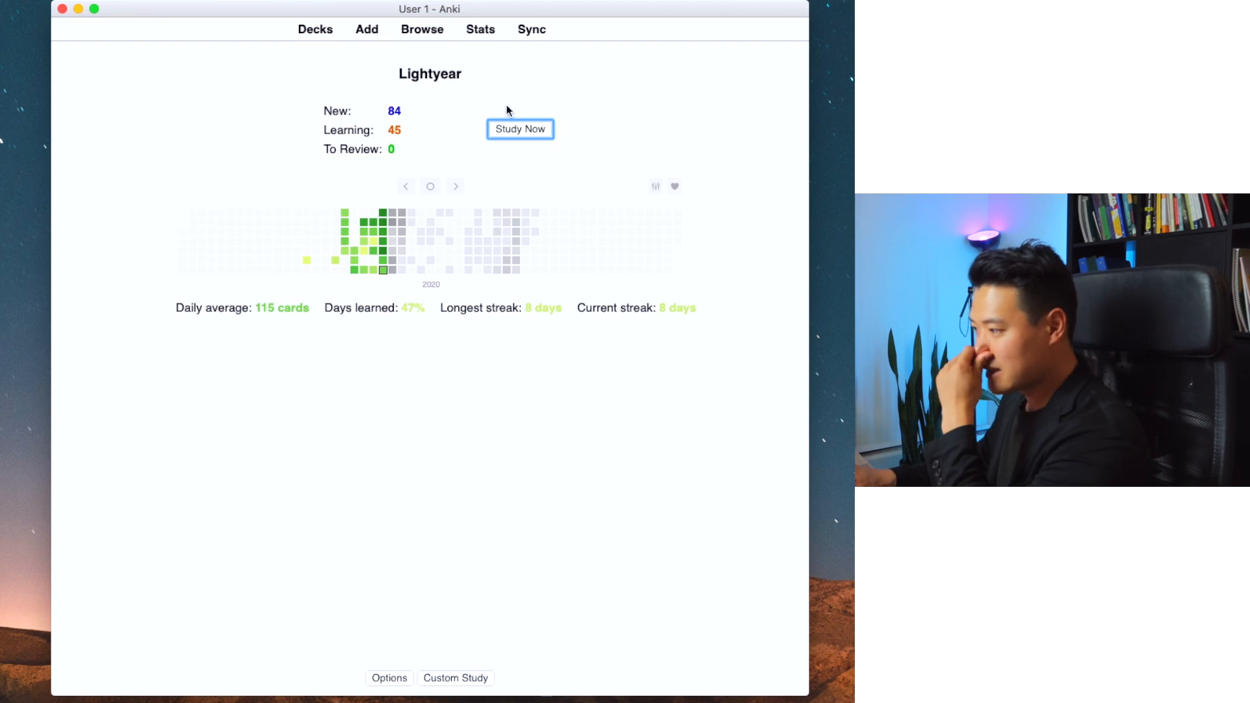
pyautogui.click(519, 128)
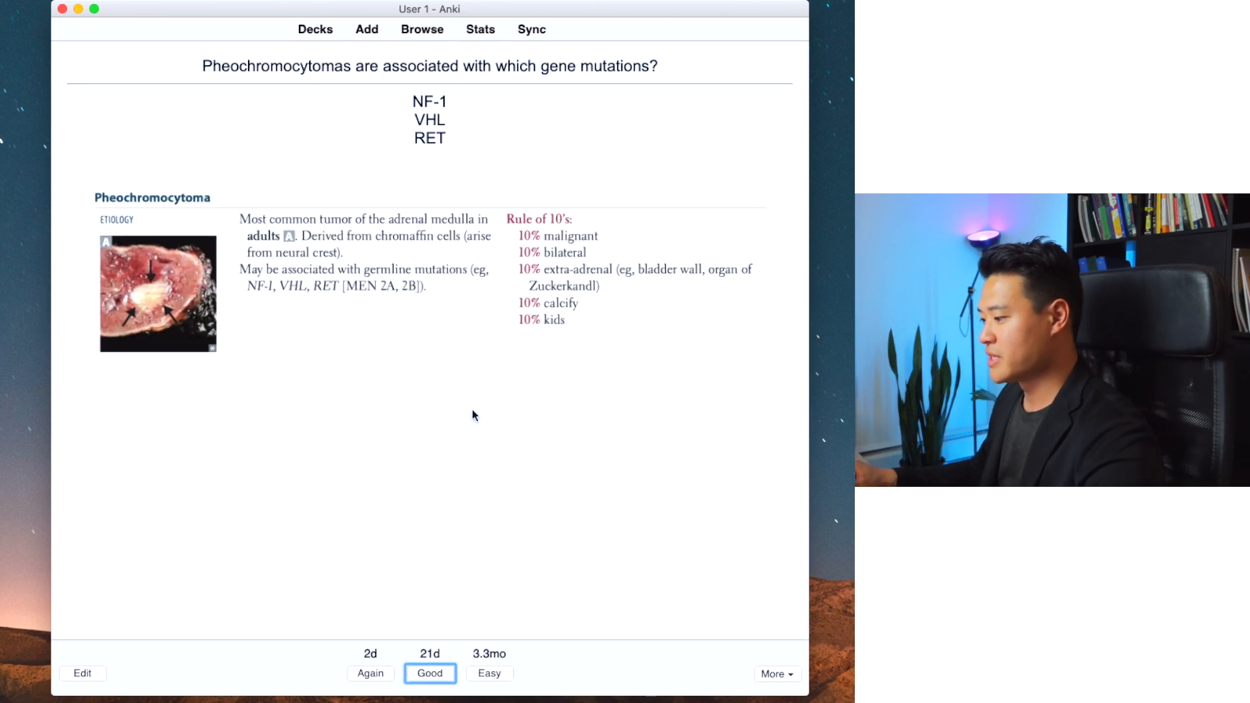
pyautogui.moveTo(601, 526)
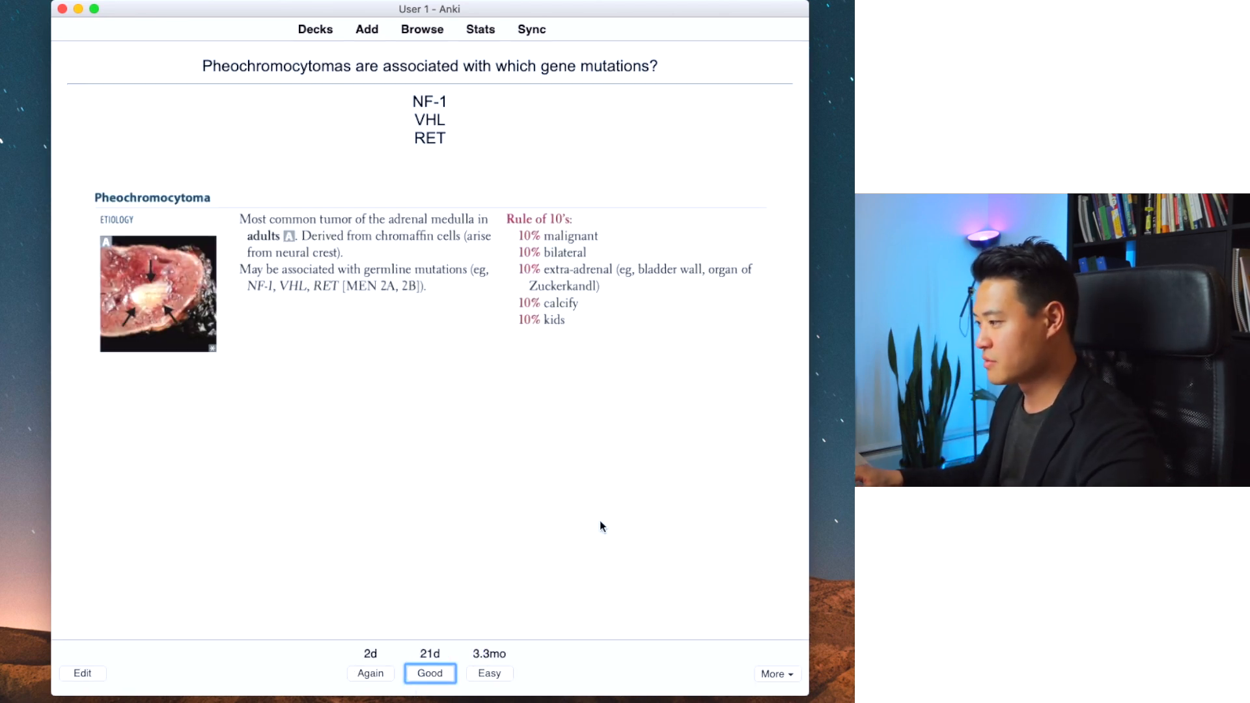
pyautogui.moveTo(454, 615)
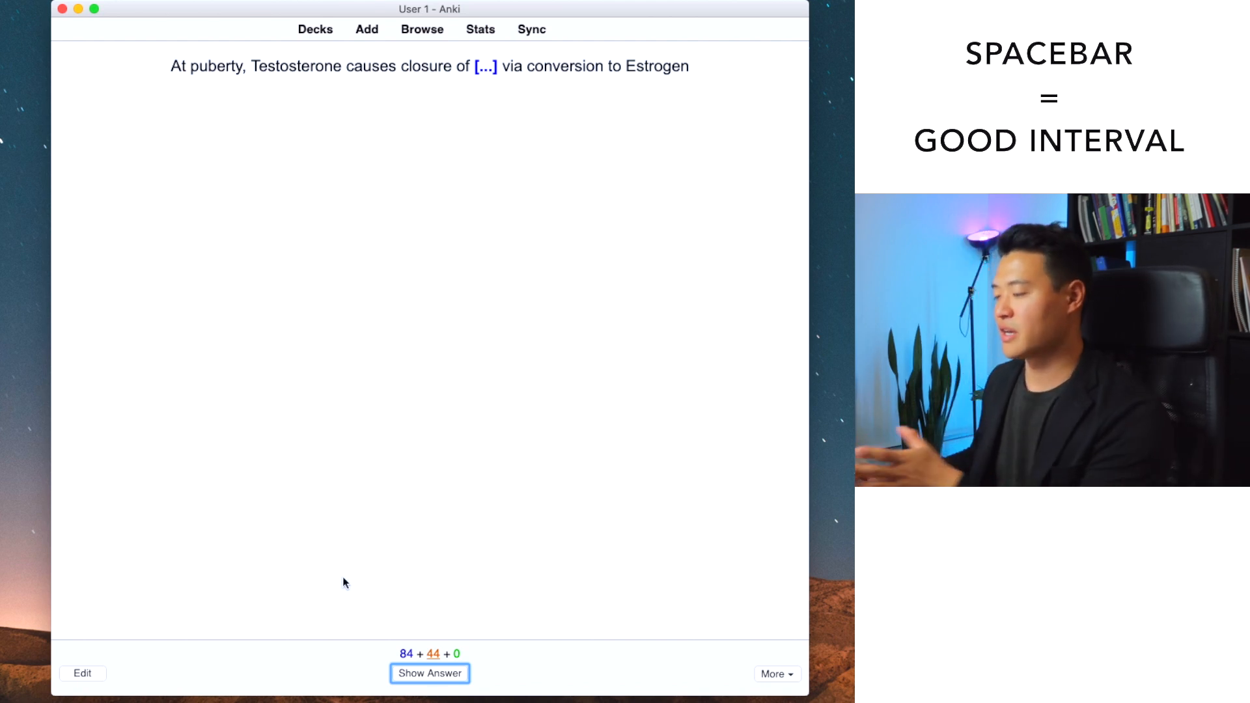
pyautogui.moveTo(63, 206)
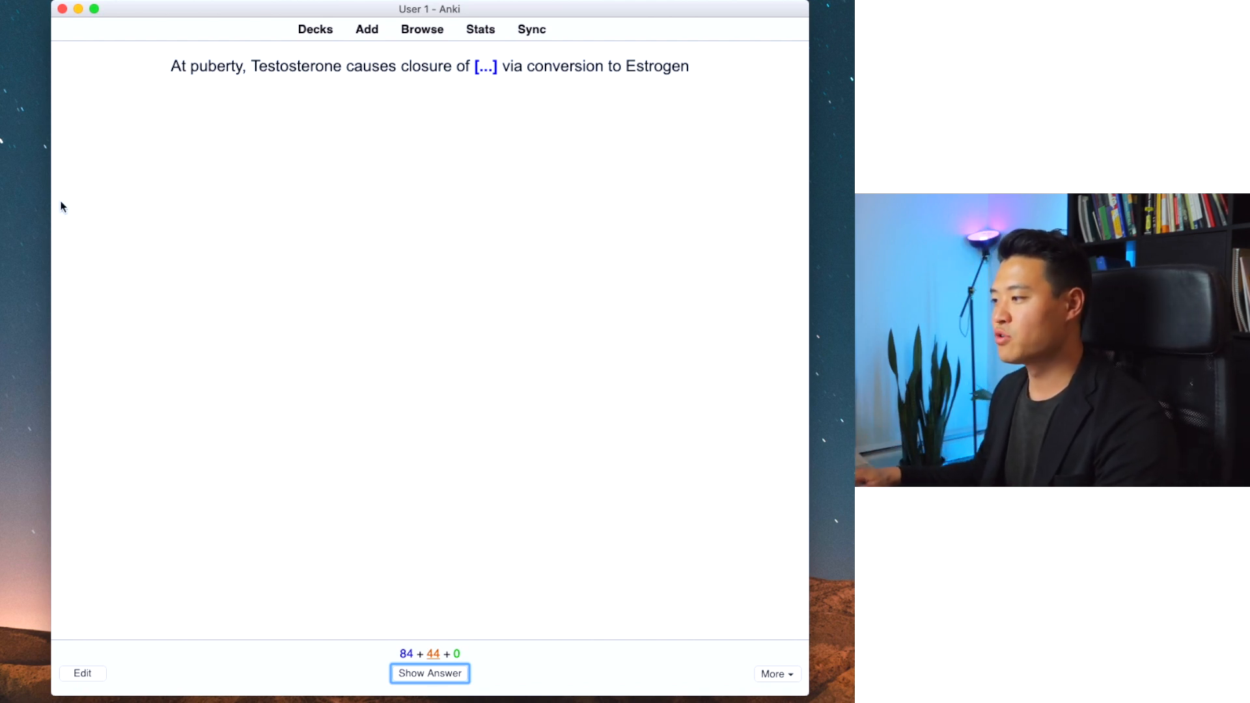
pyautogui.moveTo(590, 187)
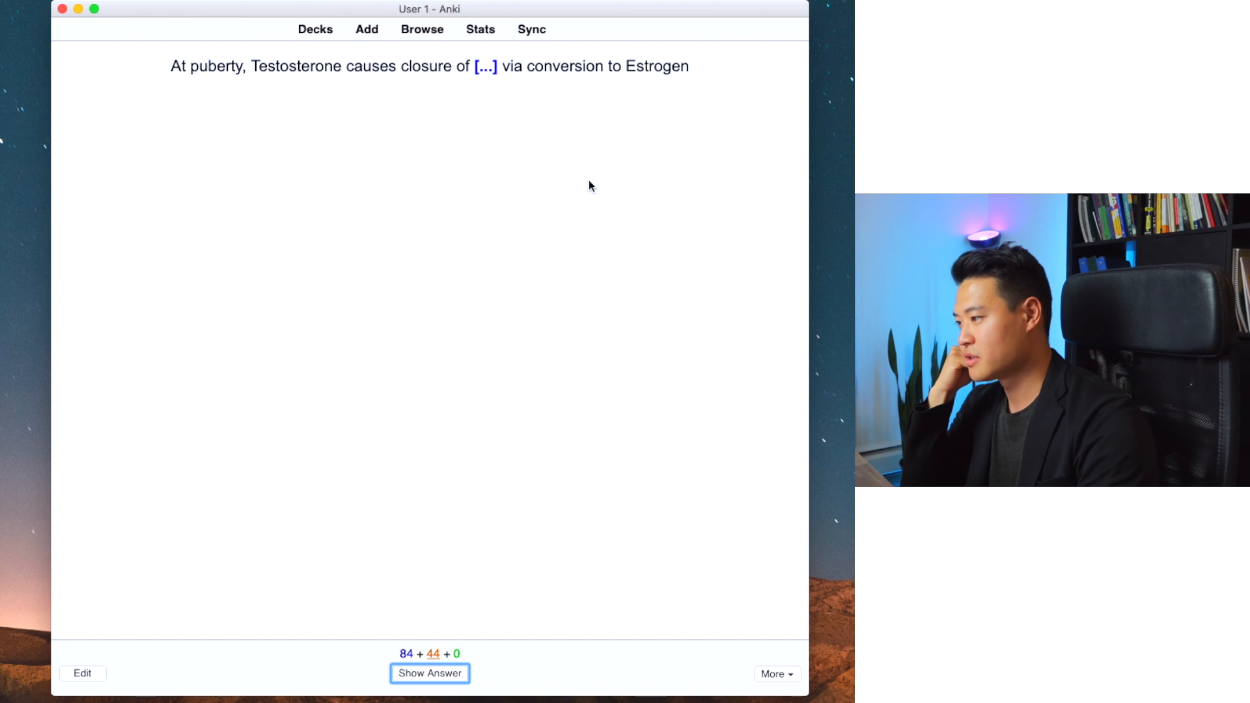
pyautogui.click(429, 672)
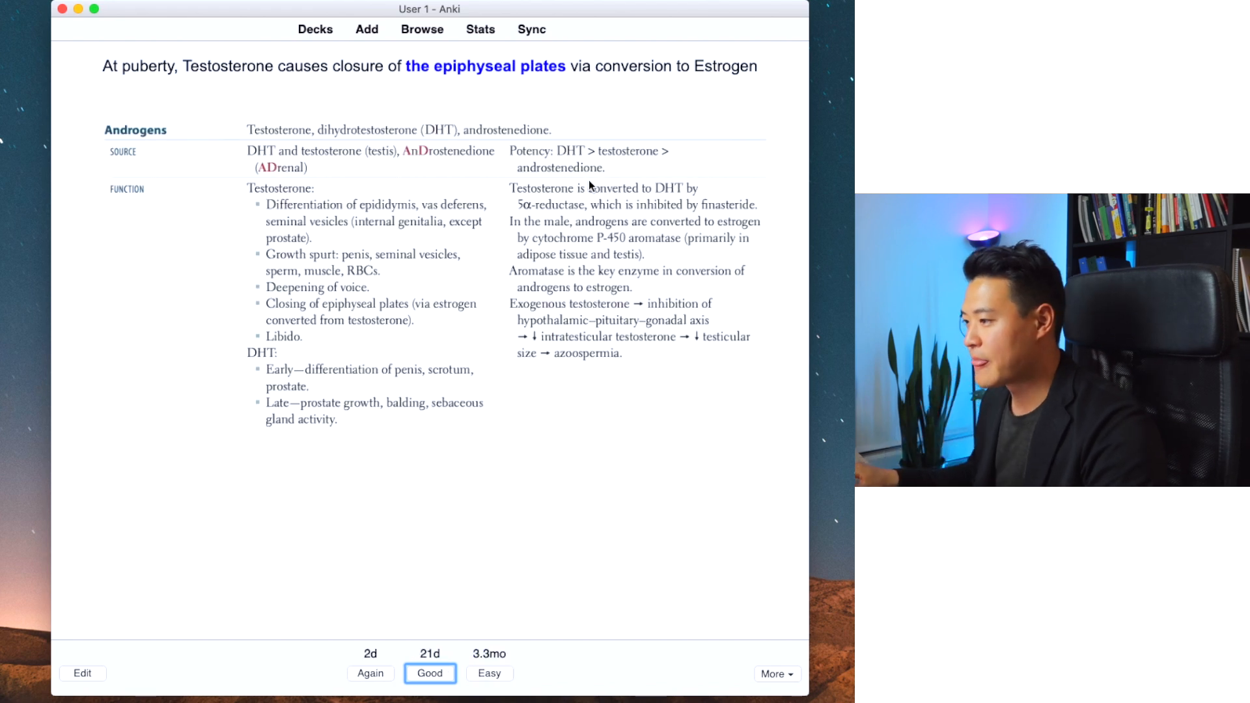
pyautogui.moveTo(677, 241)
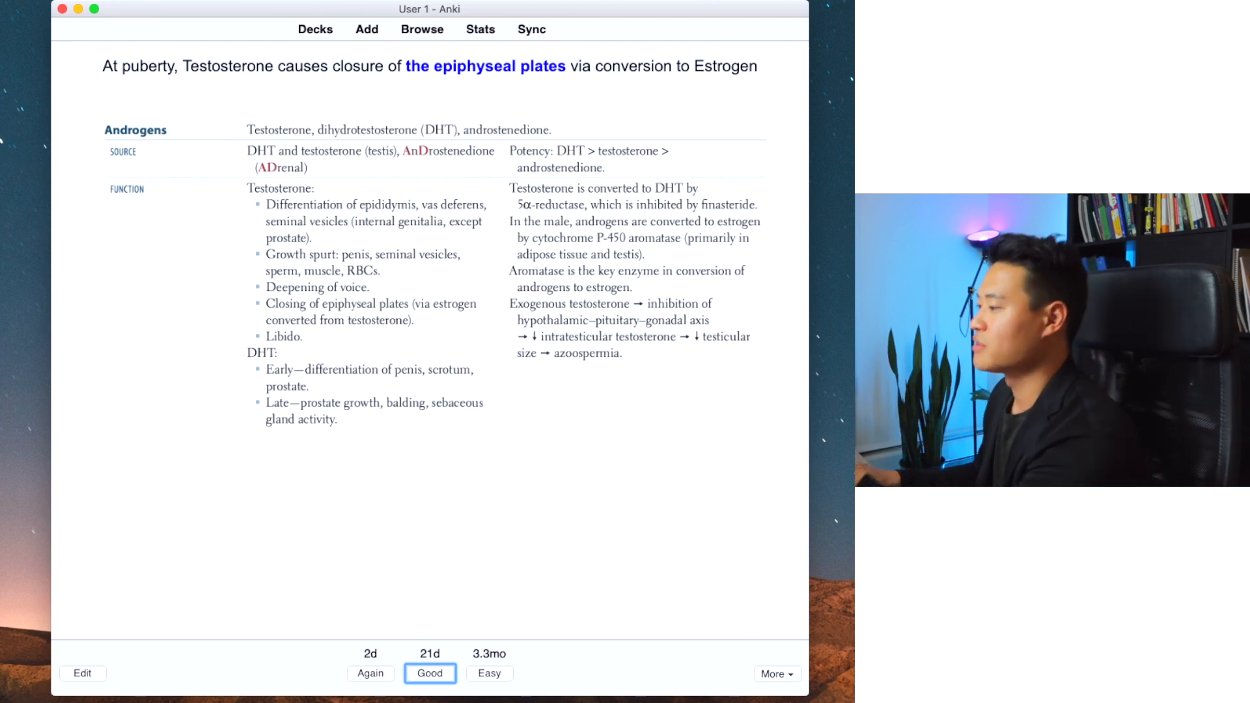
pyautogui.moveTo(444, 194)
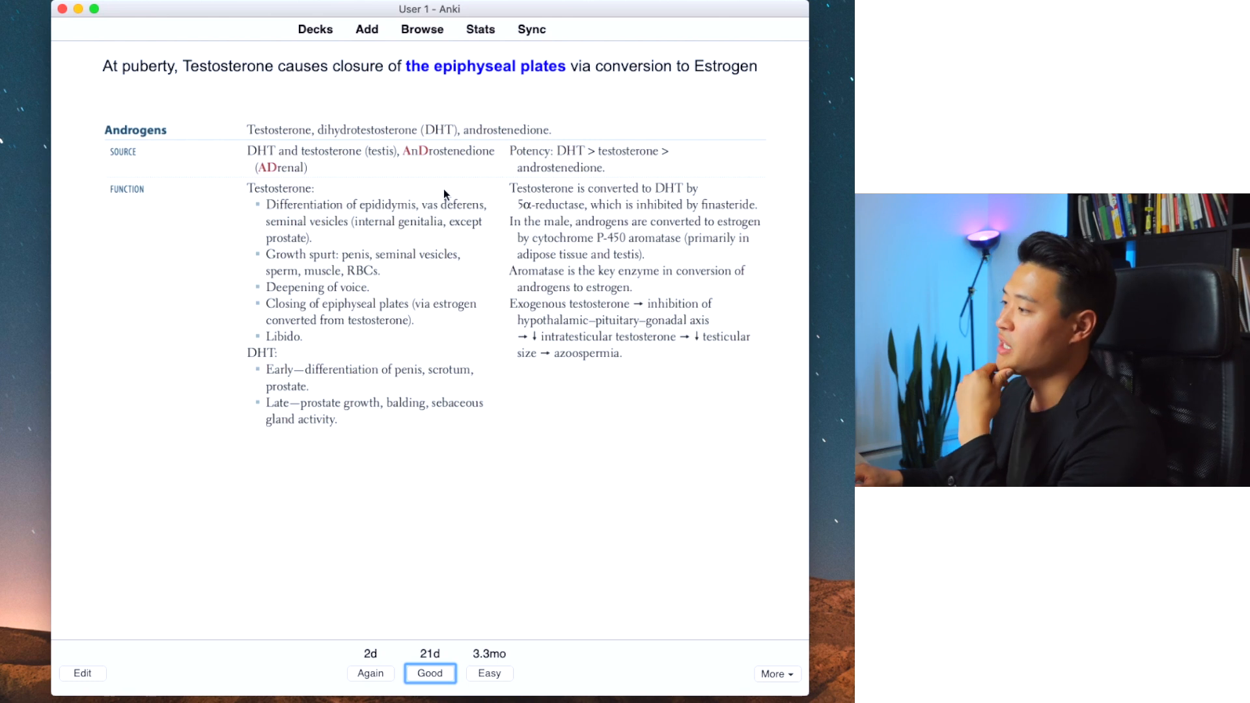
pyautogui.moveTo(582, 299)
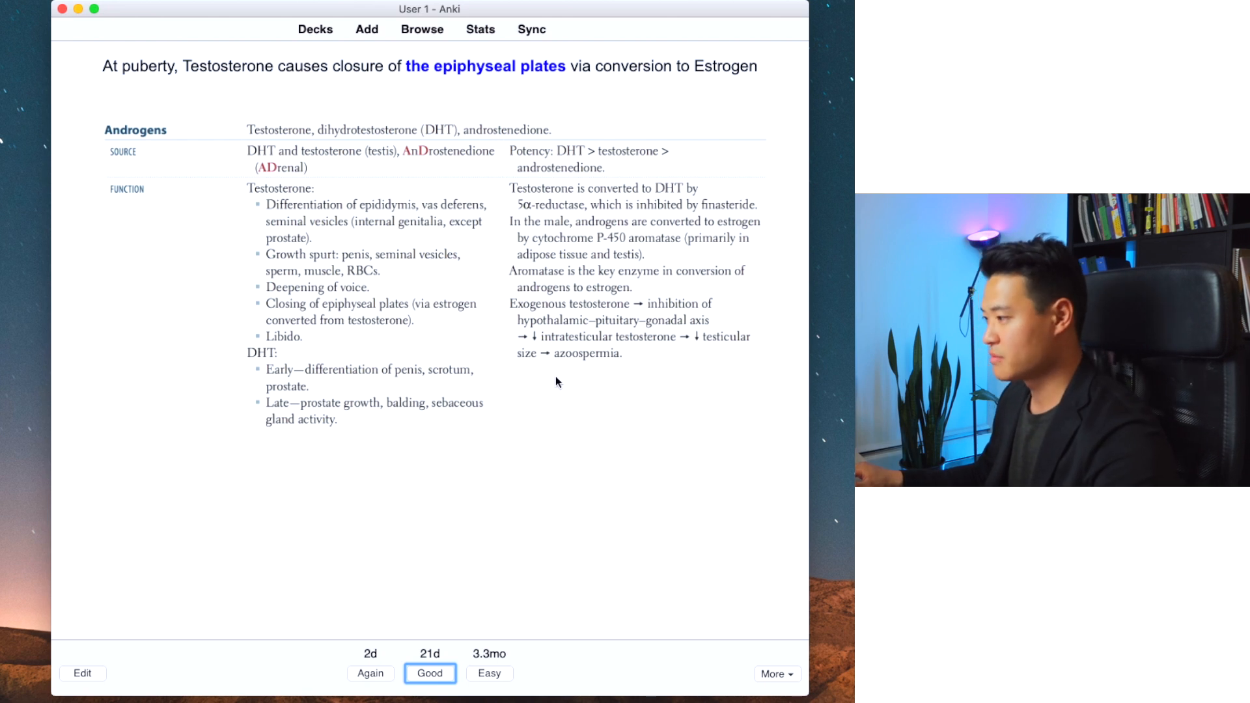
pyautogui.click(430, 672)
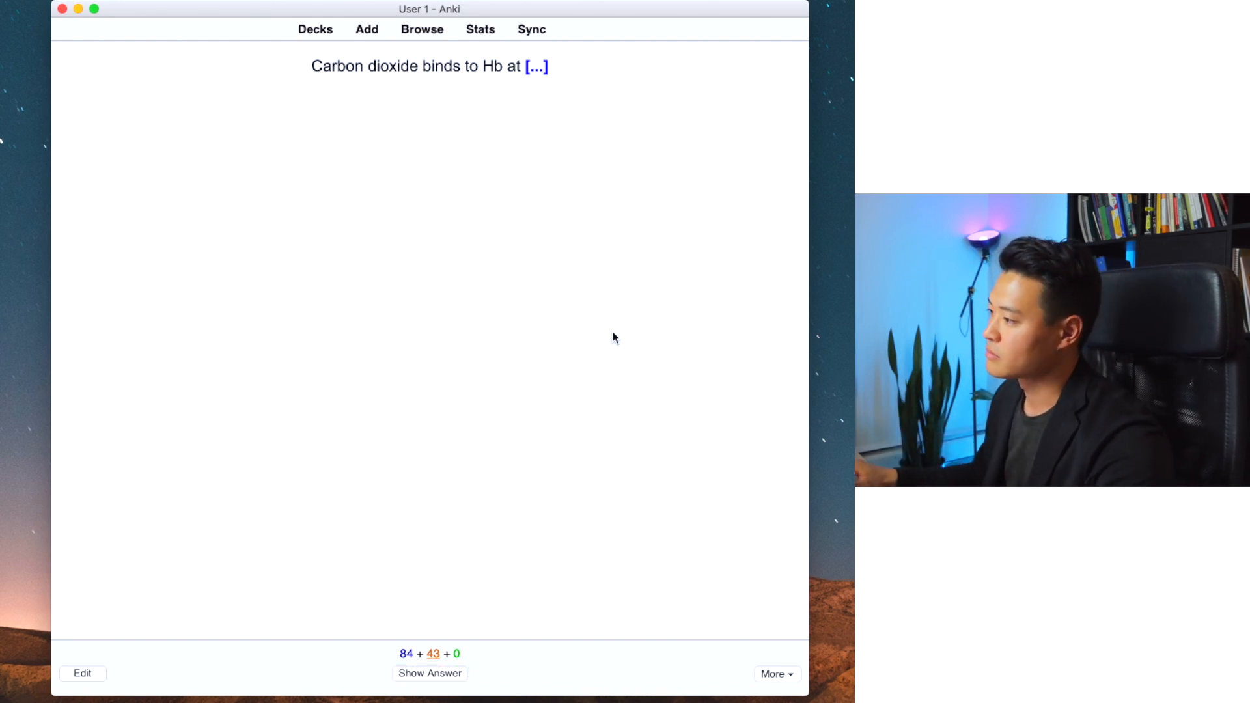
# Step: Reveal and grade Good the carbon dioxide–hemoglobin and lung cancer metastasis cards
pyautogui.click(430, 673)
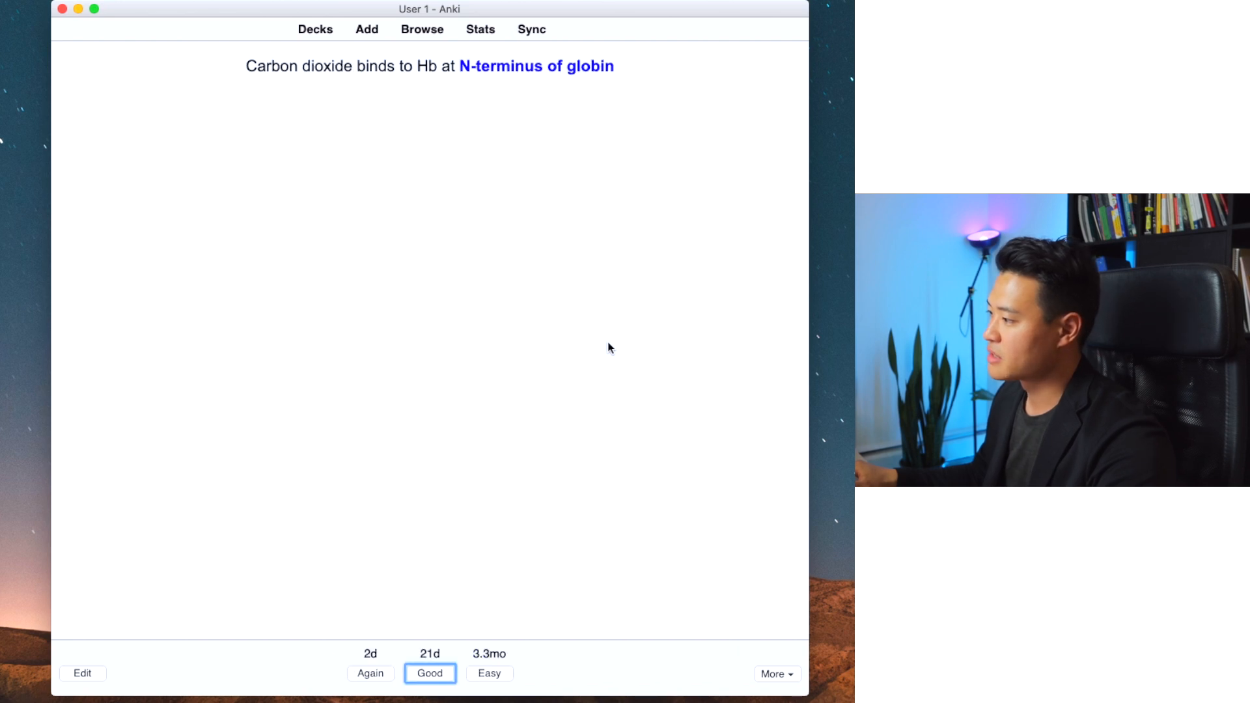
pyautogui.click(430, 673)
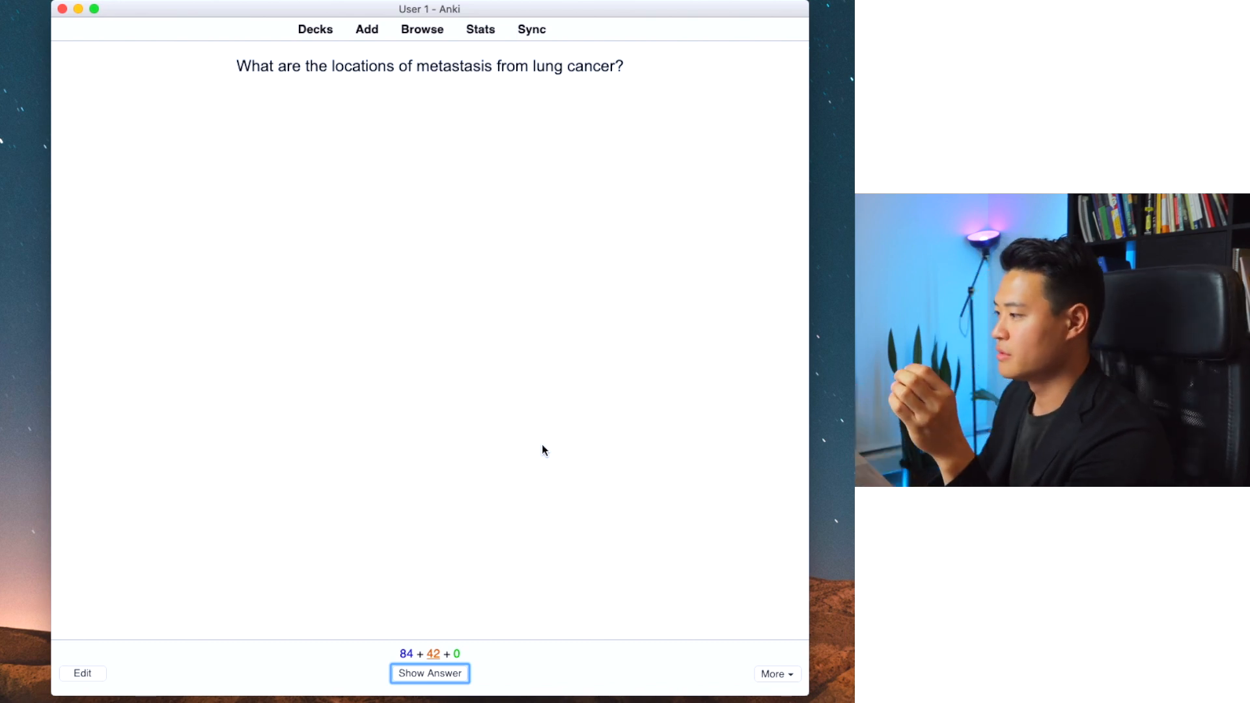
pyautogui.click(429, 672)
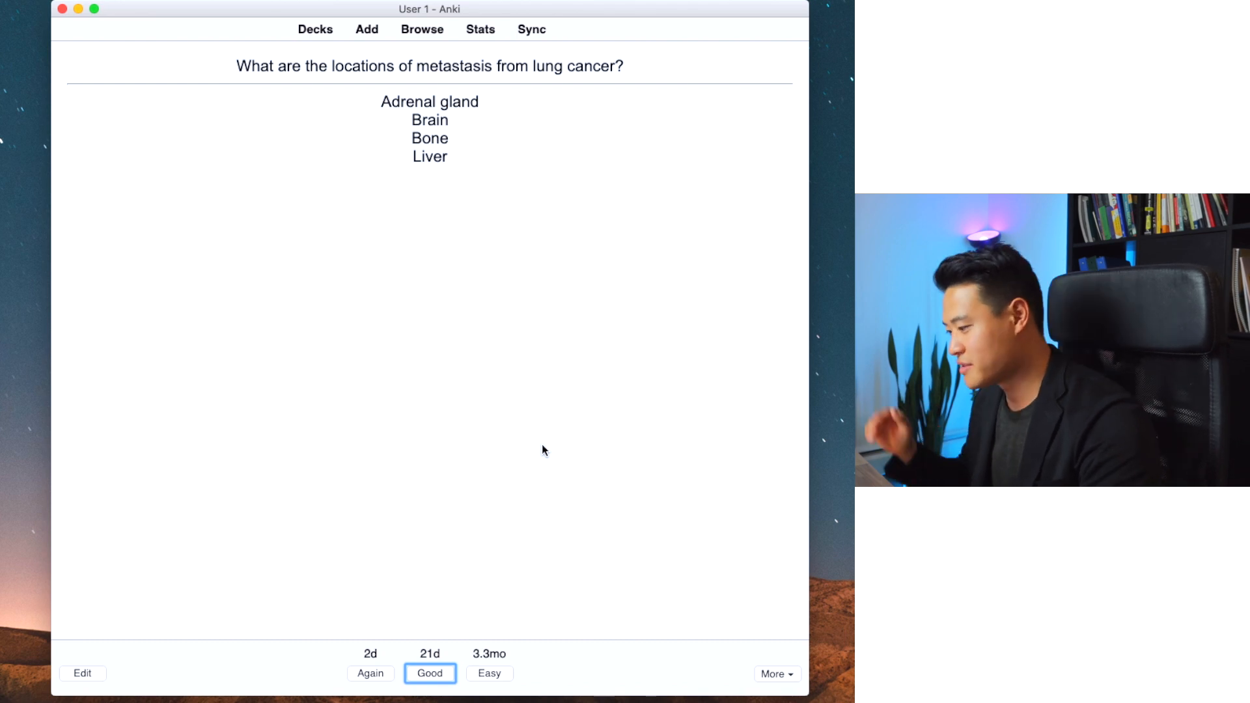
pyautogui.click(429, 673)
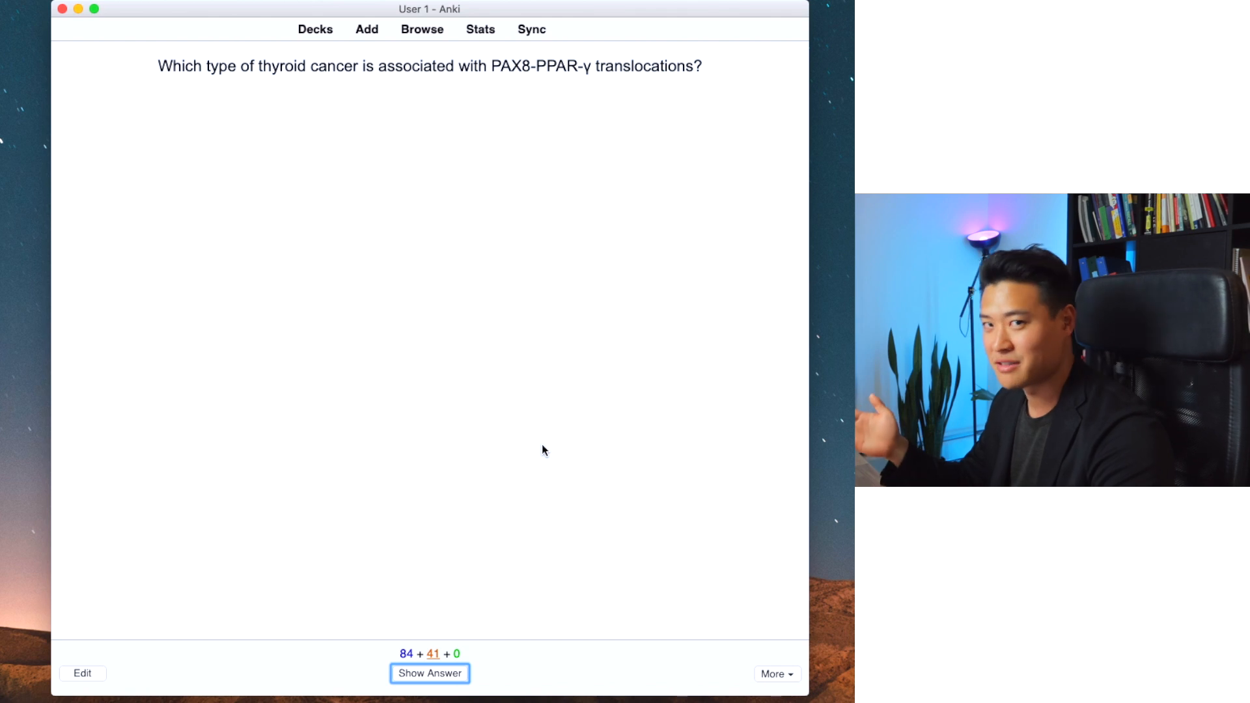
# Step: Reveal and grade Good the follicular thyroid carcinoma and theophylline asthma drug cards
pyautogui.click(429, 672)
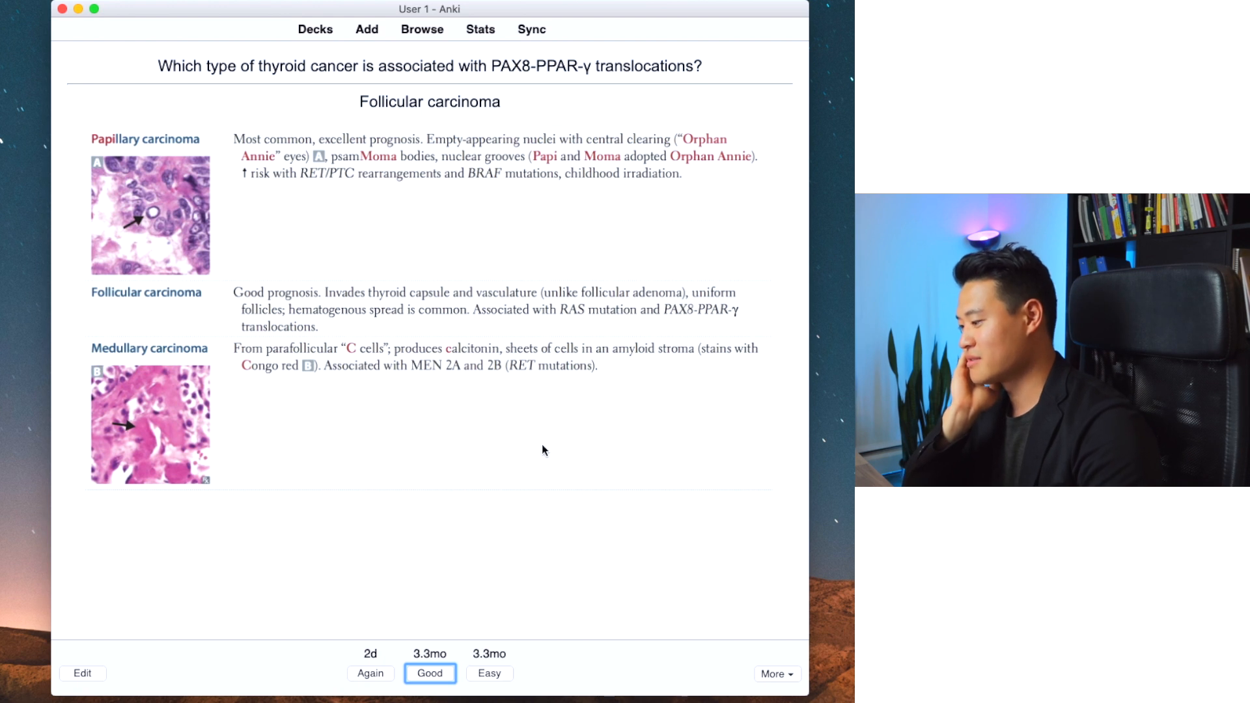
pyautogui.click(430, 672)
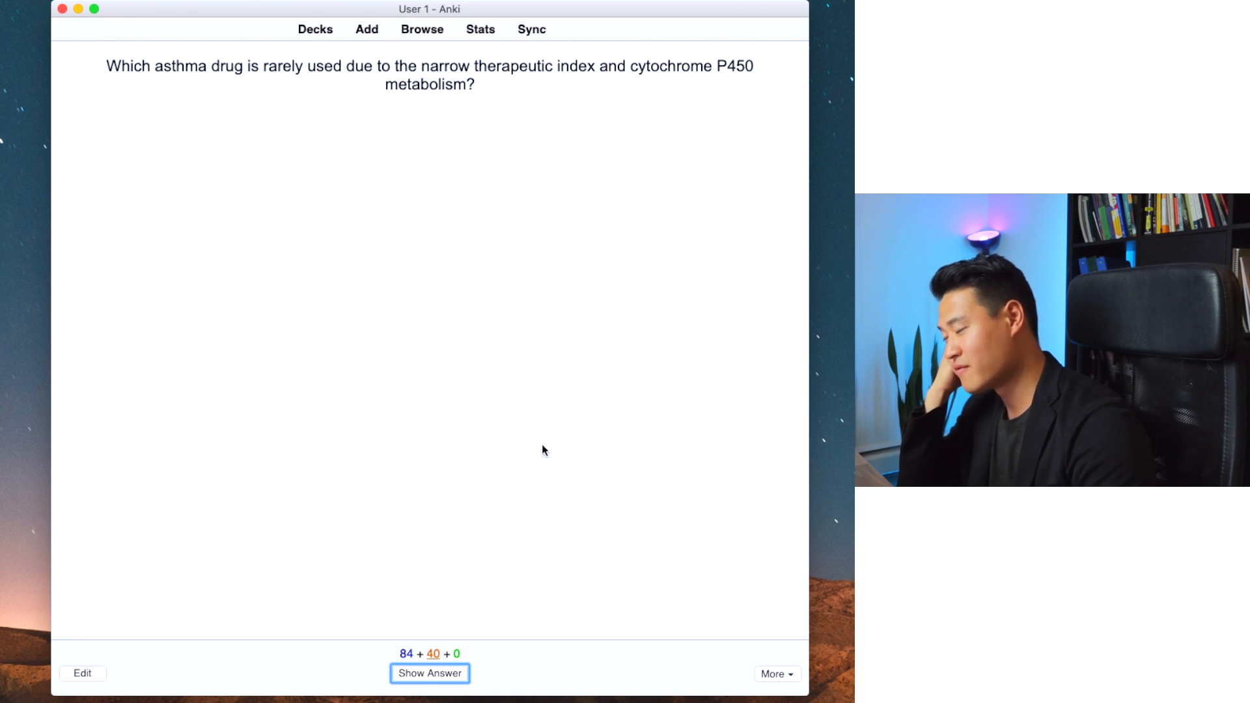
pyautogui.click(428, 672)
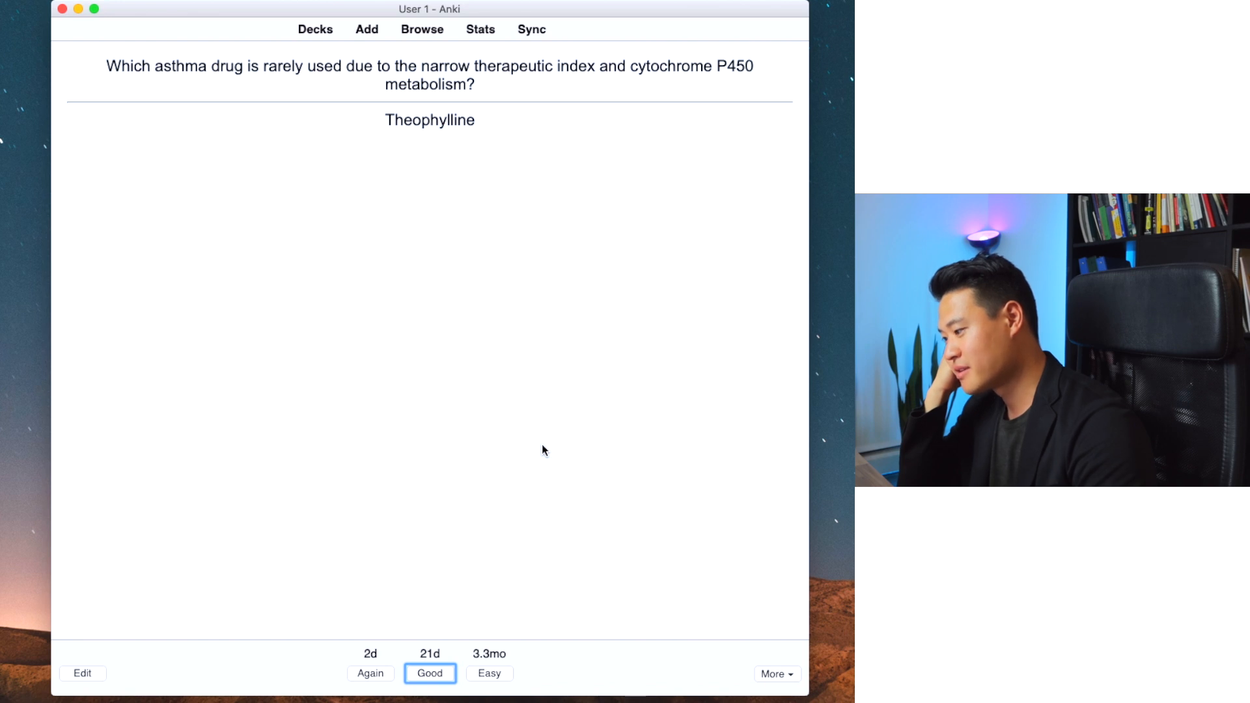
pyautogui.click(429, 673)
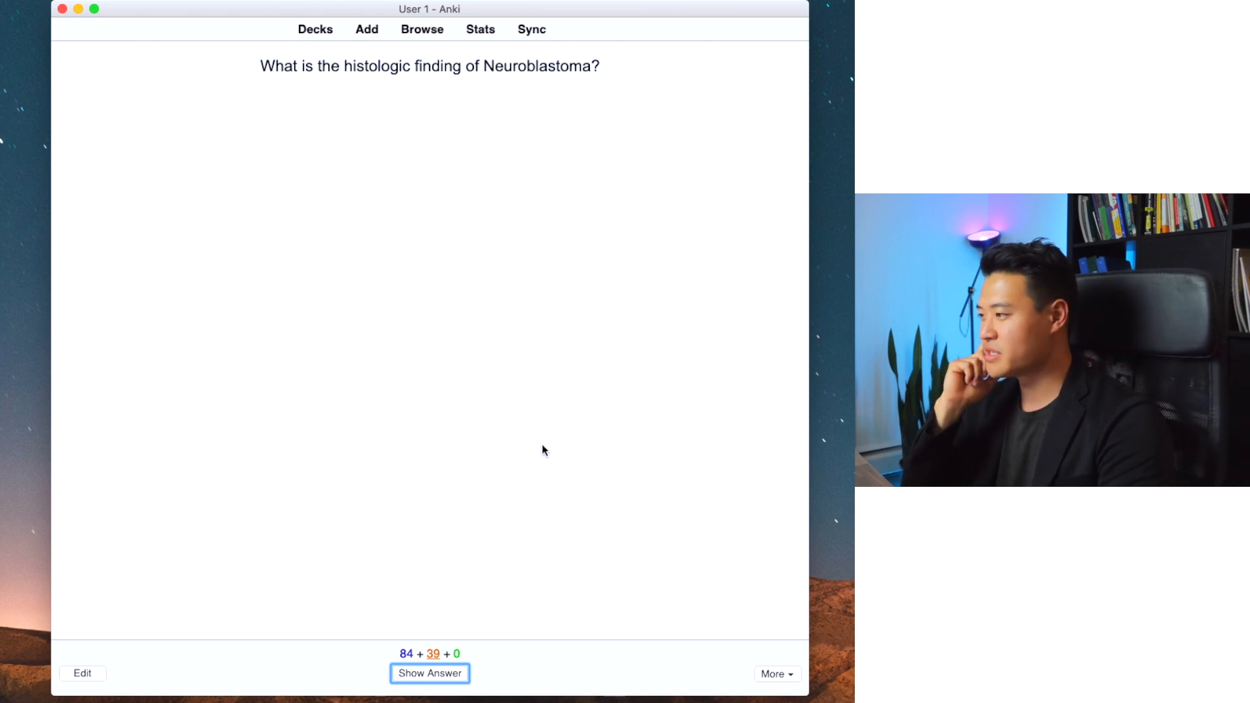
# Step: Reveal the neuroblastoma answer and highlight 'Homer-Wright rosettes'
pyautogui.click(429, 672)
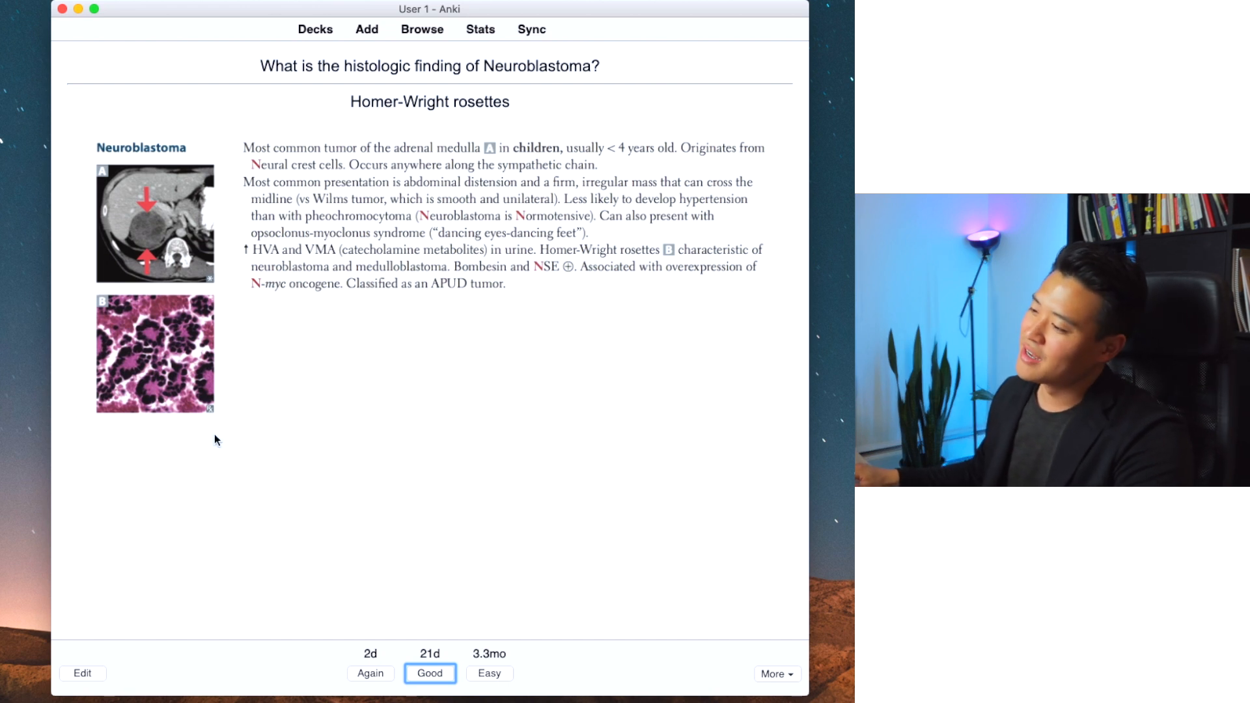
pyautogui.moveTo(109, 412)
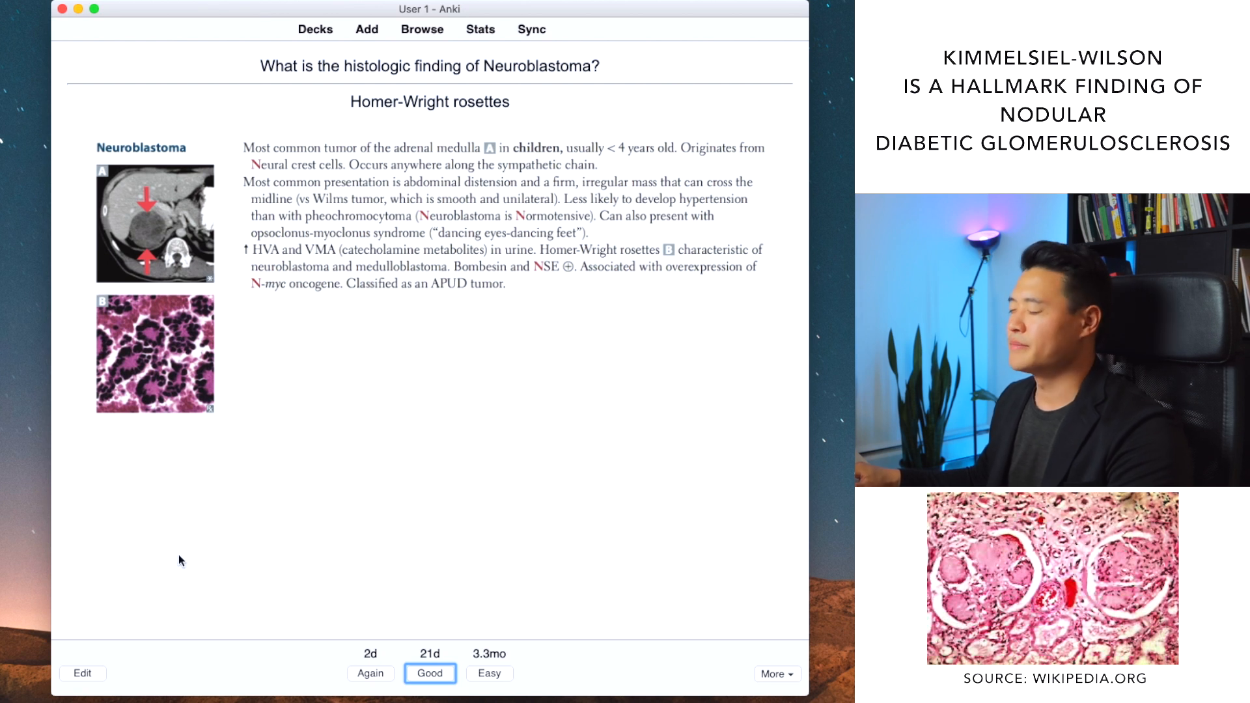
pyautogui.moveTo(245, 426)
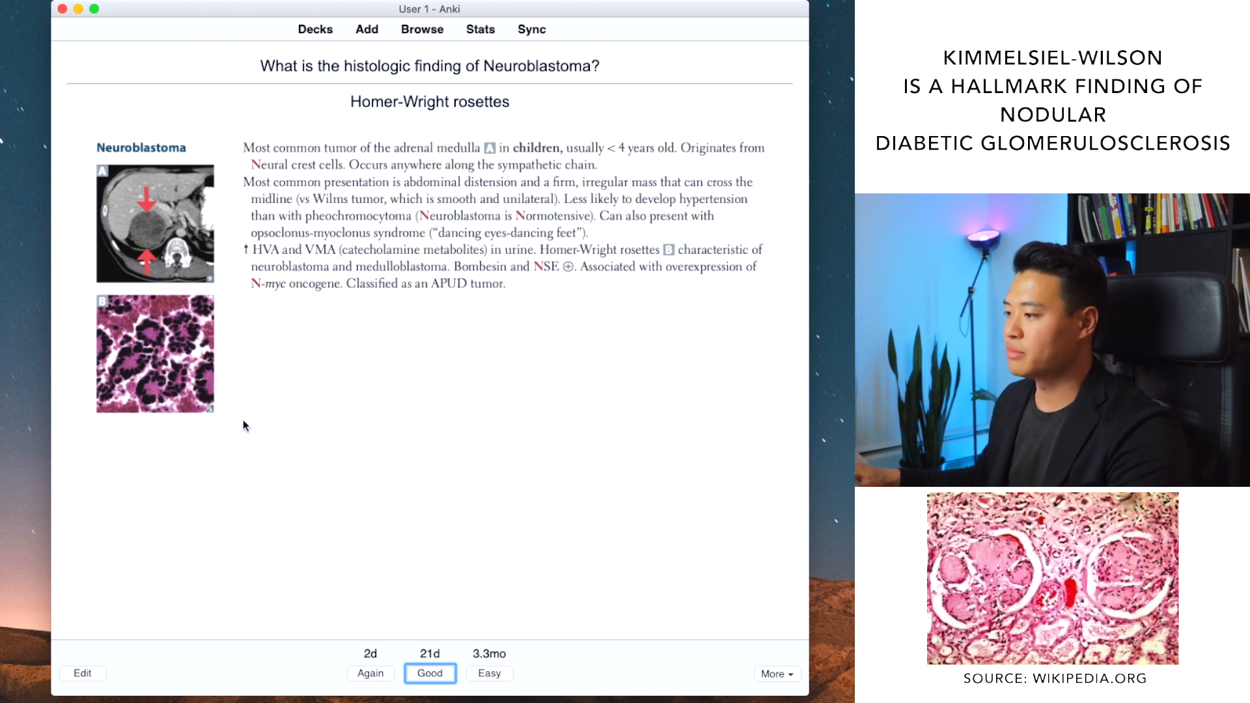
pyautogui.moveTo(146, 233)
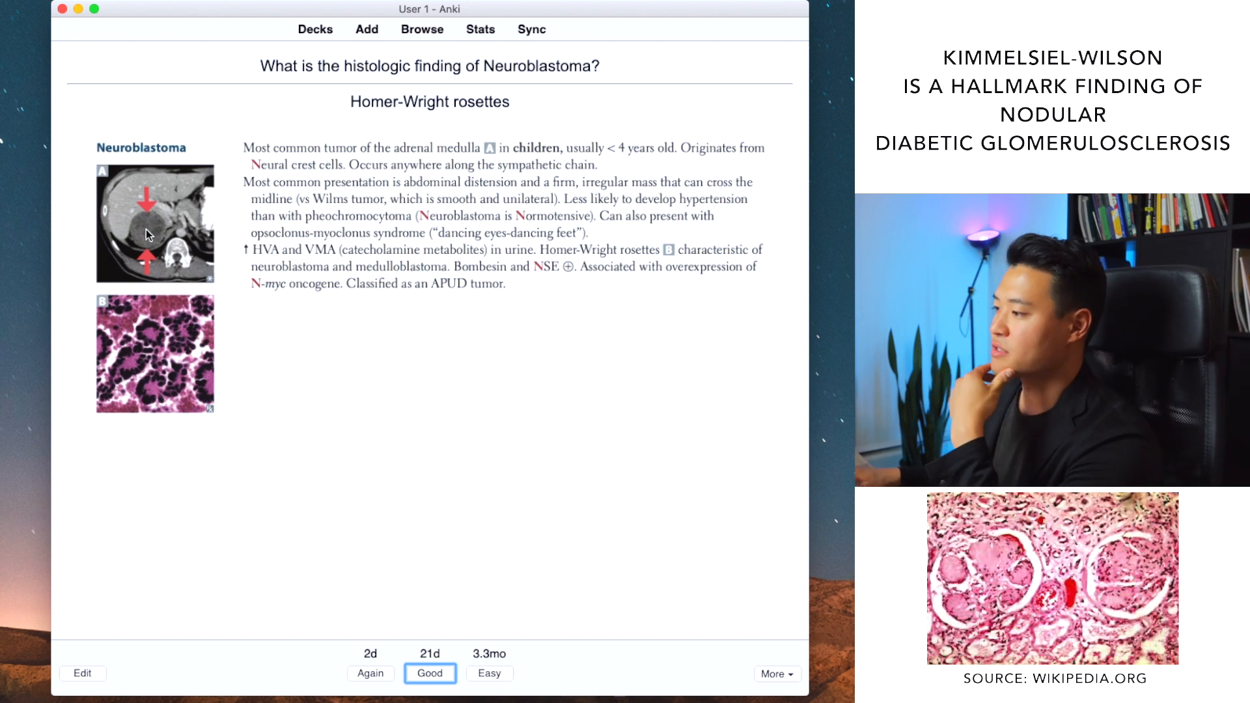
pyautogui.doubleClick(429, 101)
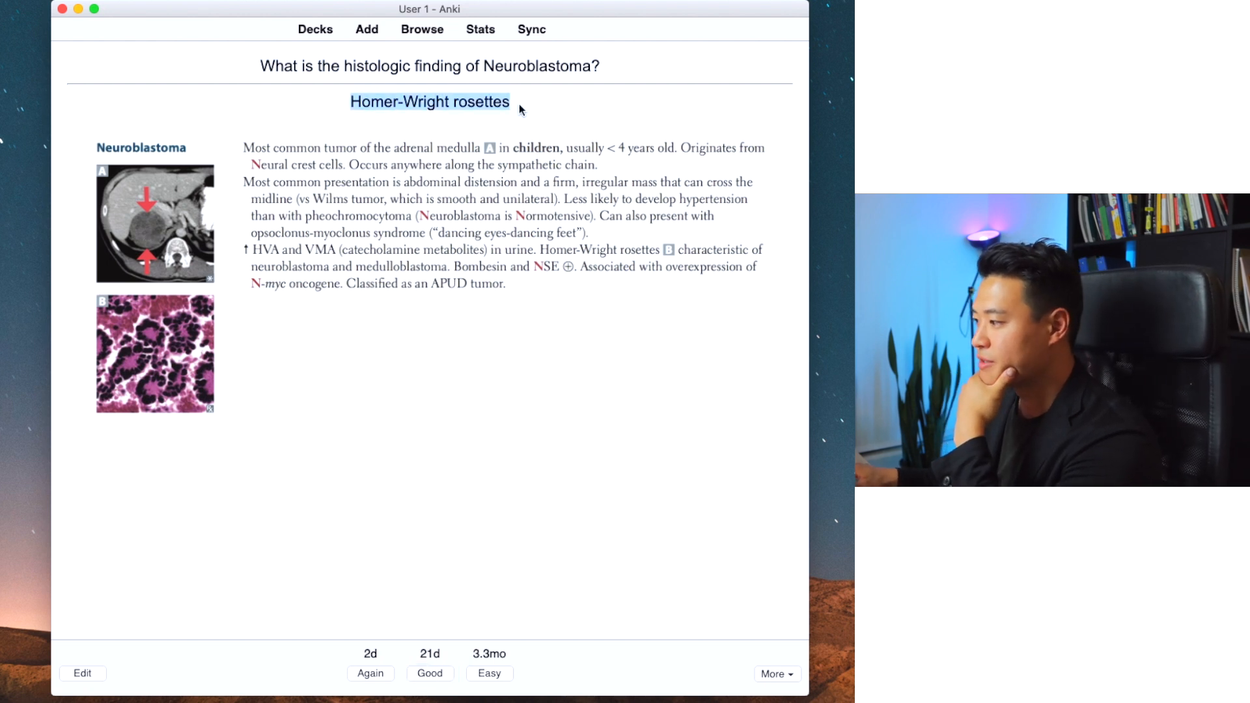
pyautogui.moveTo(214, 355)
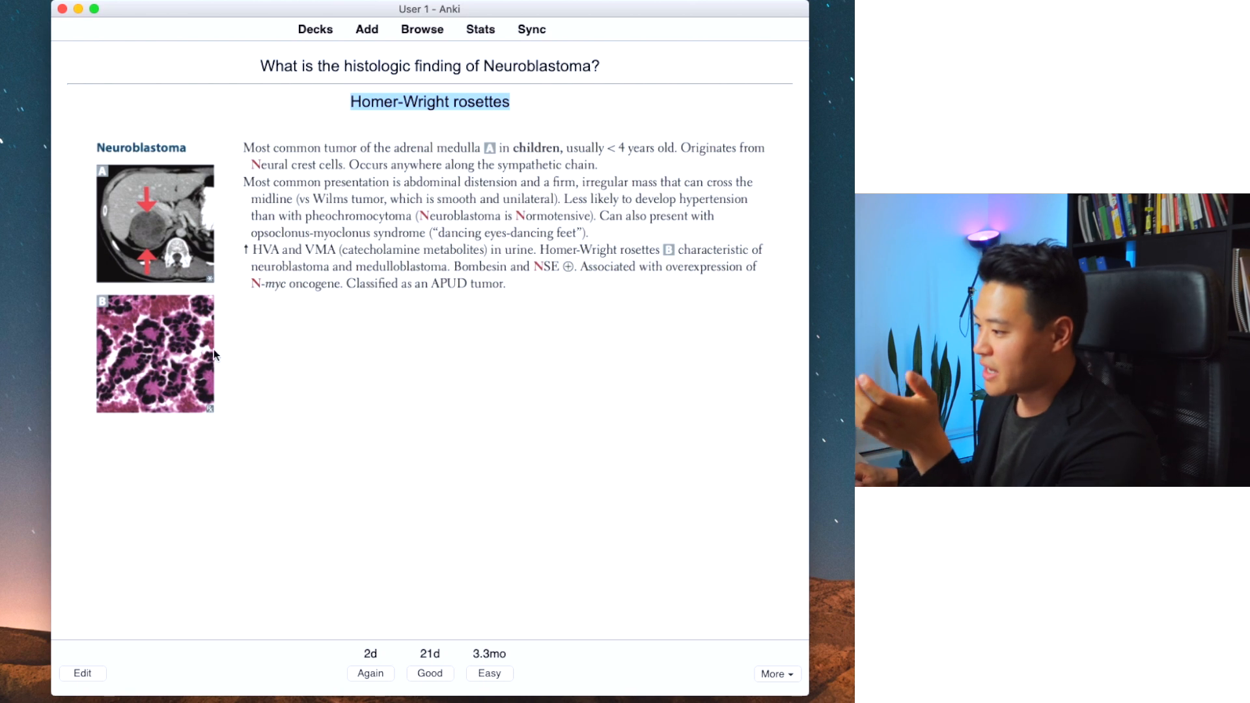
pyautogui.moveTo(325, 263)
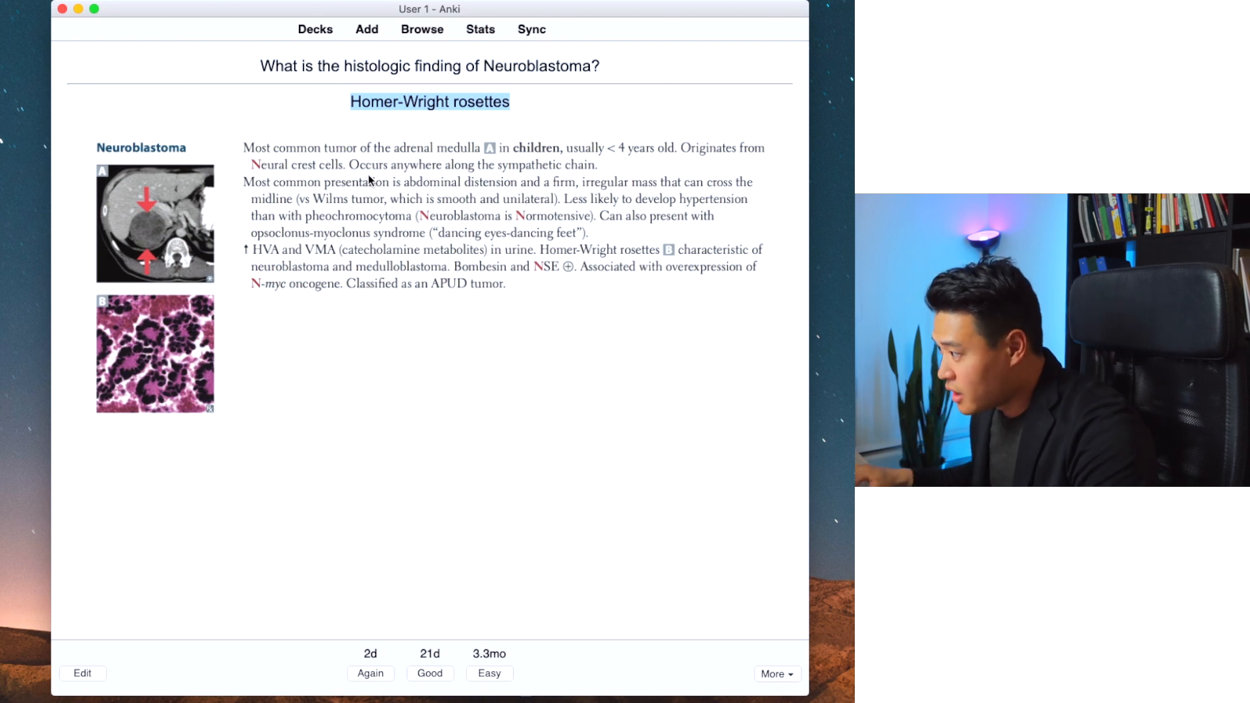
pyautogui.moveTo(437, 261)
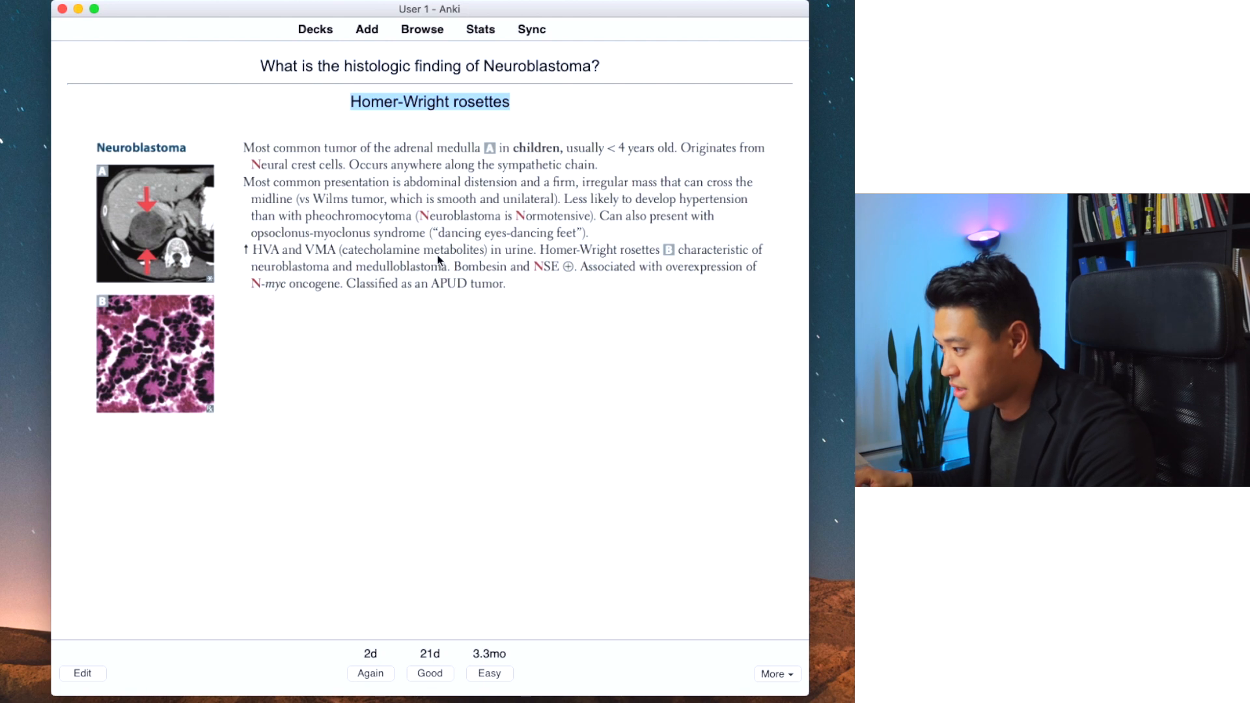
pyautogui.moveTo(257, 258)
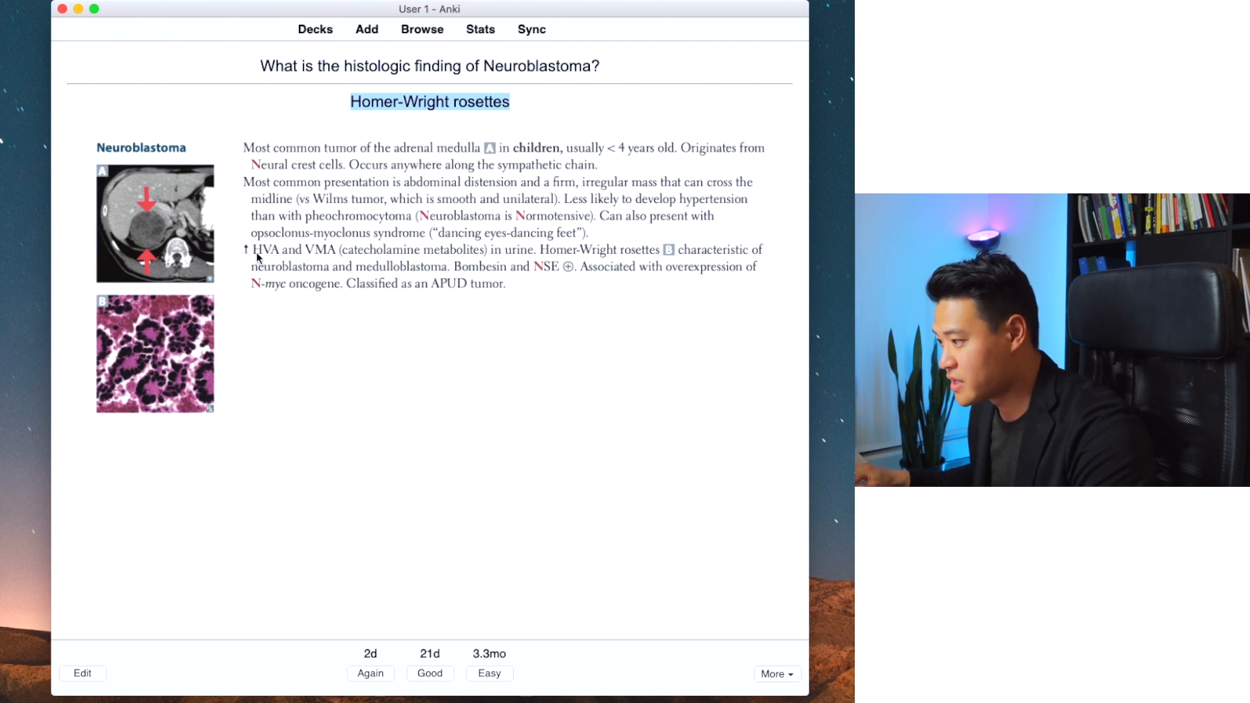
pyautogui.moveTo(312, 258)
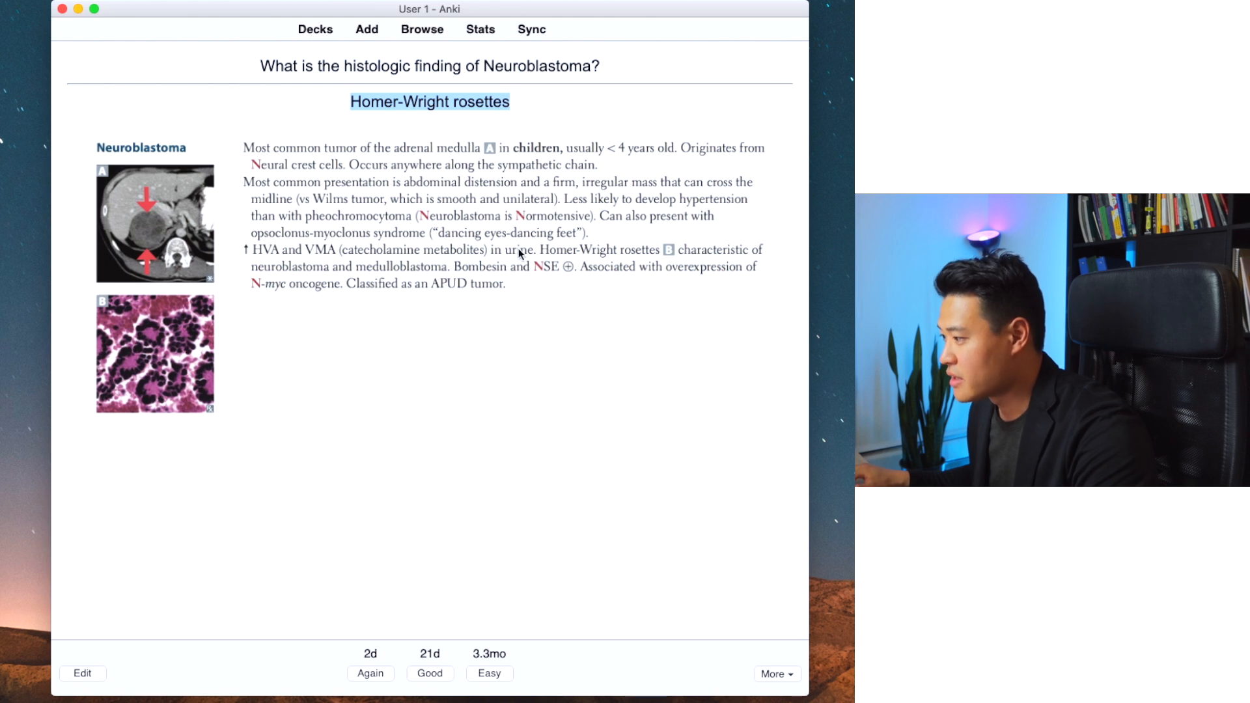
pyautogui.moveTo(699, 261)
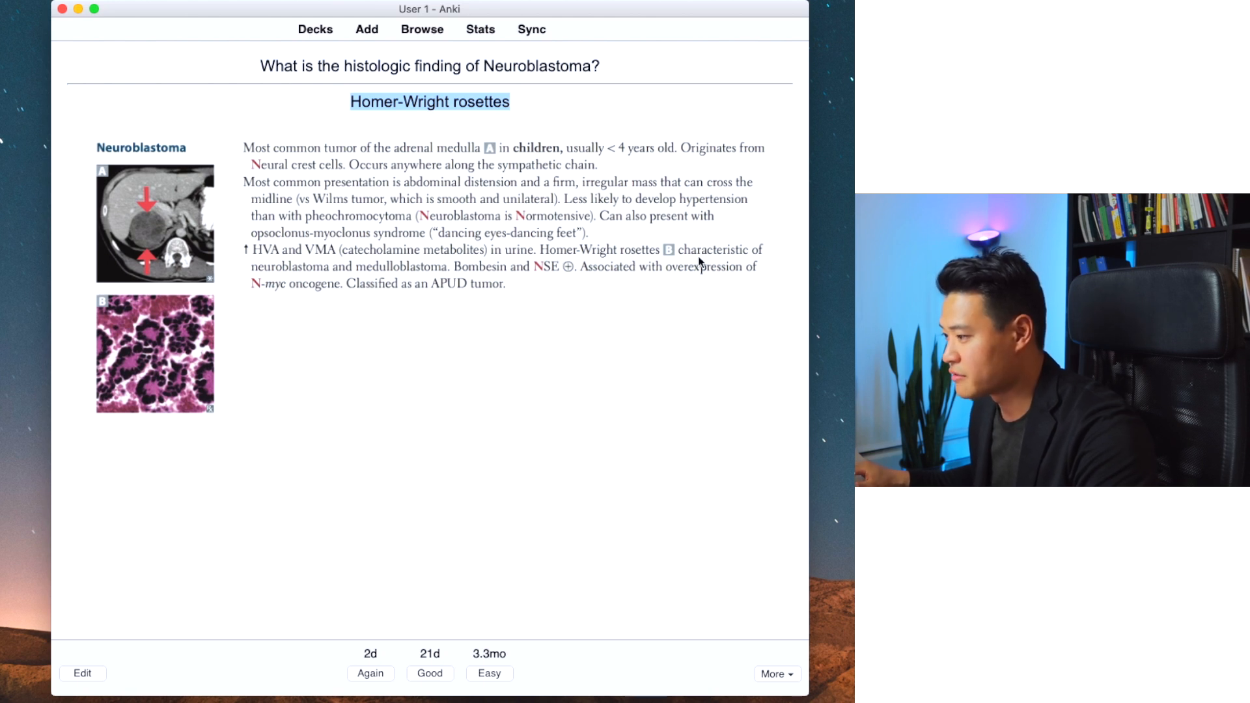
pyautogui.moveTo(375, 288)
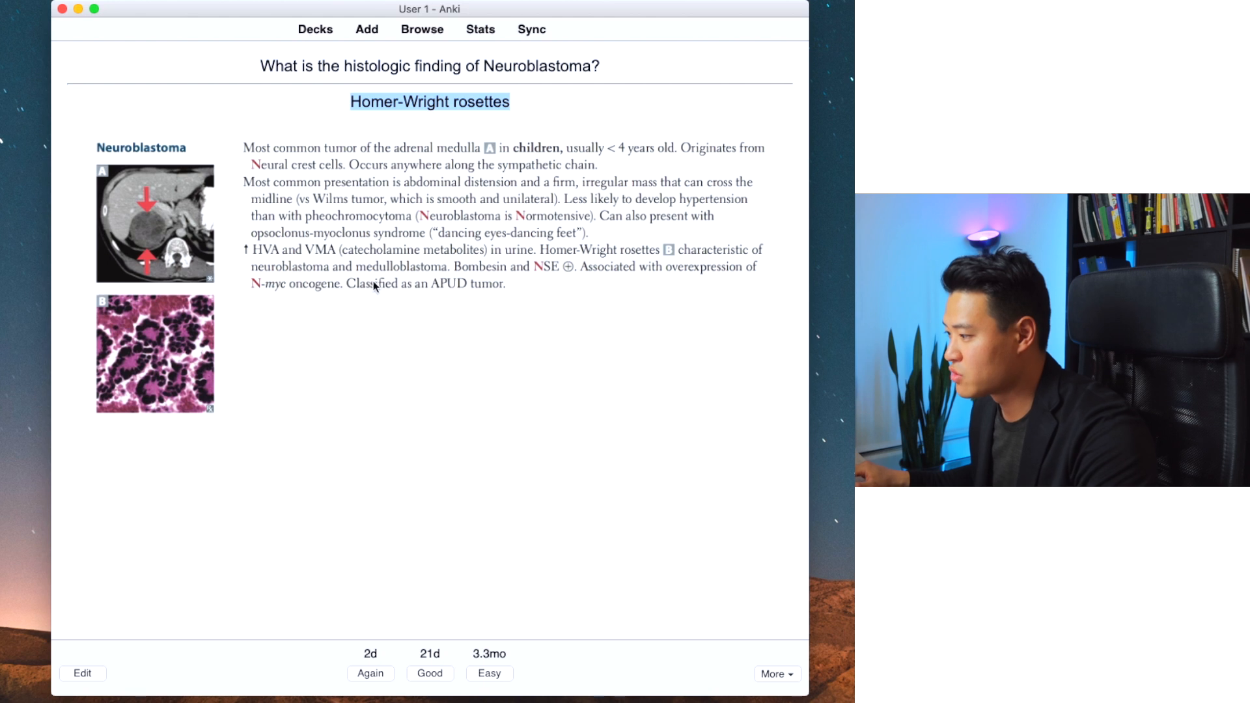
pyautogui.moveTo(391, 320)
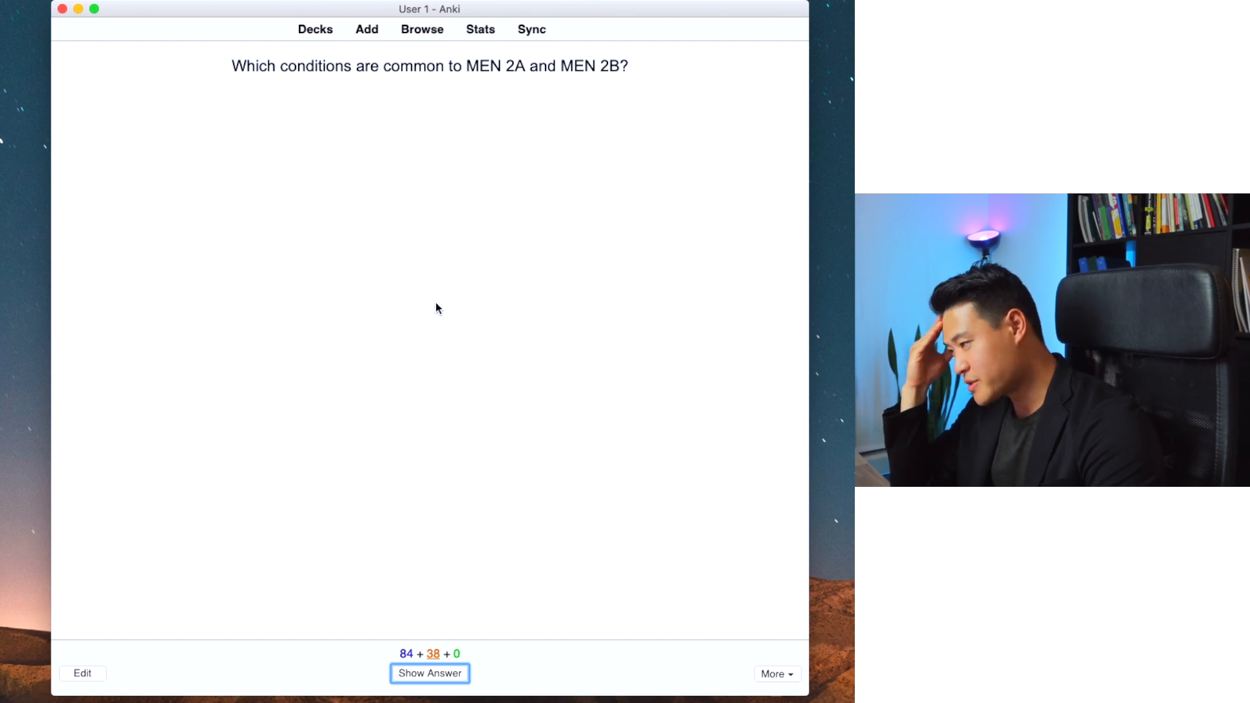
# Step: Reveal the MEN 2A/2B answer, highlight medullary thyroid carcinoma, review the table, and grade it Good
pyautogui.click(429, 672)
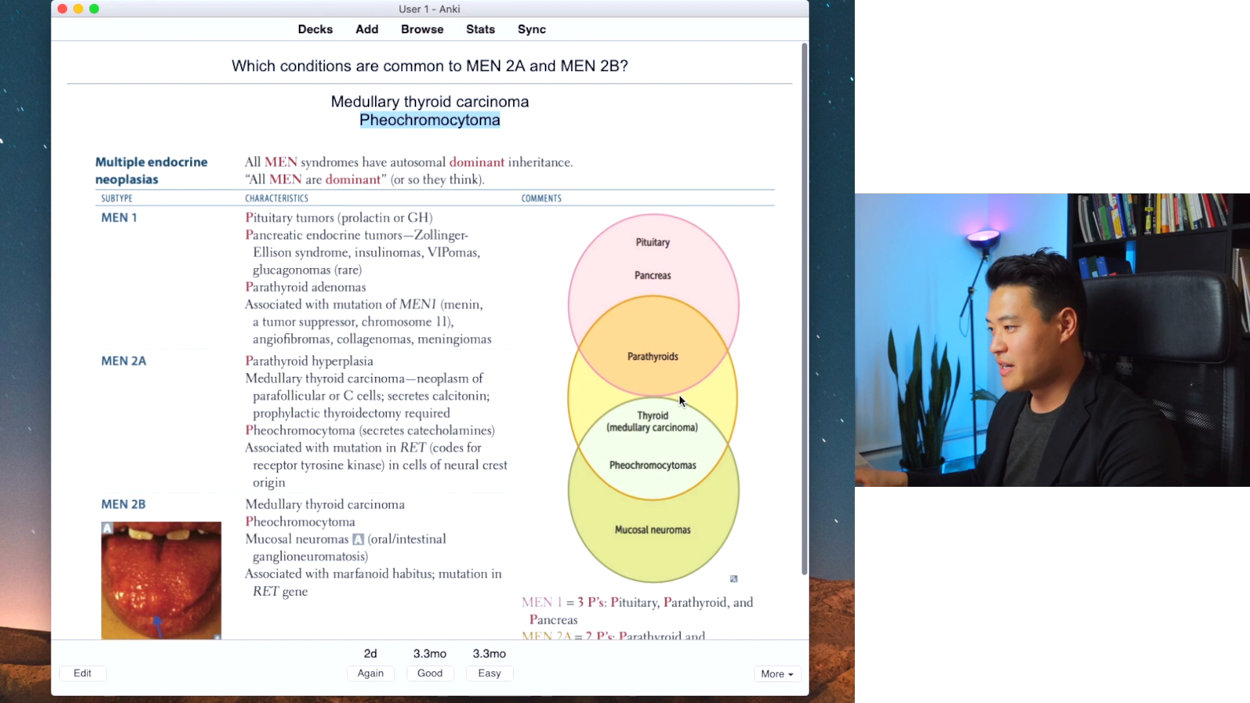
pyautogui.doubleClick(429, 101)
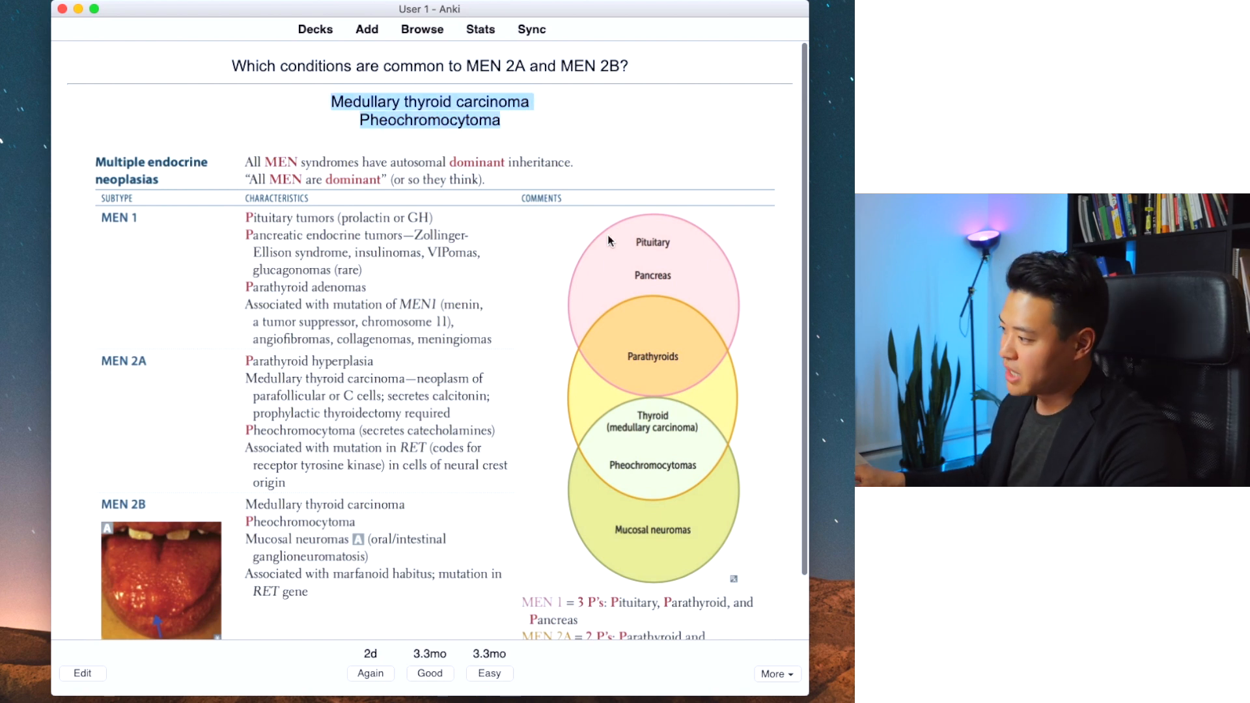
pyautogui.moveTo(621, 392)
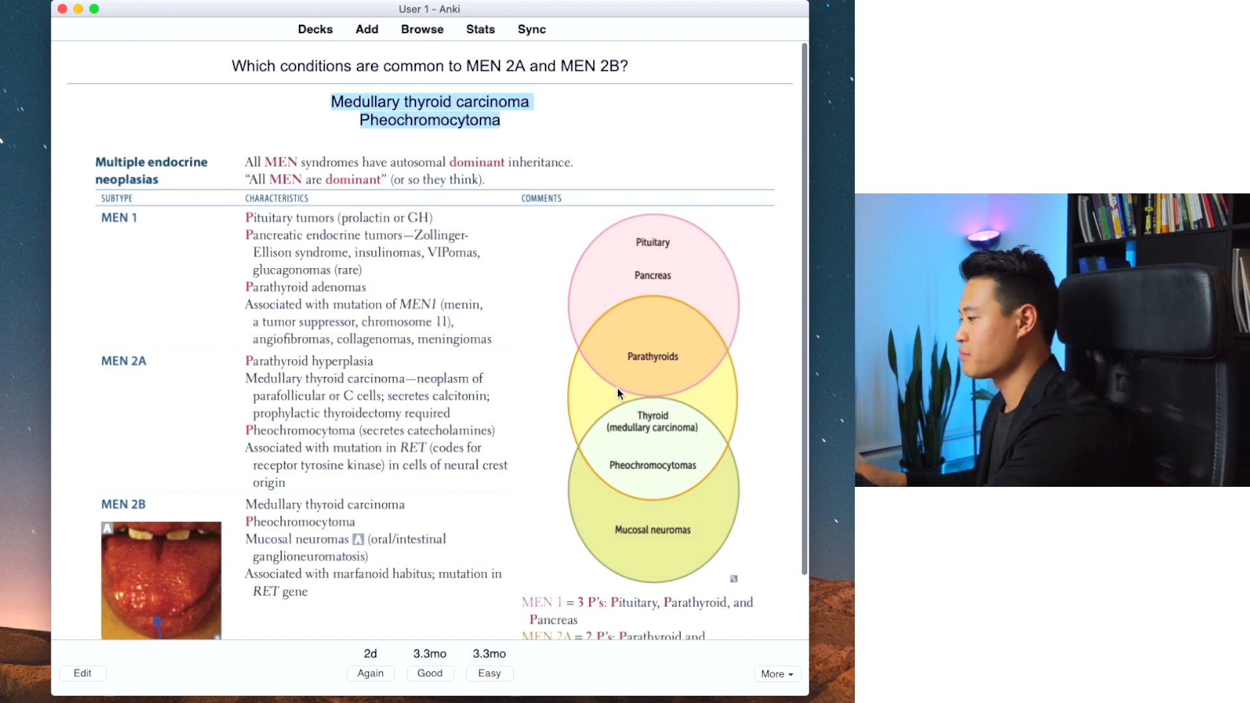
pyautogui.moveTo(643, 568)
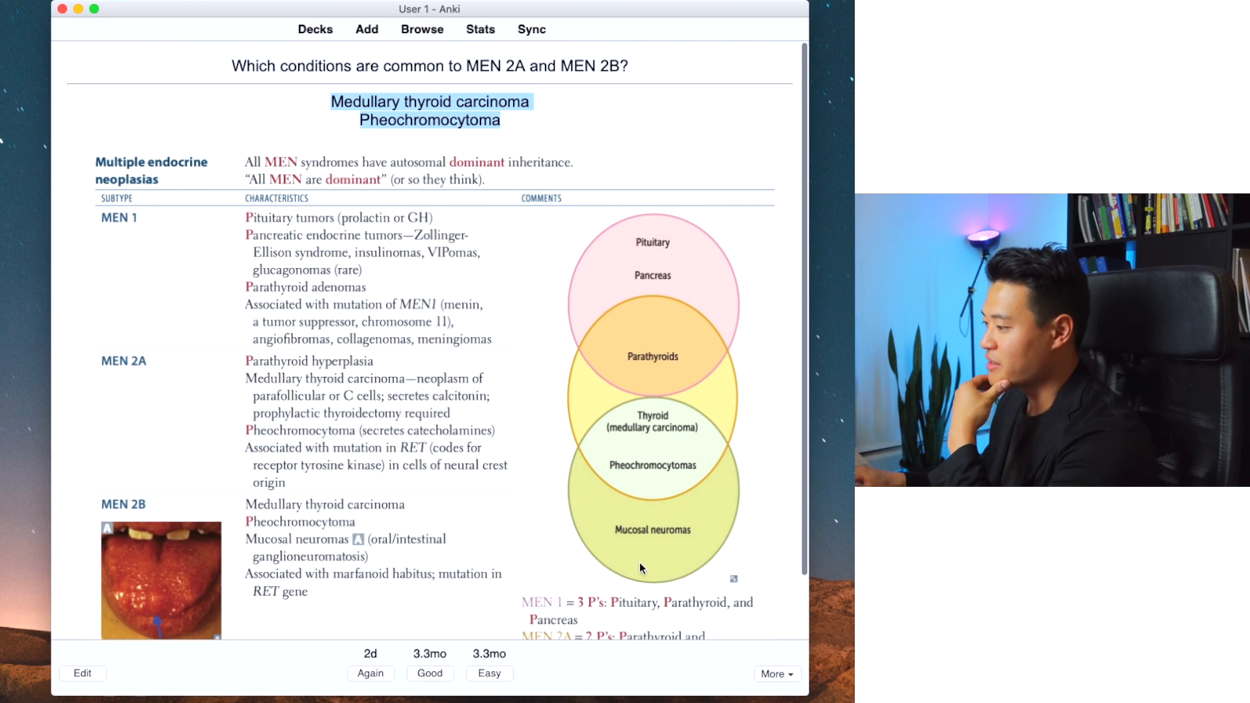
pyautogui.scroll(3)
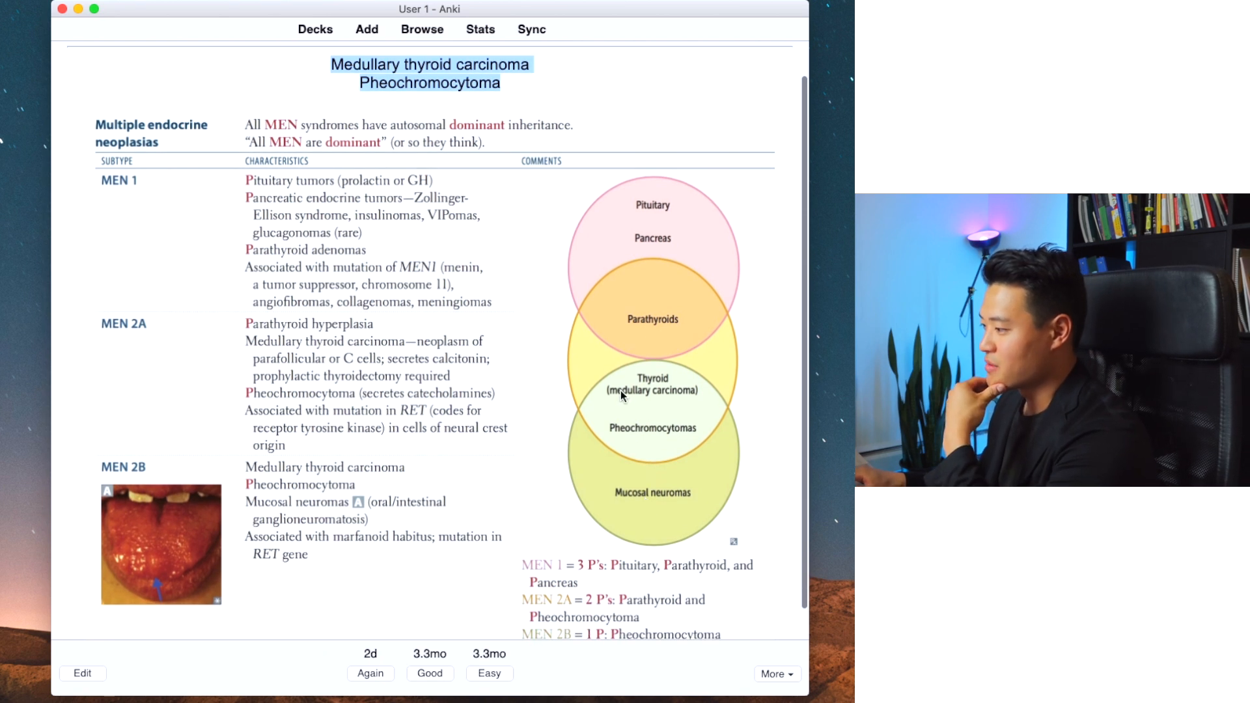
pyautogui.moveTo(671, 403)
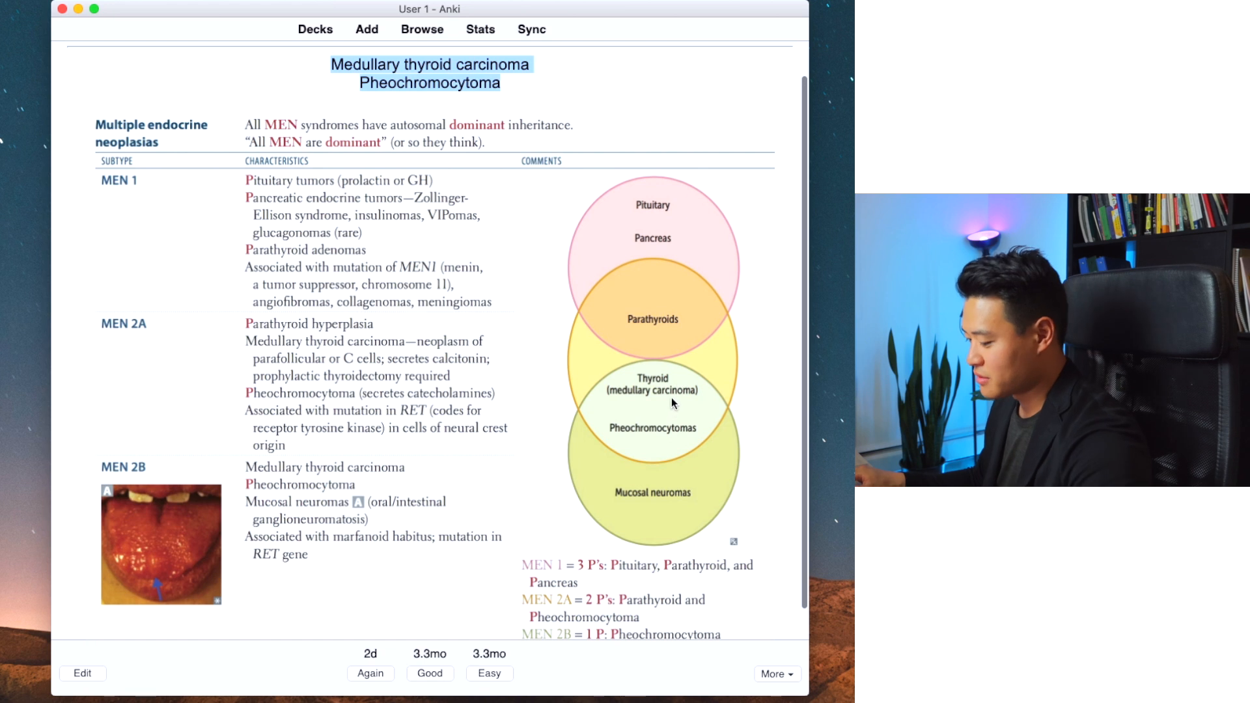
pyautogui.moveTo(713, 439)
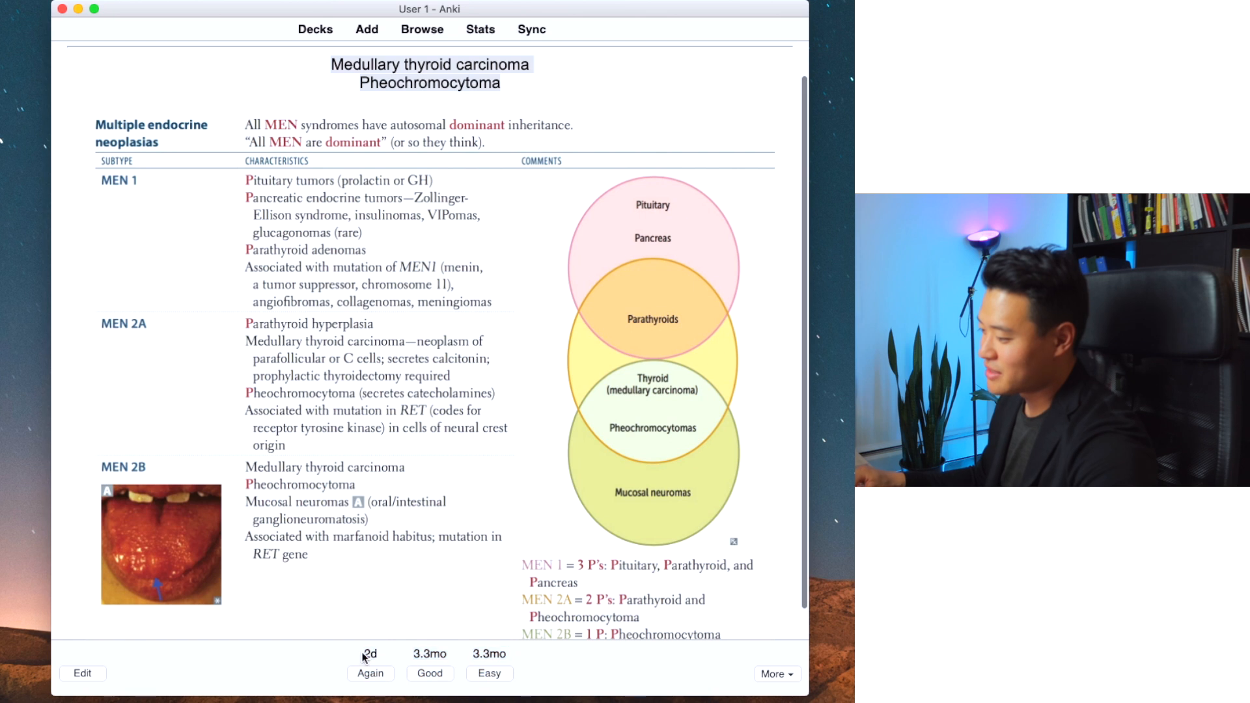
pyautogui.moveTo(406, 663)
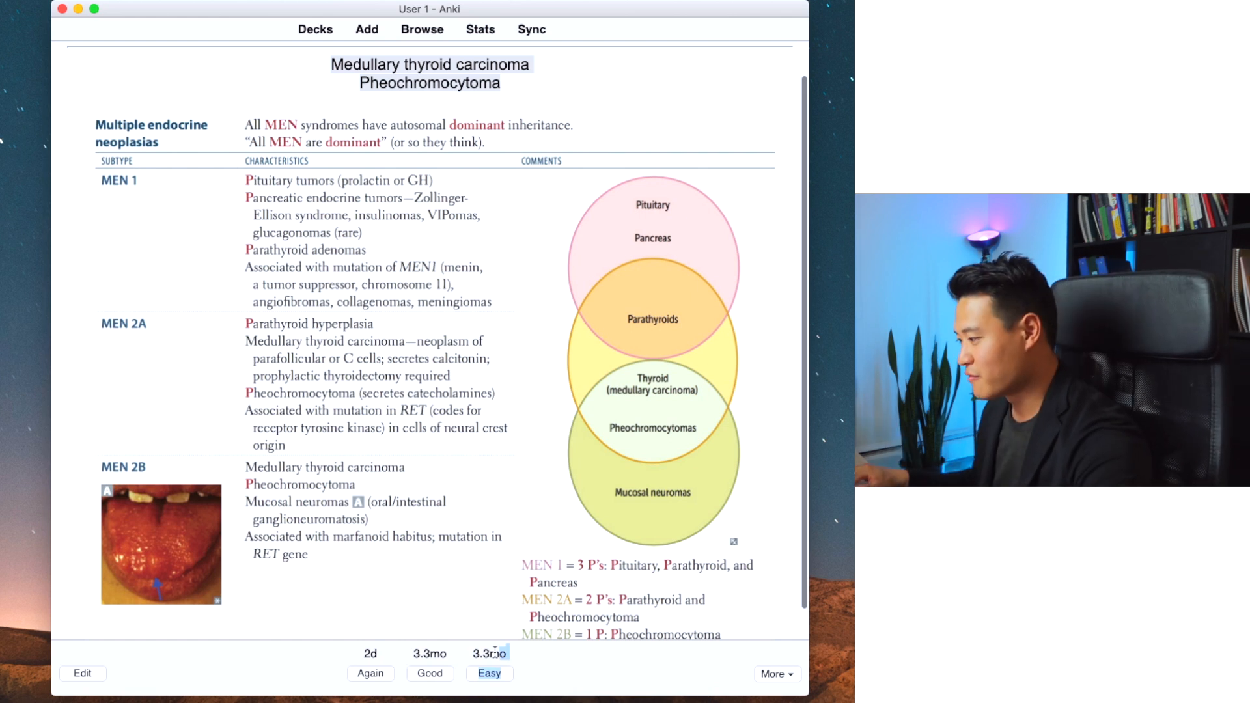
pyautogui.moveTo(516, 588)
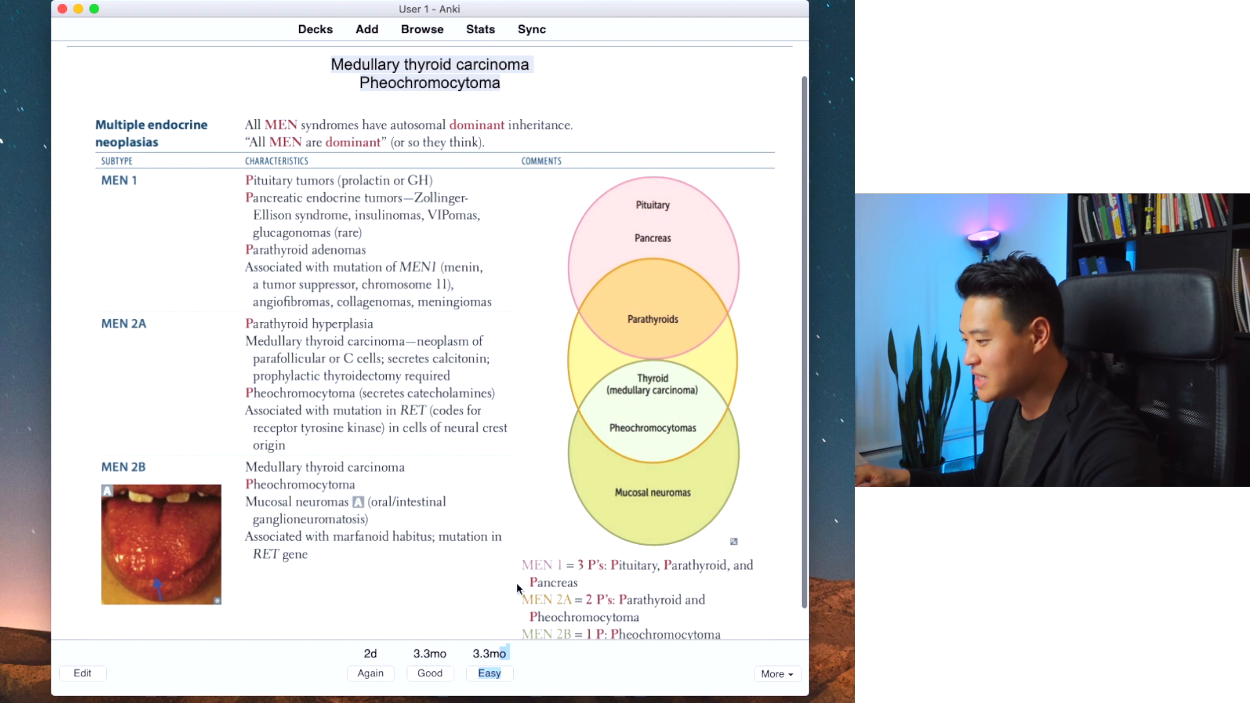
pyautogui.moveTo(429, 679)
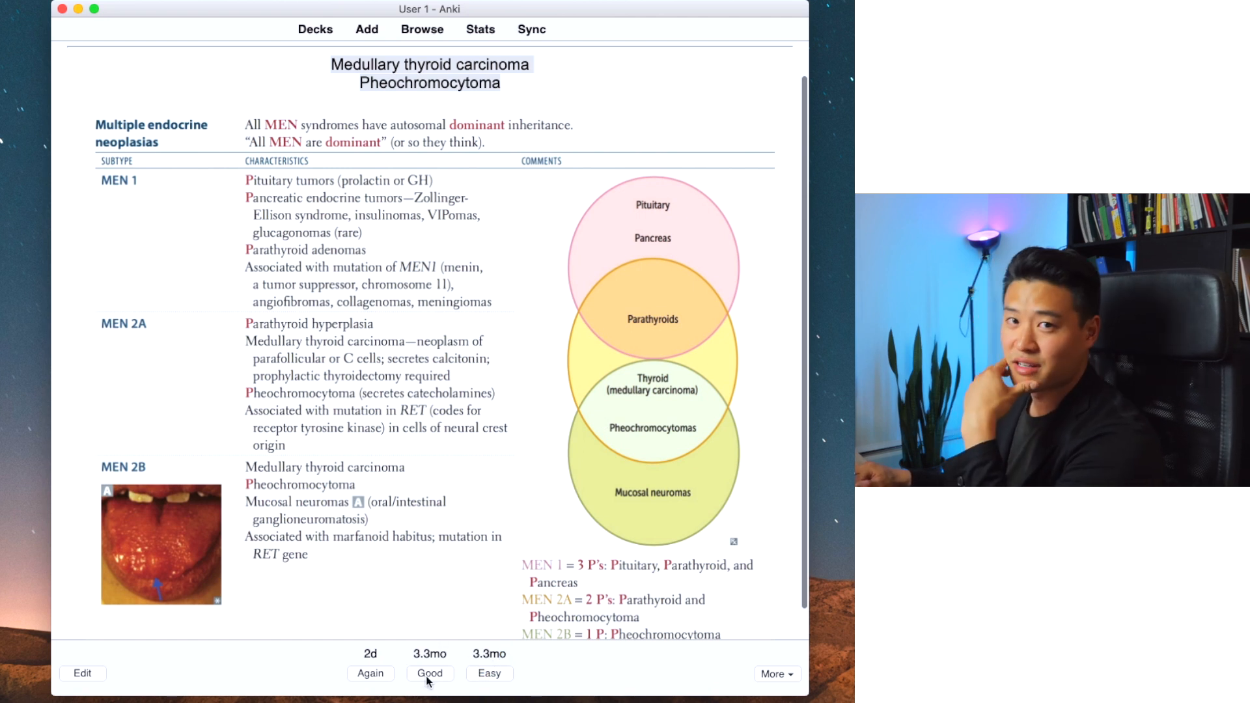
pyautogui.click(428, 672)
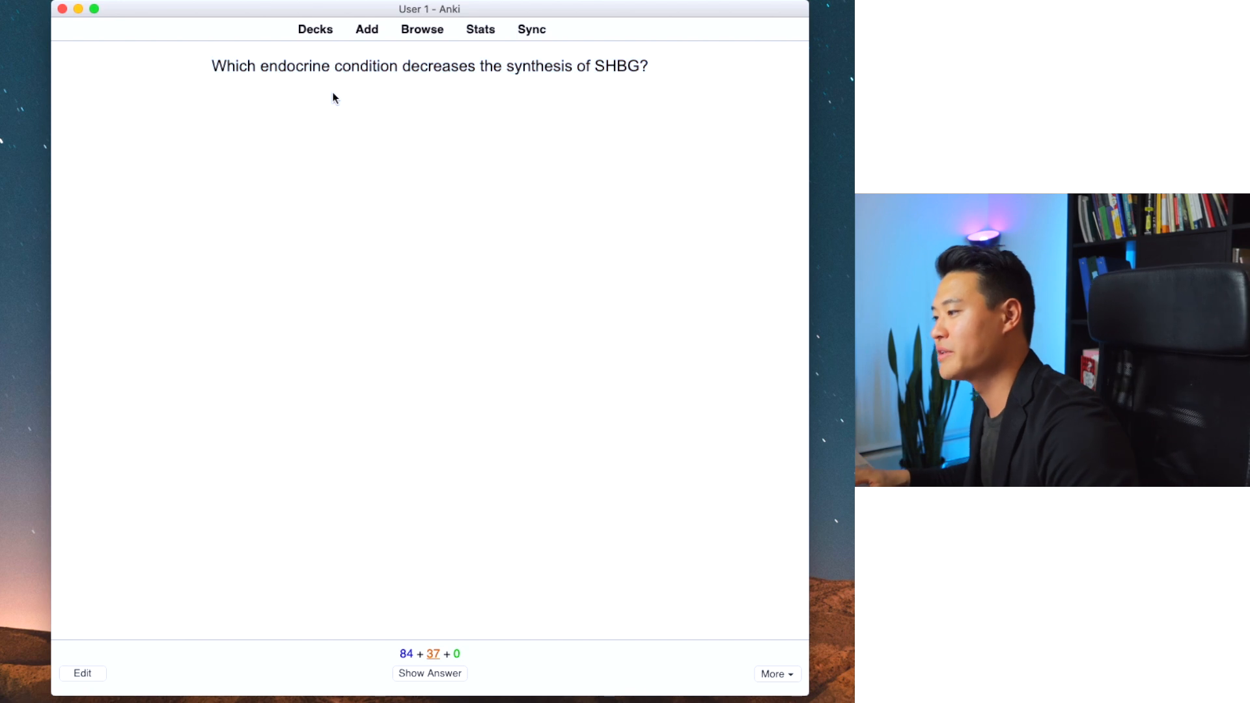
pyautogui.moveTo(375, 107)
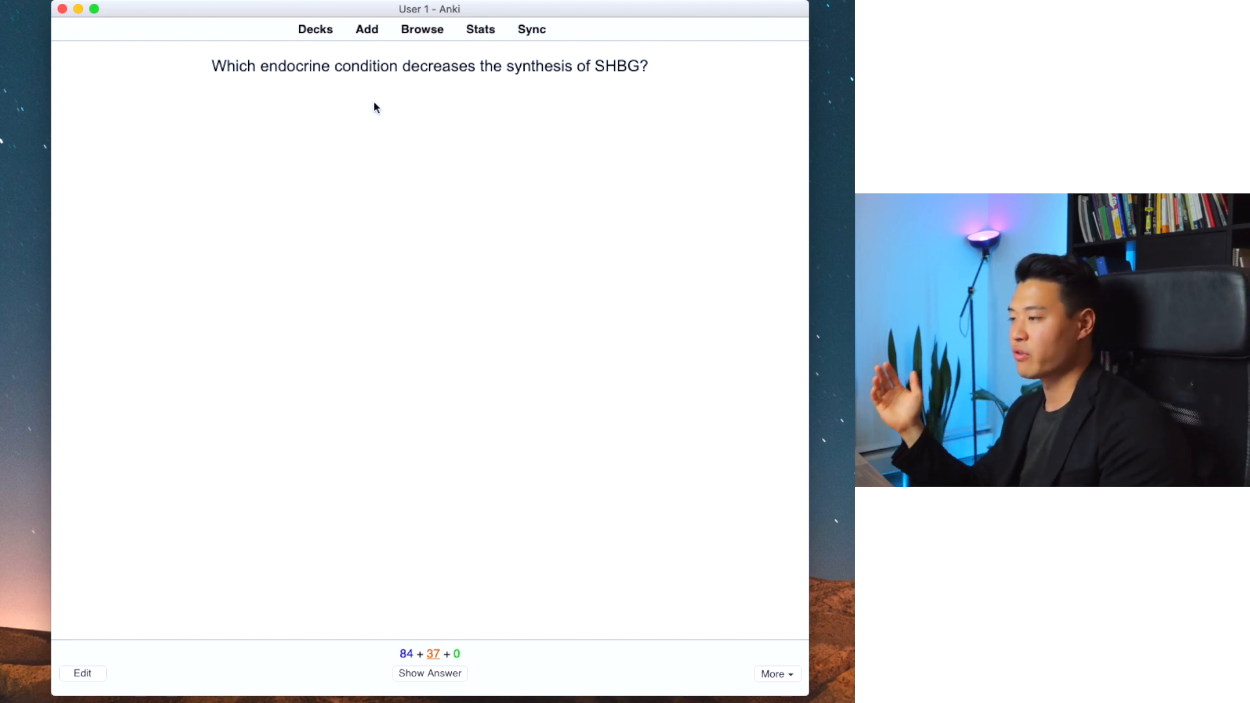
# Step: Reveal hypothyroidism on the SHBG card, grade it, then reveal the amenorrhea cloze answer
pyautogui.click(430, 672)
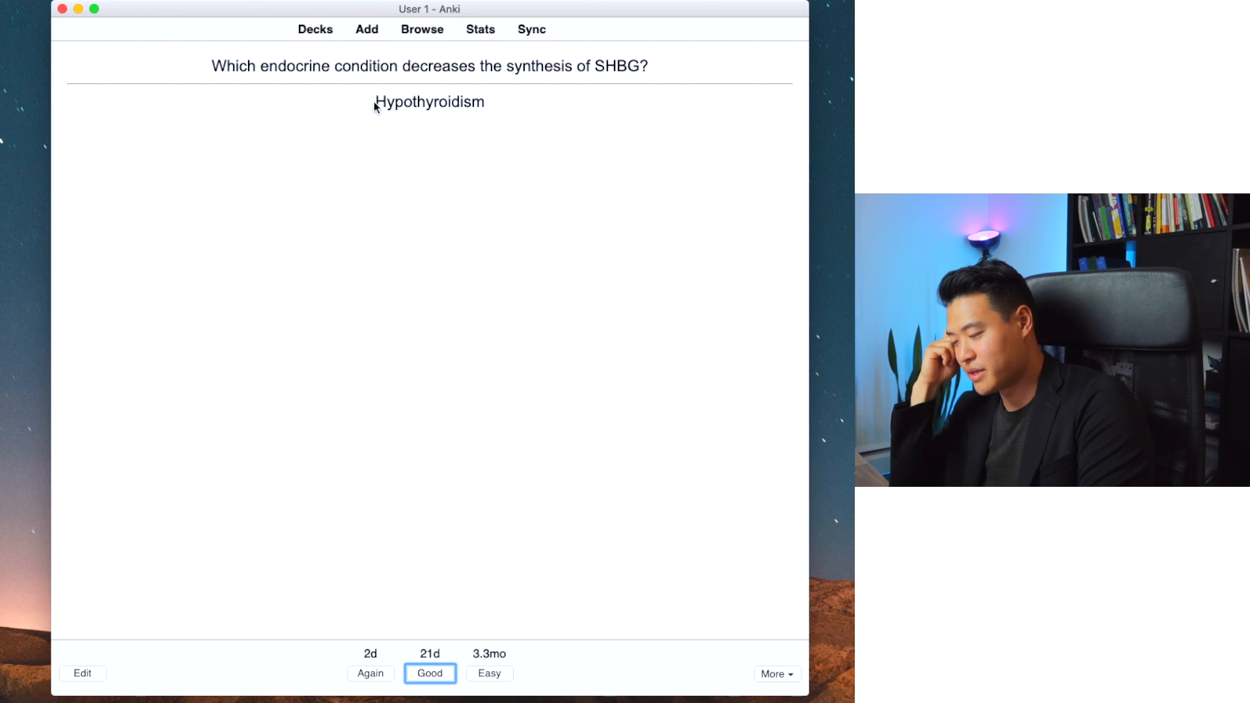
pyautogui.click(429, 673)
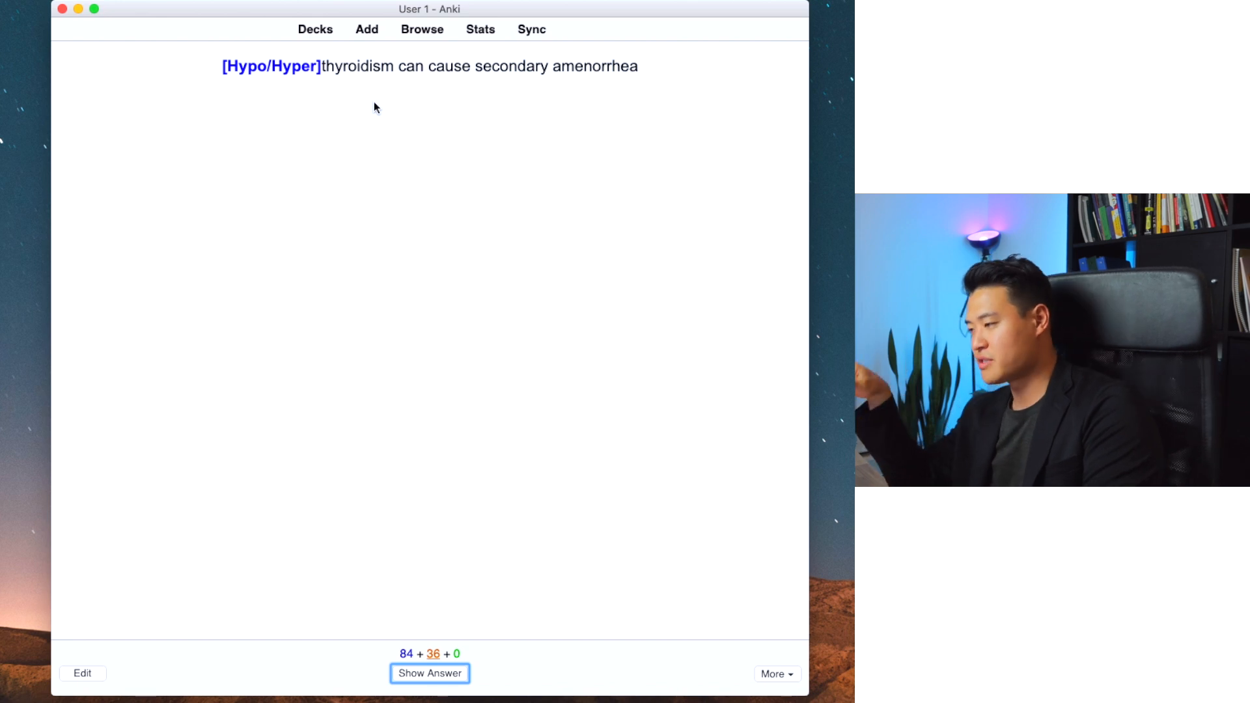
pyautogui.click(430, 672)
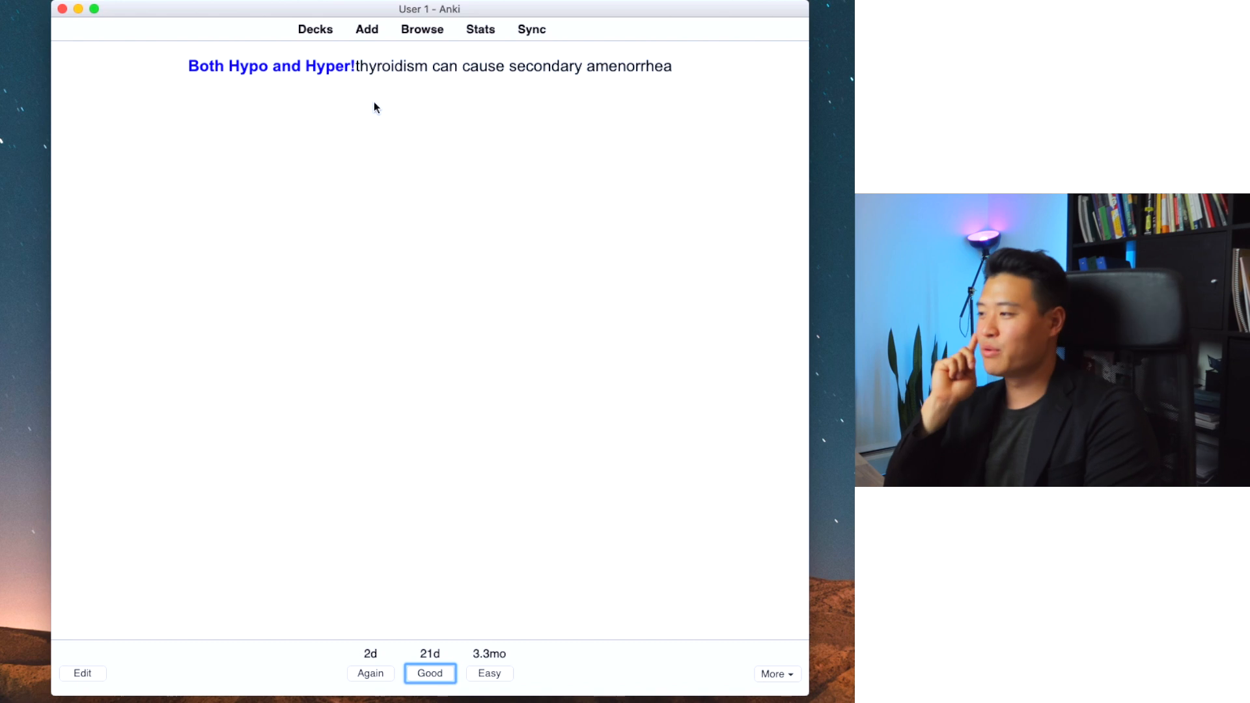
pyautogui.moveTo(238, 123)
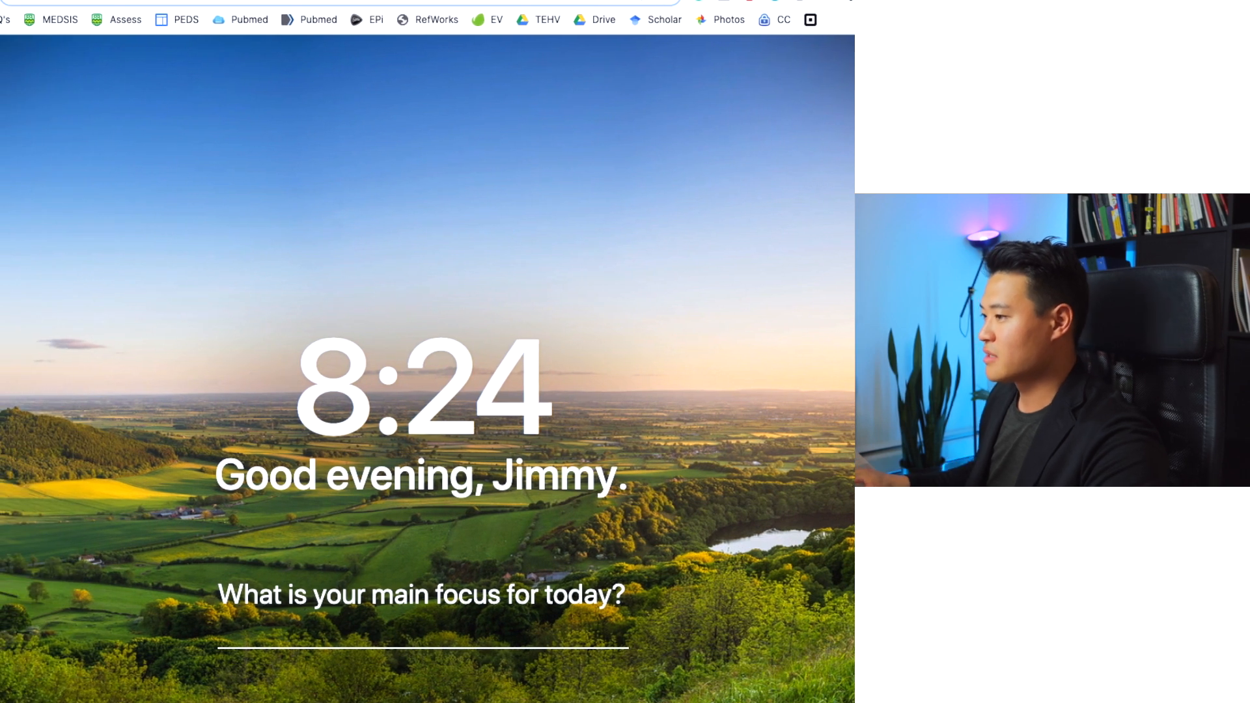
pyautogui.moveTo(699, 93)
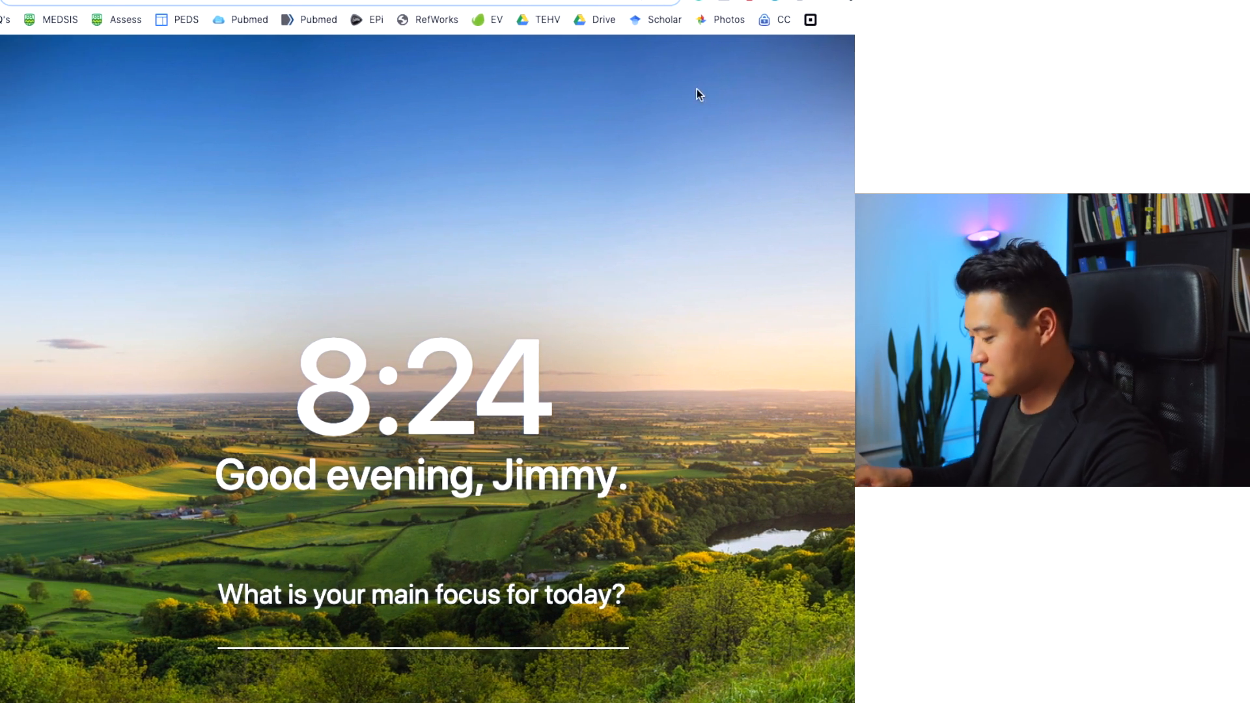
# Step: Search Chrome for 'hyperthyroidism secondary amenorrhea' and open a result on secondary amenorrhea
pyautogui.write('hyper')
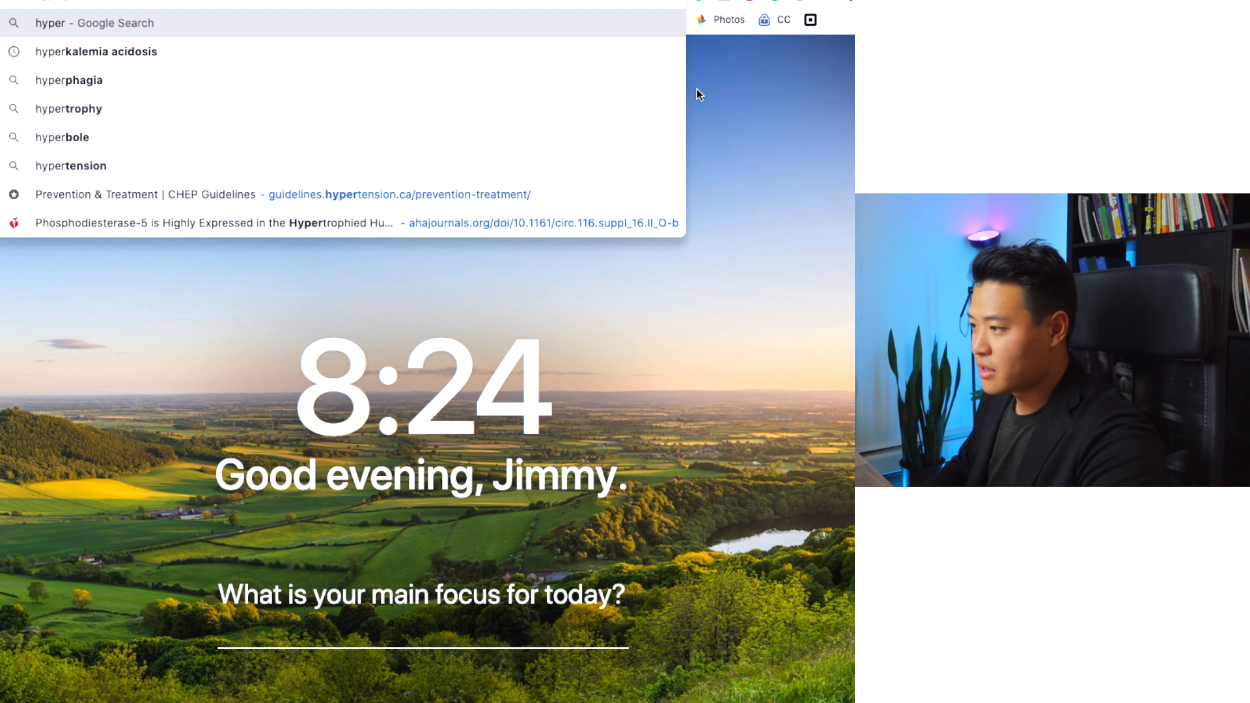
pyautogui.write('thyrodism s')
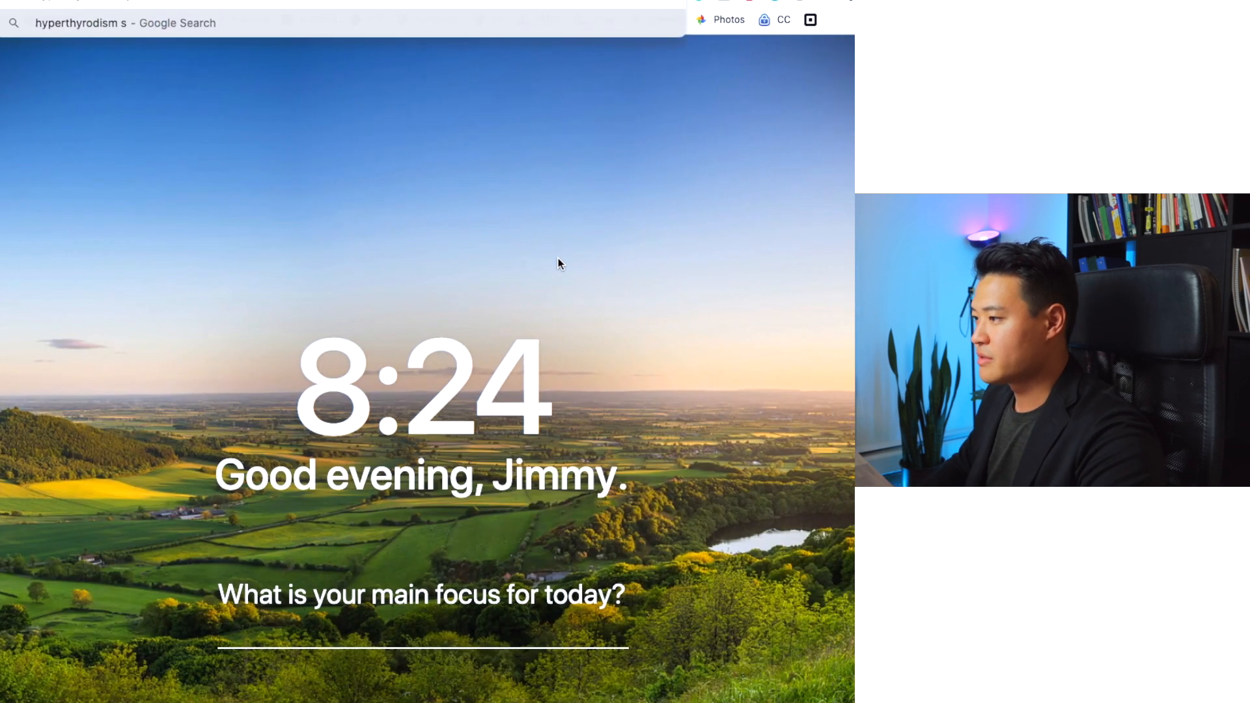
pyautogui.write('econdary ammenorrhea')
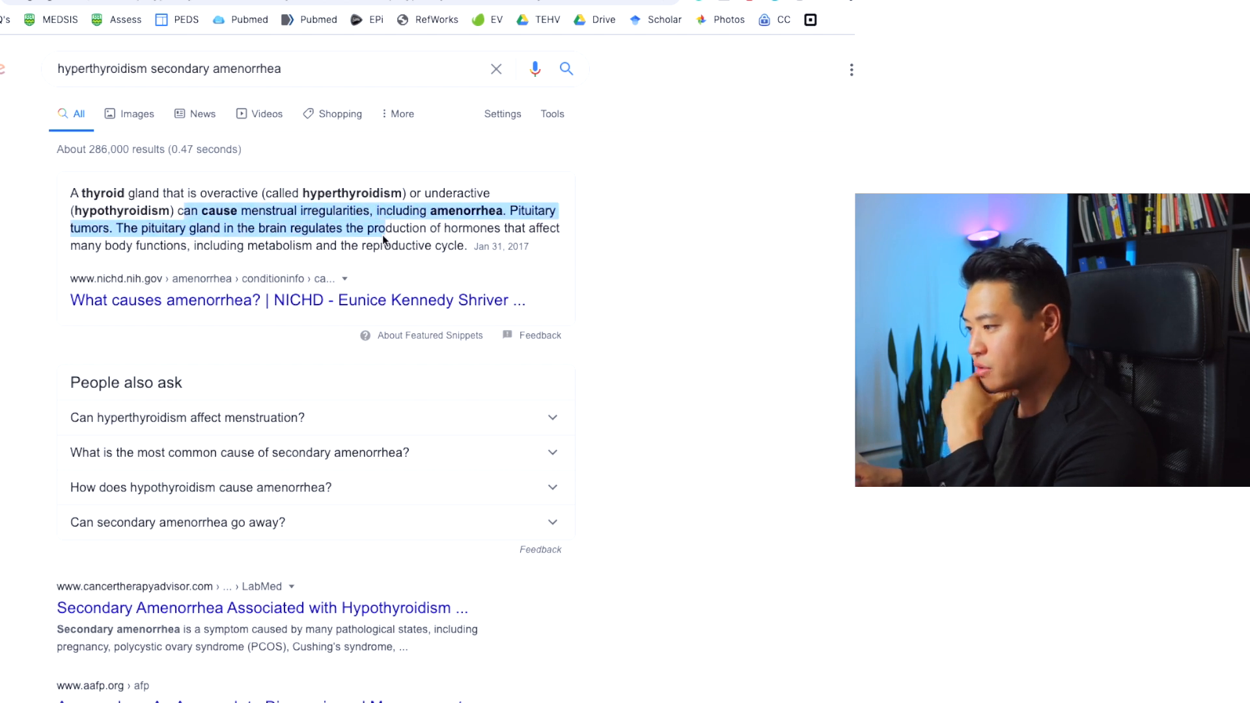
pyautogui.scroll(-3)
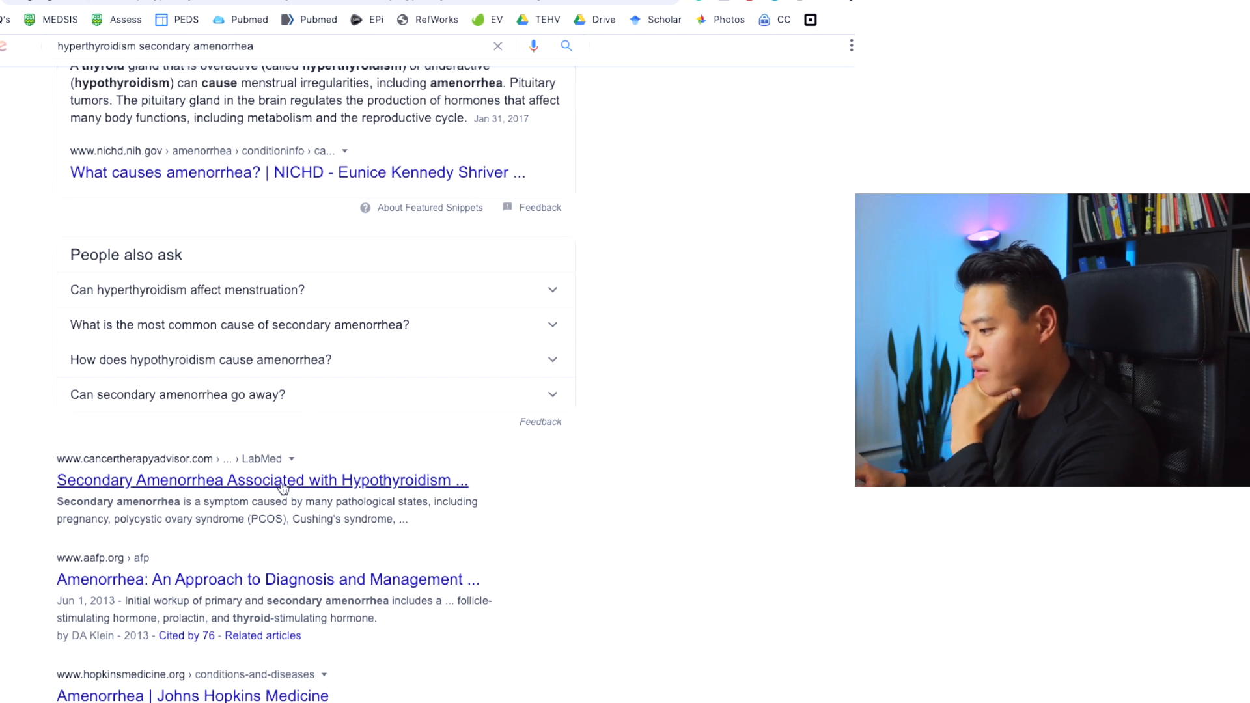
pyautogui.click(261, 480)
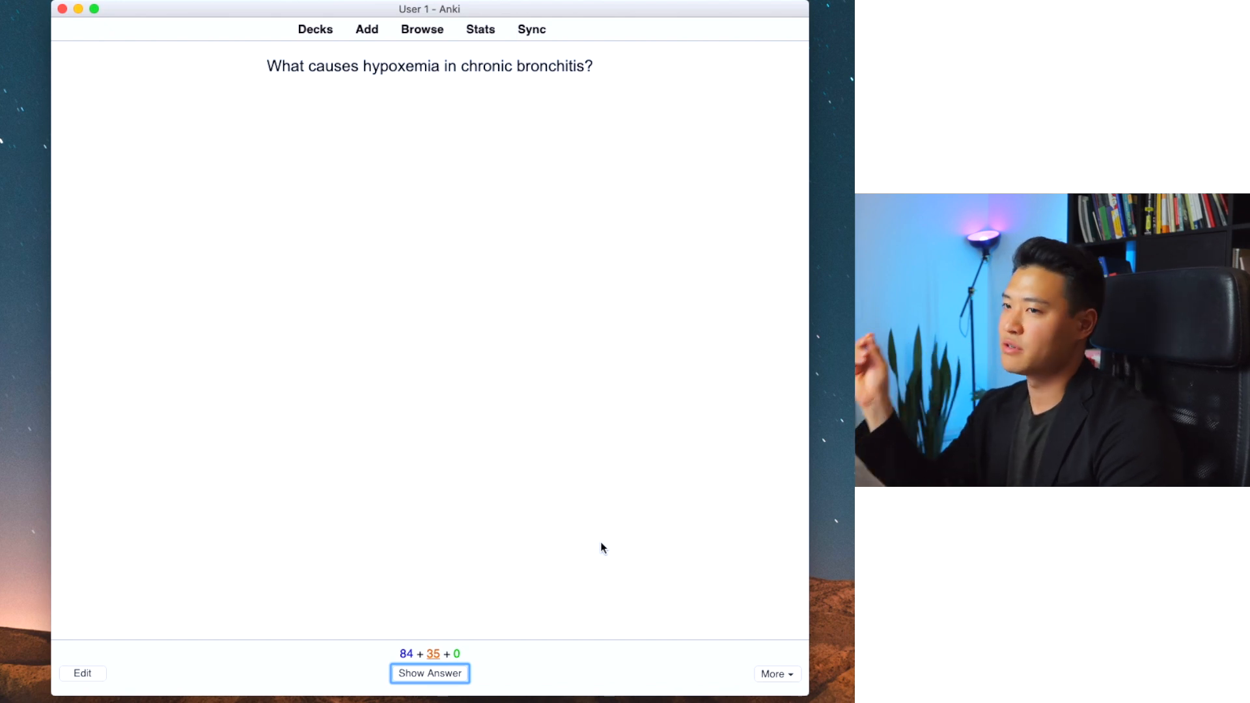
# Step: Reveal the hypoxemia card's answer, shunting, and rate it Good
pyautogui.click(429, 672)
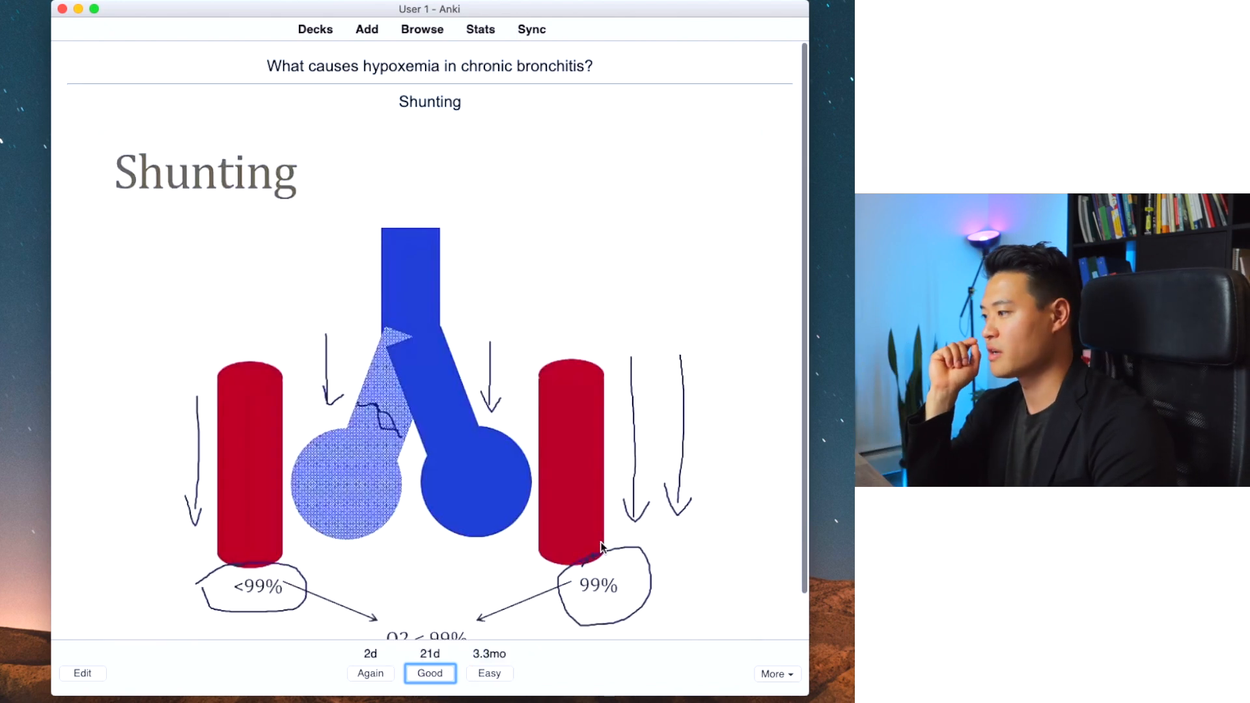
pyautogui.click(429, 673)
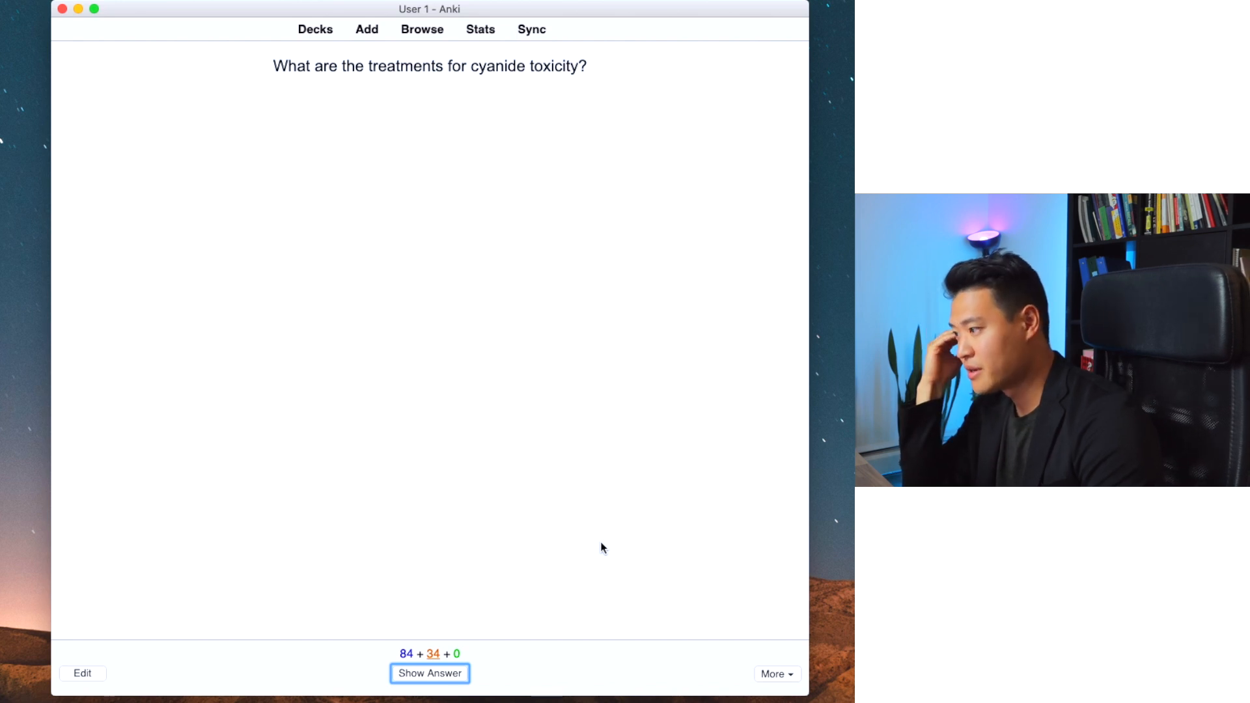
# Step: Reveal the cyanide toxicity treatments: nitrite plus thiosulfate and hydroxocobalamin
pyautogui.click(429, 672)
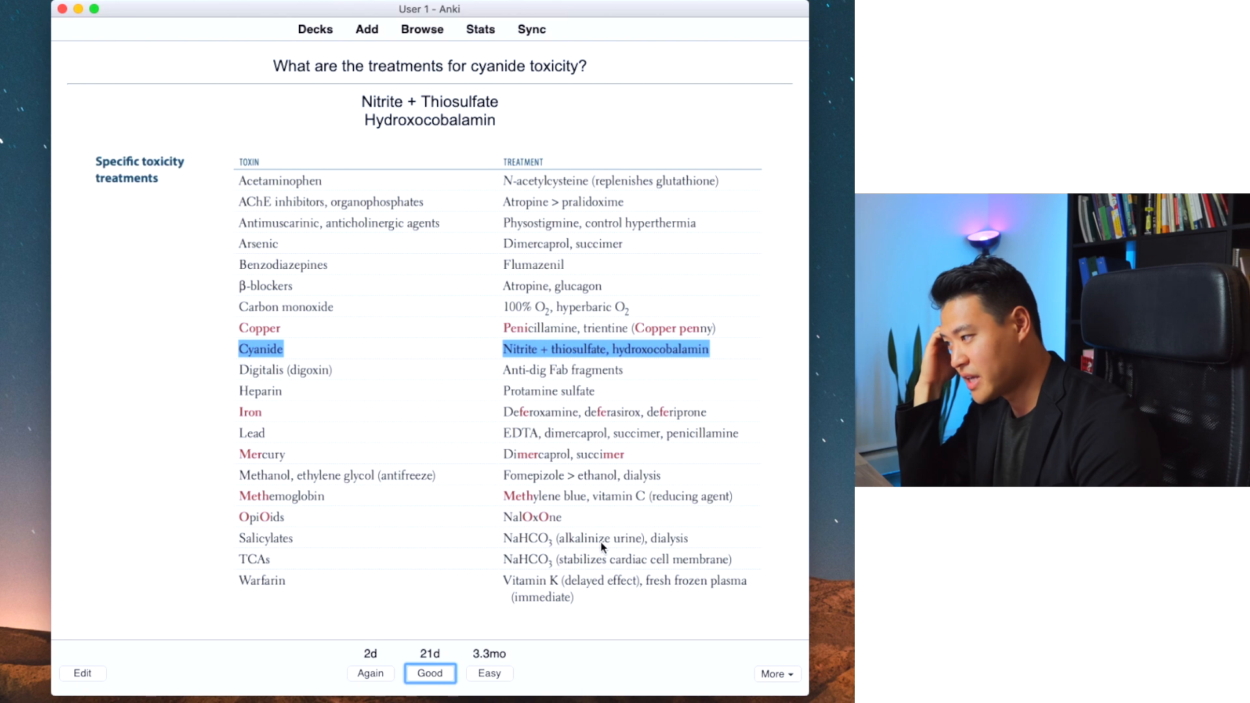
pyautogui.moveTo(274, 170)
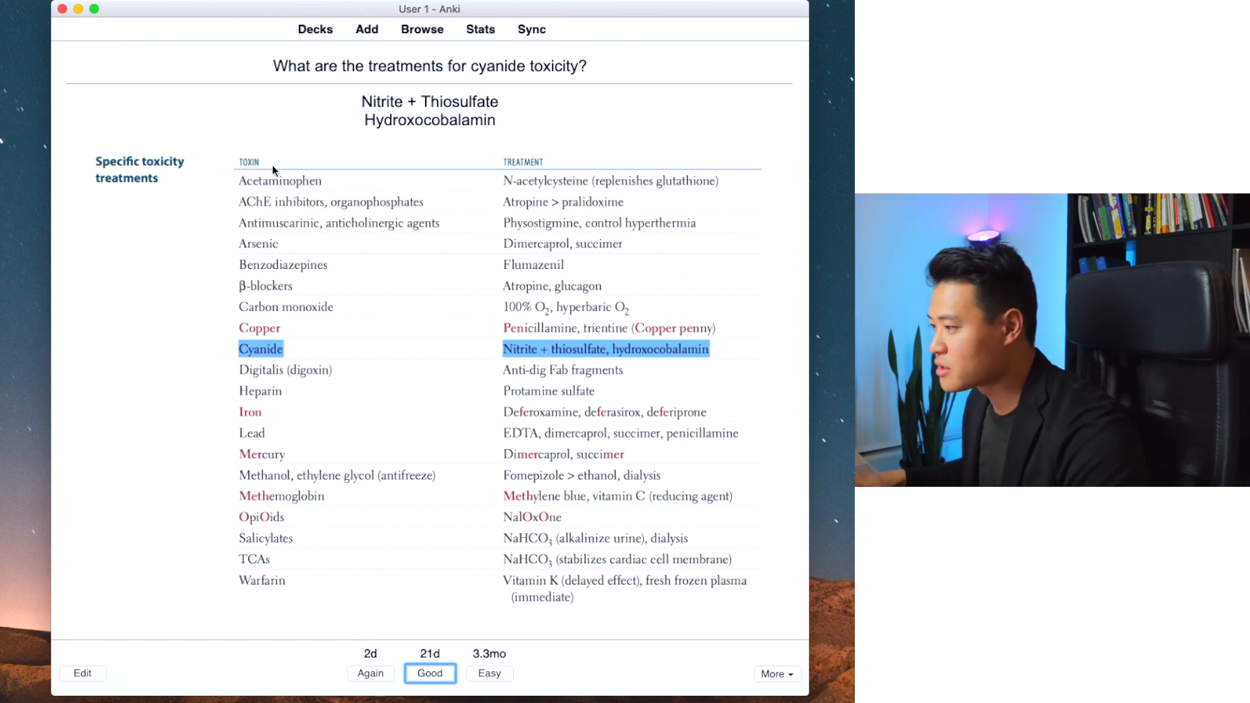
pyautogui.moveTo(367, 128)
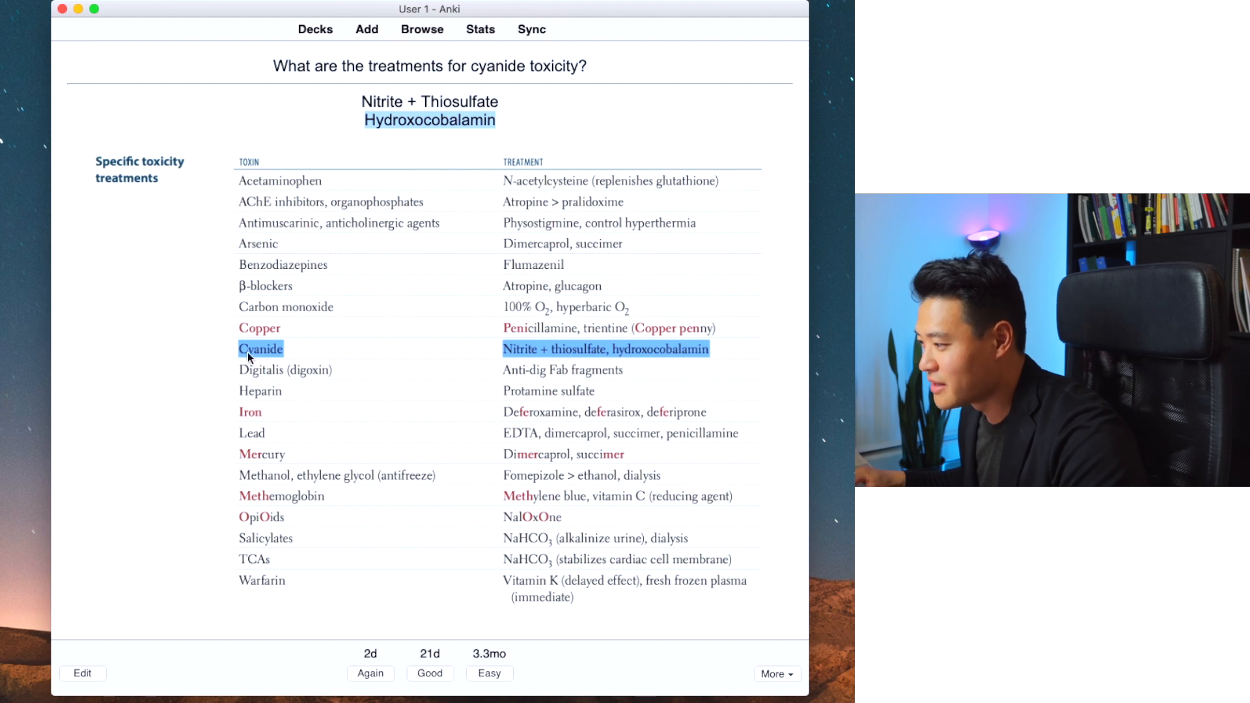
pyautogui.moveTo(267, 360)
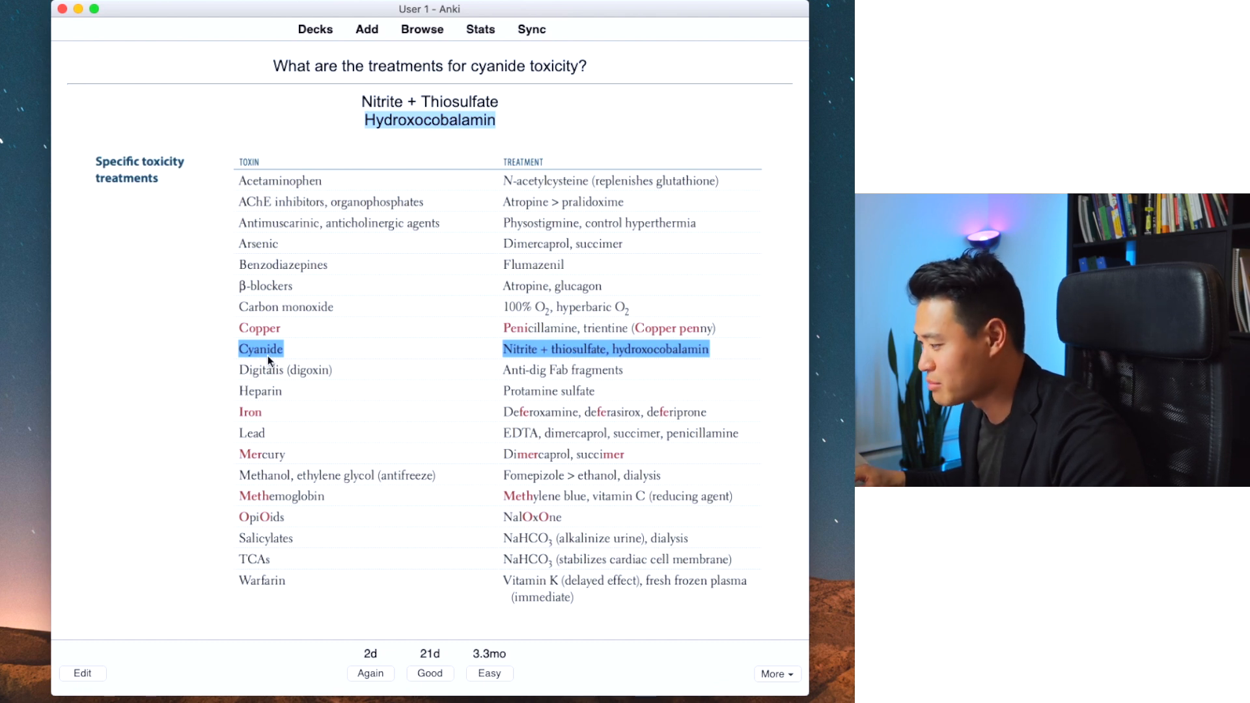
pyautogui.moveTo(561, 356)
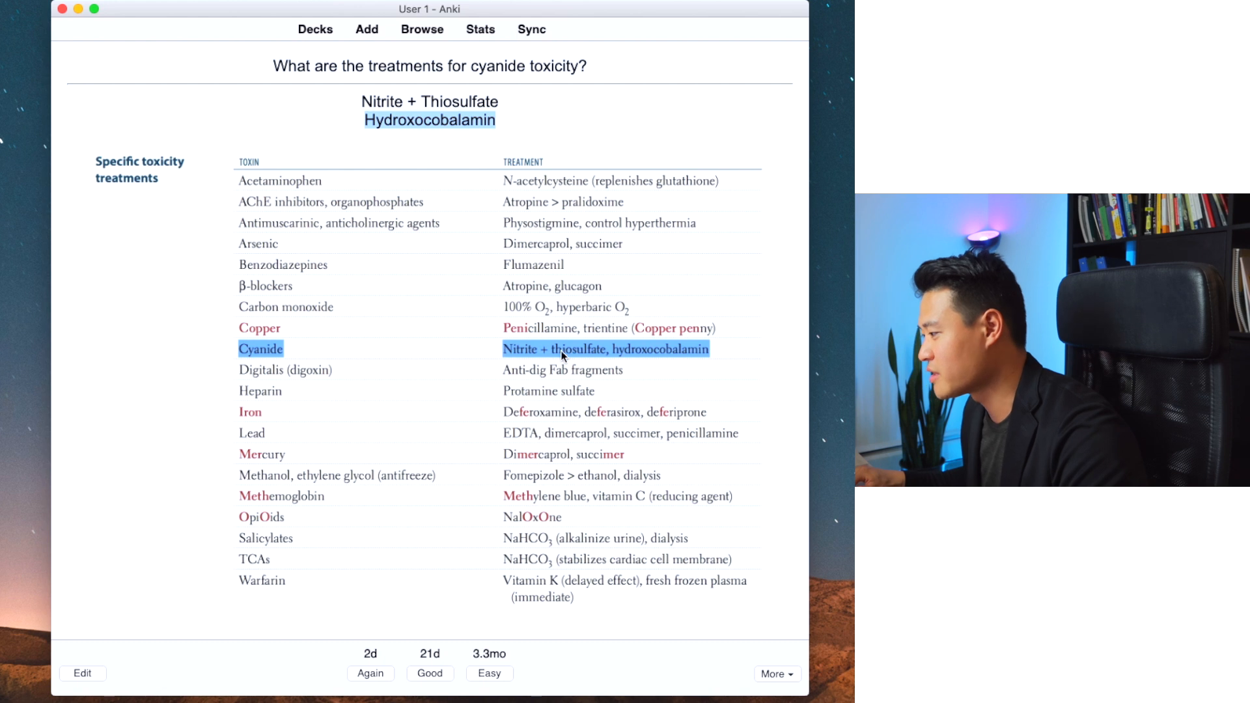
pyautogui.moveTo(699, 364)
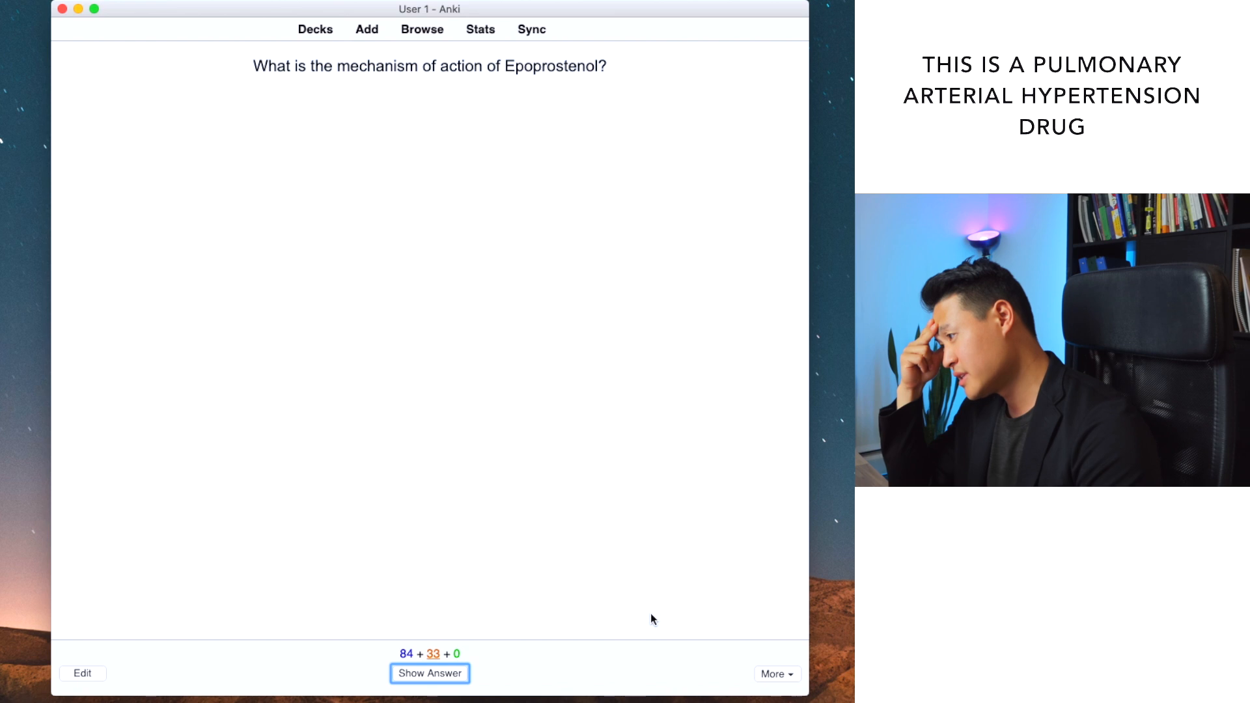
# Step: Reveal Epoprostenol's mechanism as a vasodilating prostacyclin analog
pyautogui.click(429, 673)
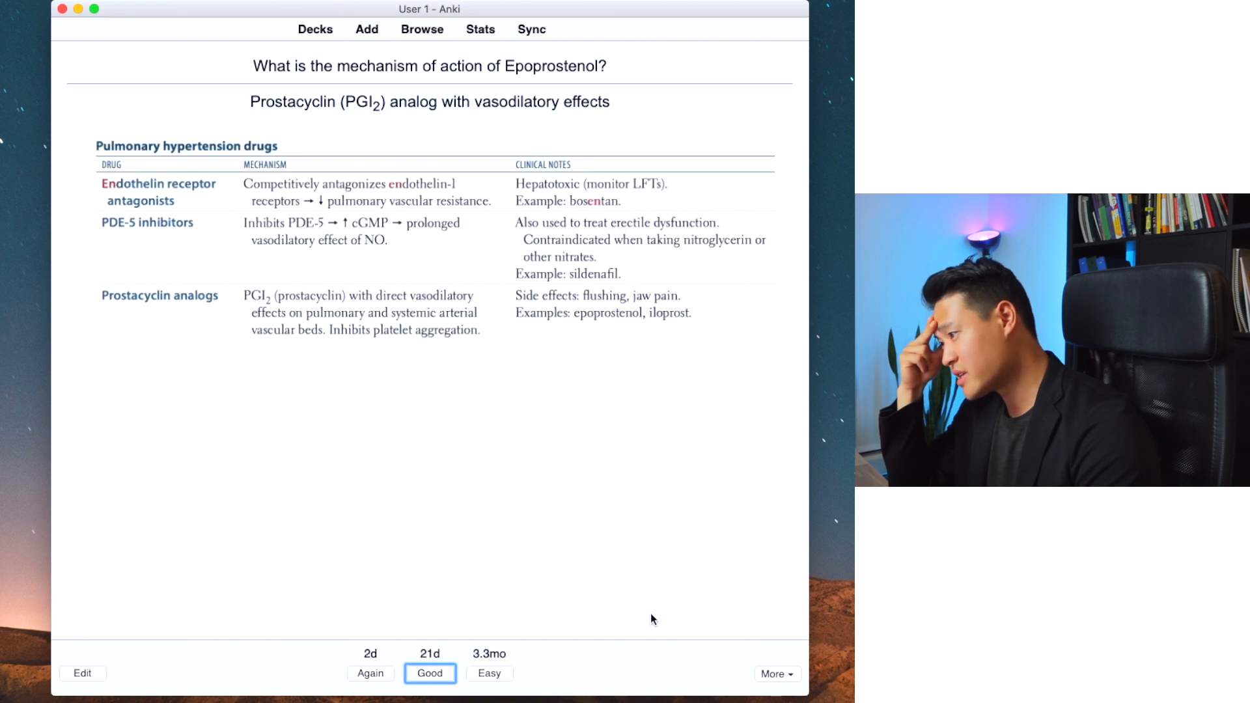
pyautogui.moveTo(164, 282)
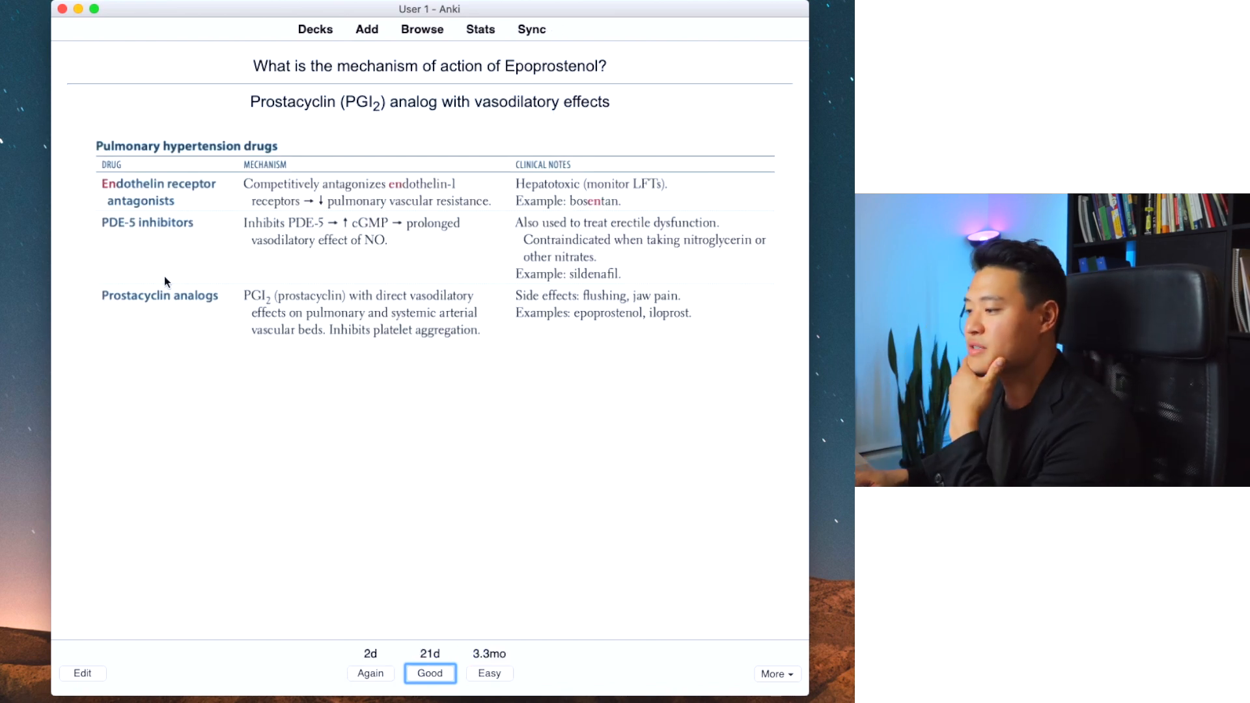
pyautogui.moveTo(768, 363)
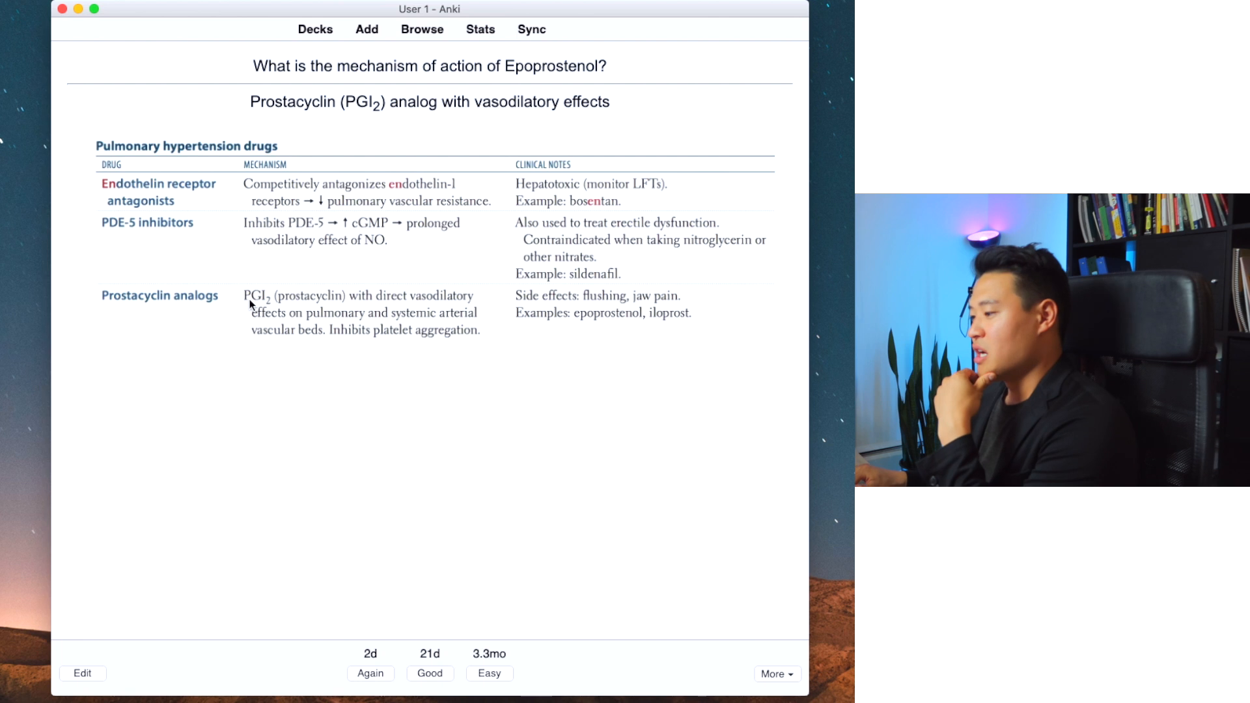
pyautogui.moveTo(366, 315)
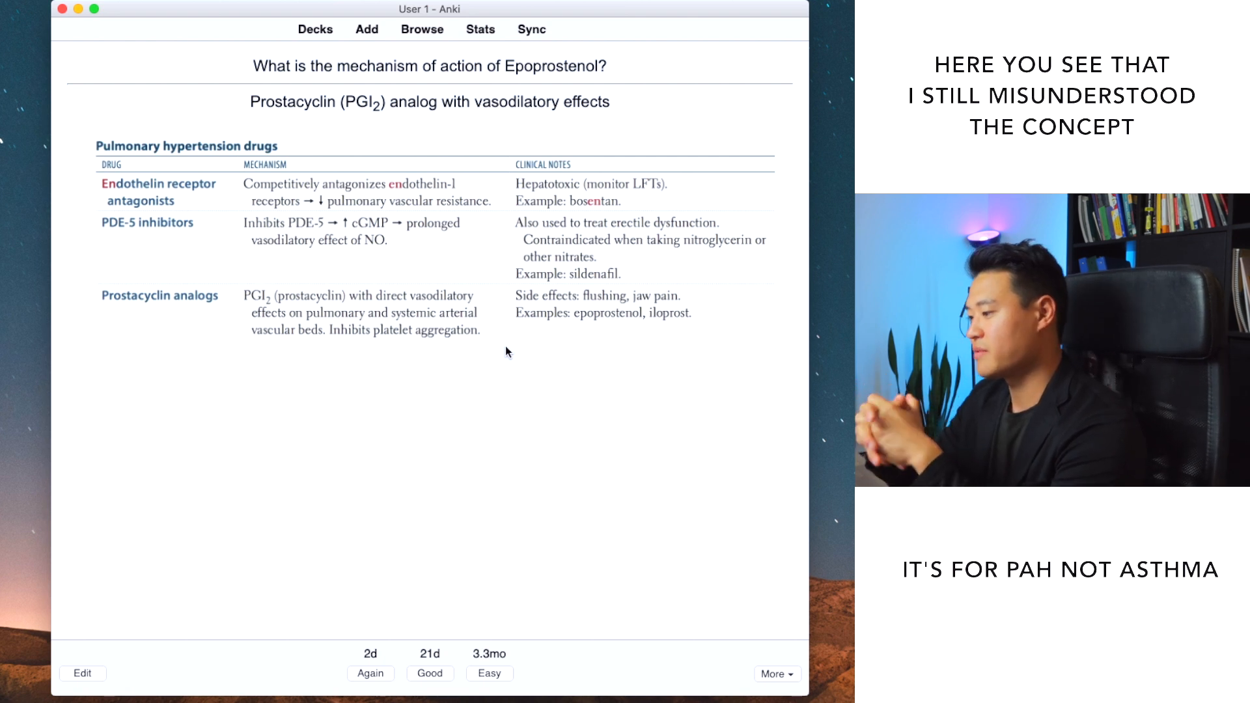
pyautogui.moveTo(574, 305)
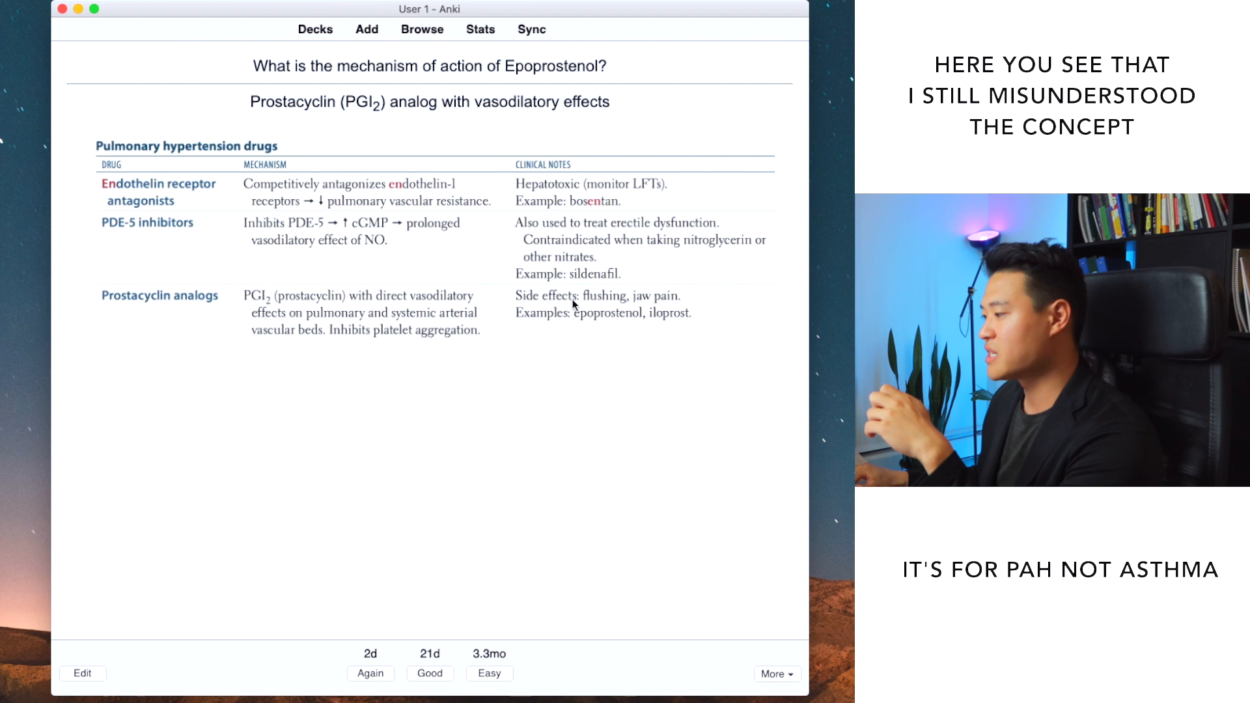
pyautogui.moveTo(627, 326)
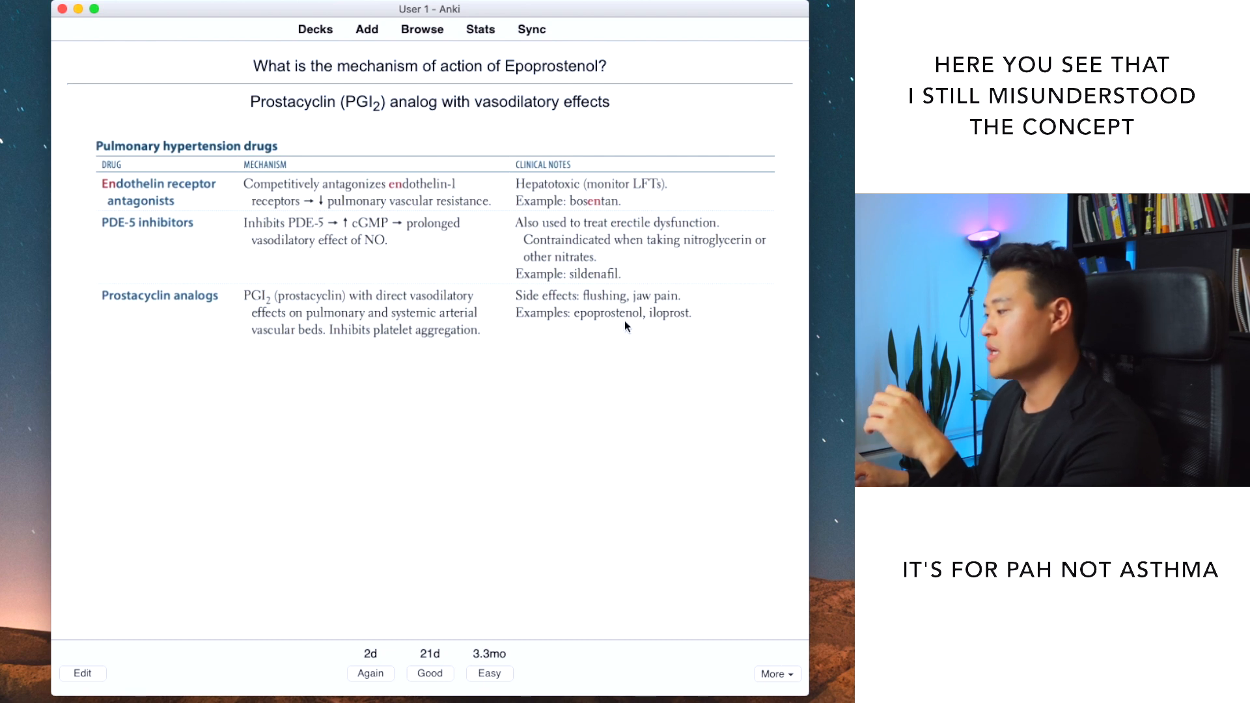
pyautogui.moveTo(641, 330)
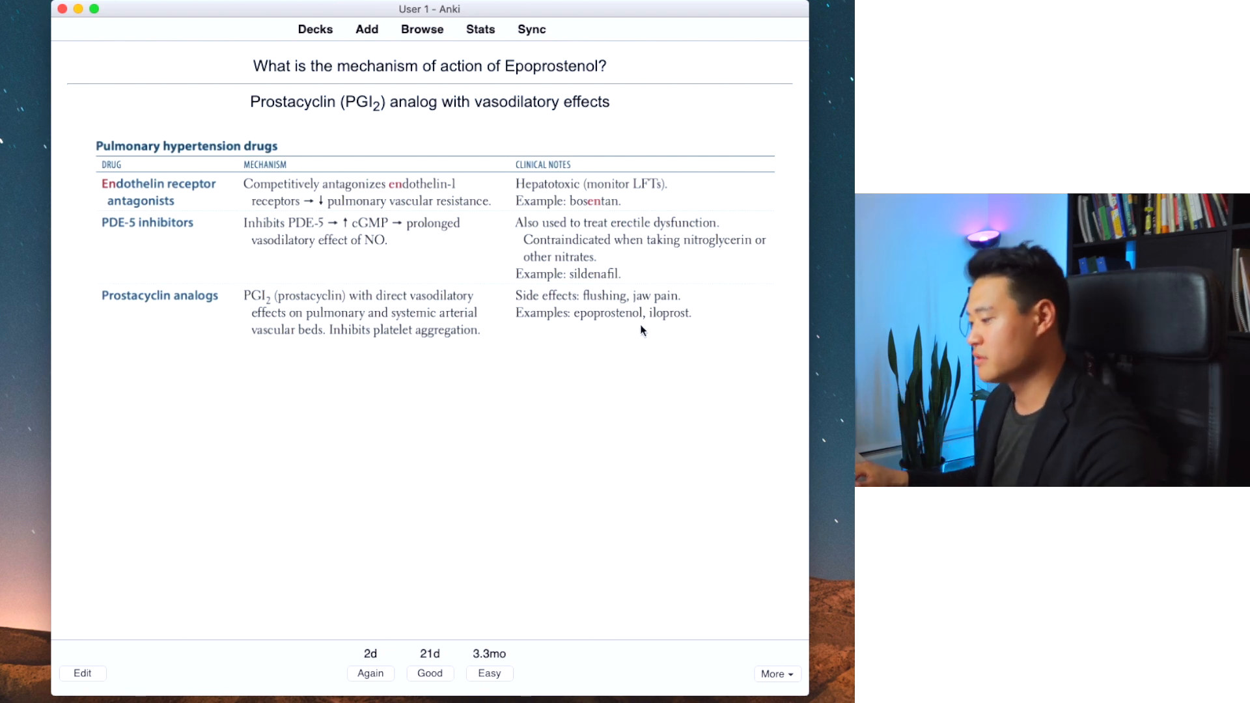
pyautogui.moveTo(606, 483)
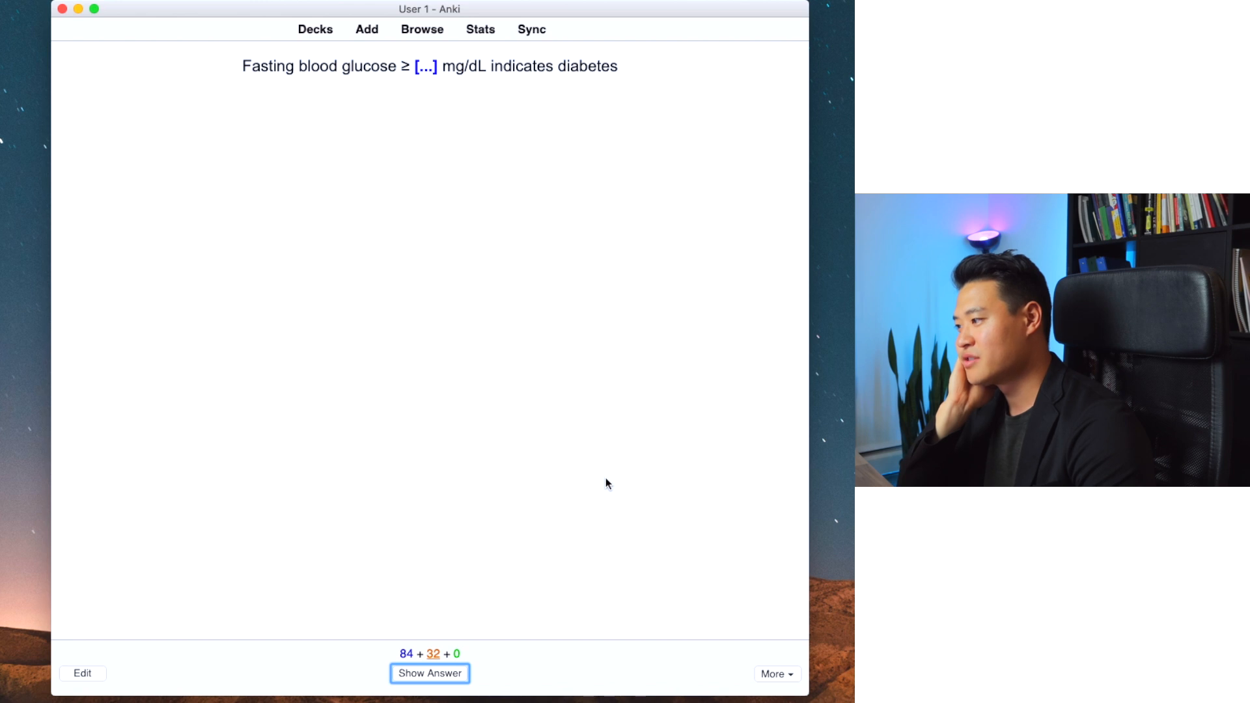
# Step: Reveal the 126 mg/dL fasting glucose cutoff and rate the card Good
pyautogui.click(430, 672)
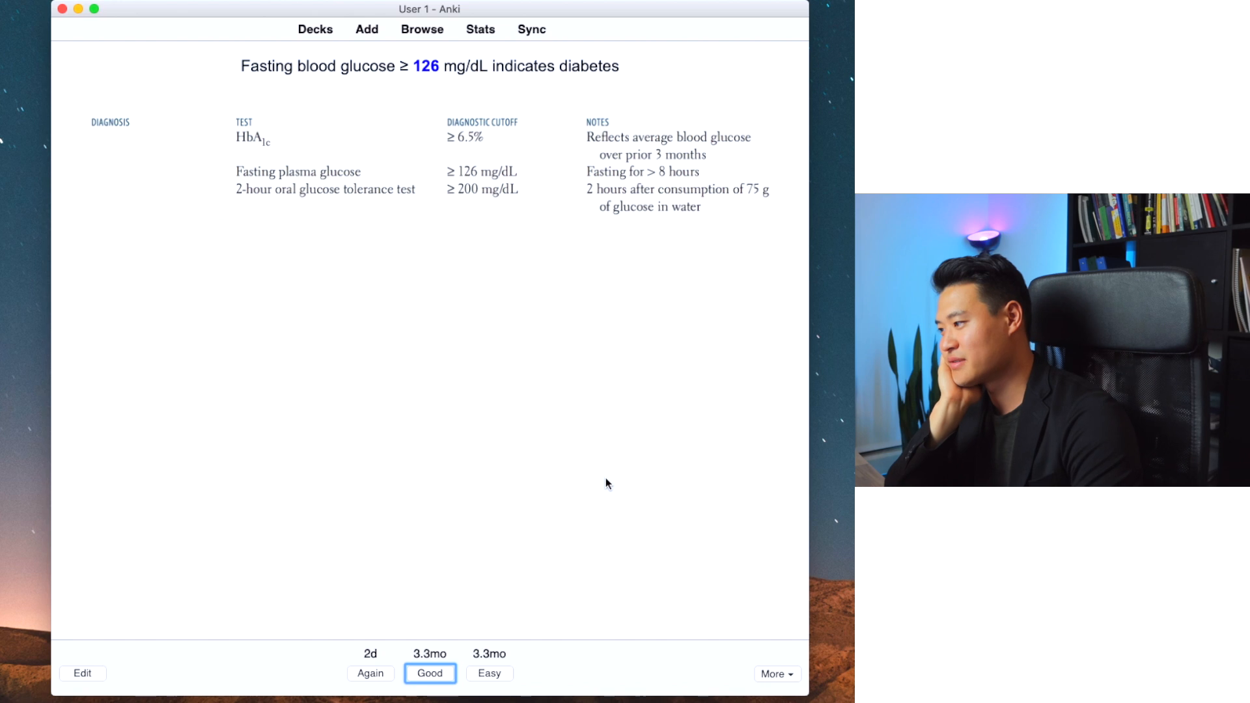
pyautogui.click(429, 673)
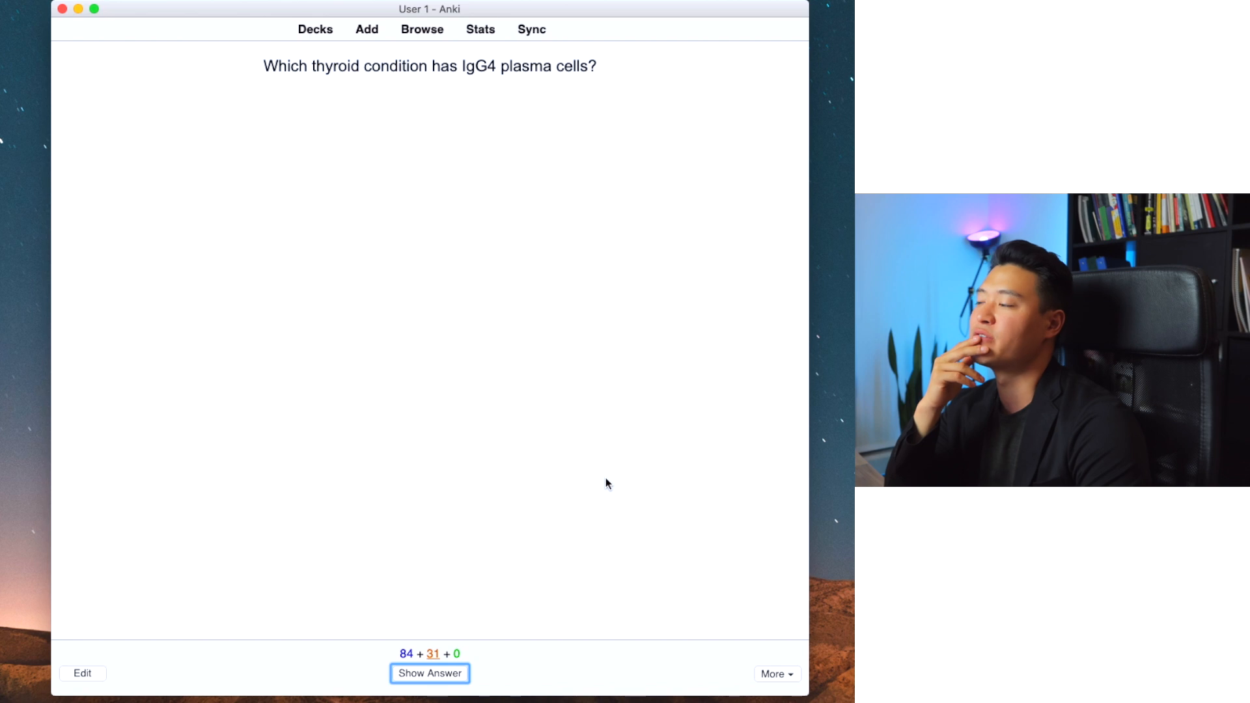
# Step: Reveal Riedel thyroiditis for the IgG4 thyroid card and rate it Good
pyautogui.click(429, 673)
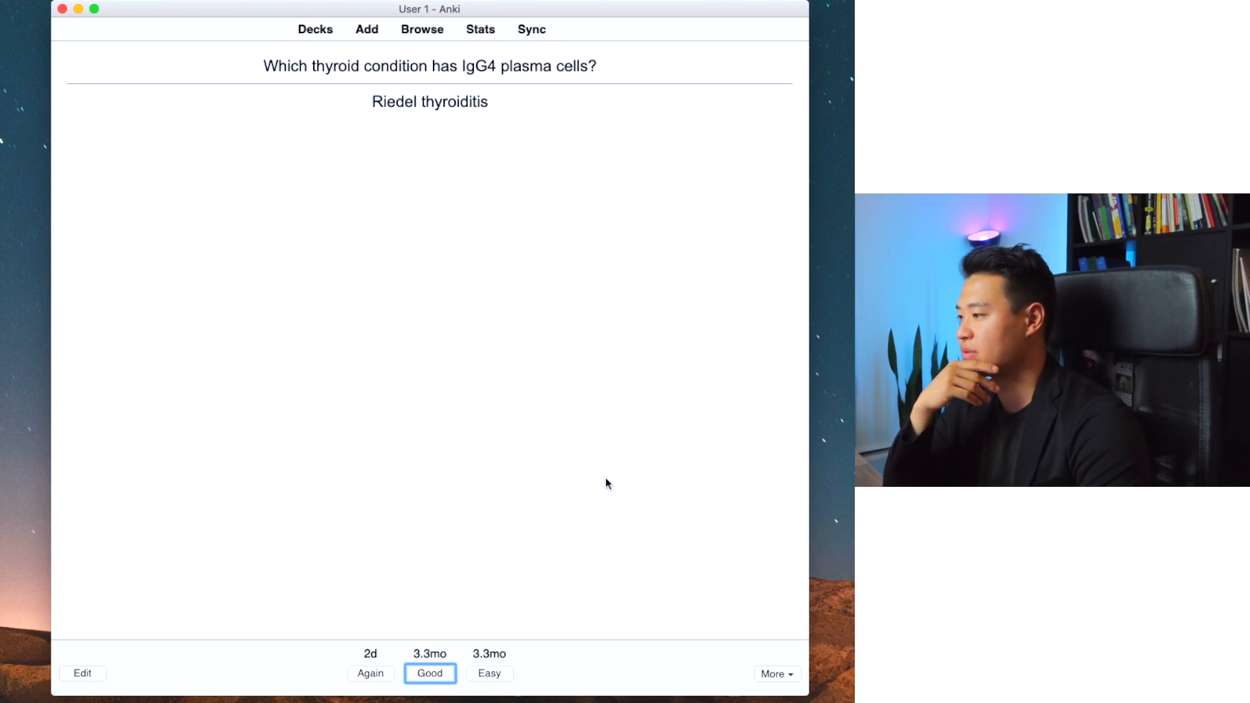
pyautogui.click(429, 673)
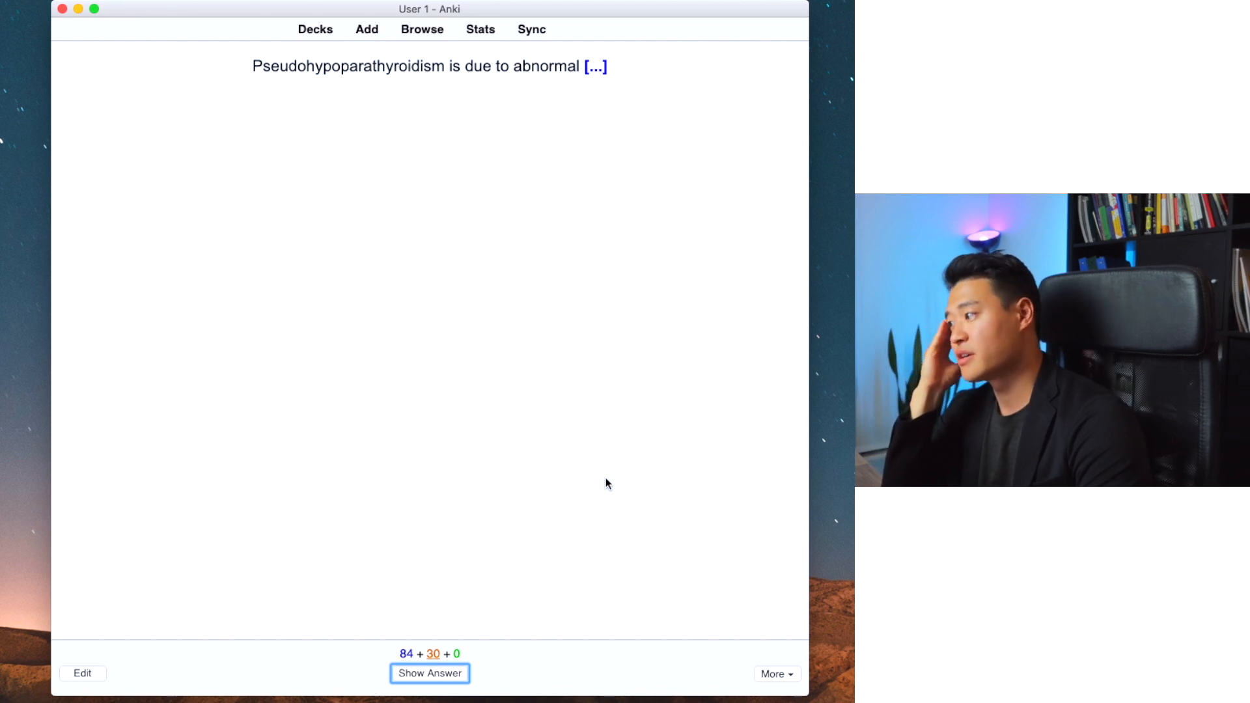
# Step: Reveal abnormal PTH receptors as the pseudohypoparathyroidism cause
pyautogui.click(430, 673)
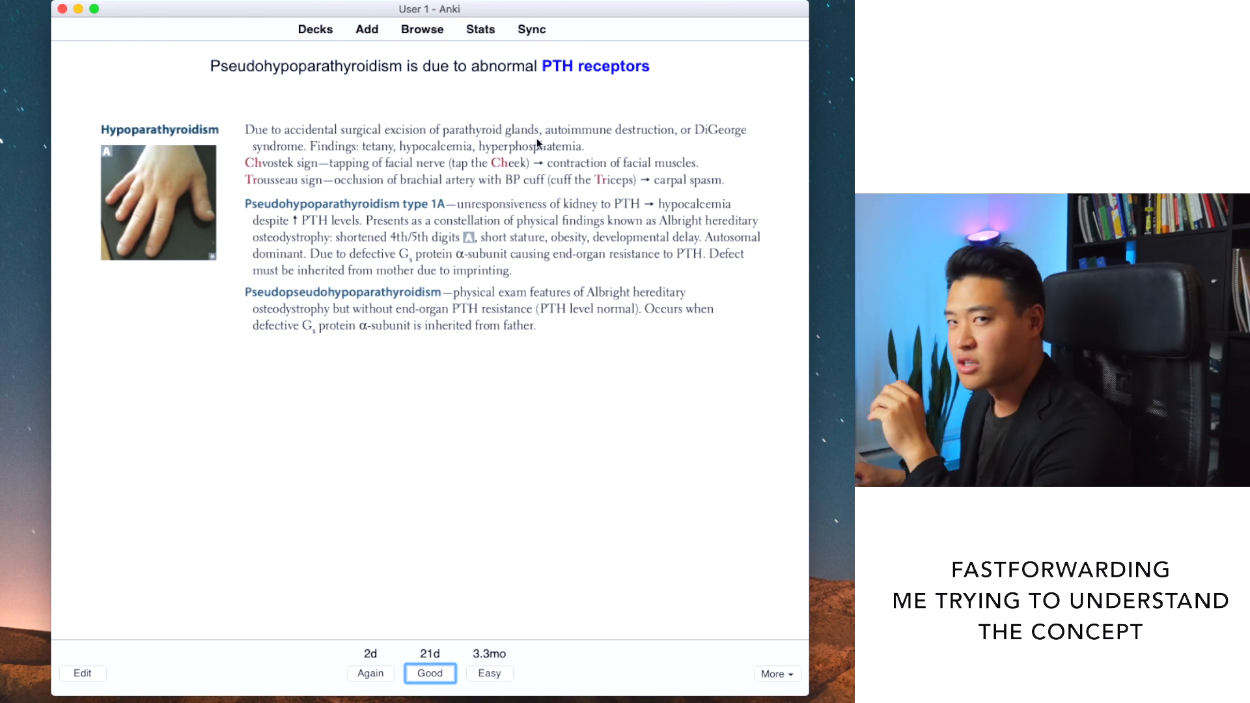
pyautogui.moveTo(629, 135)
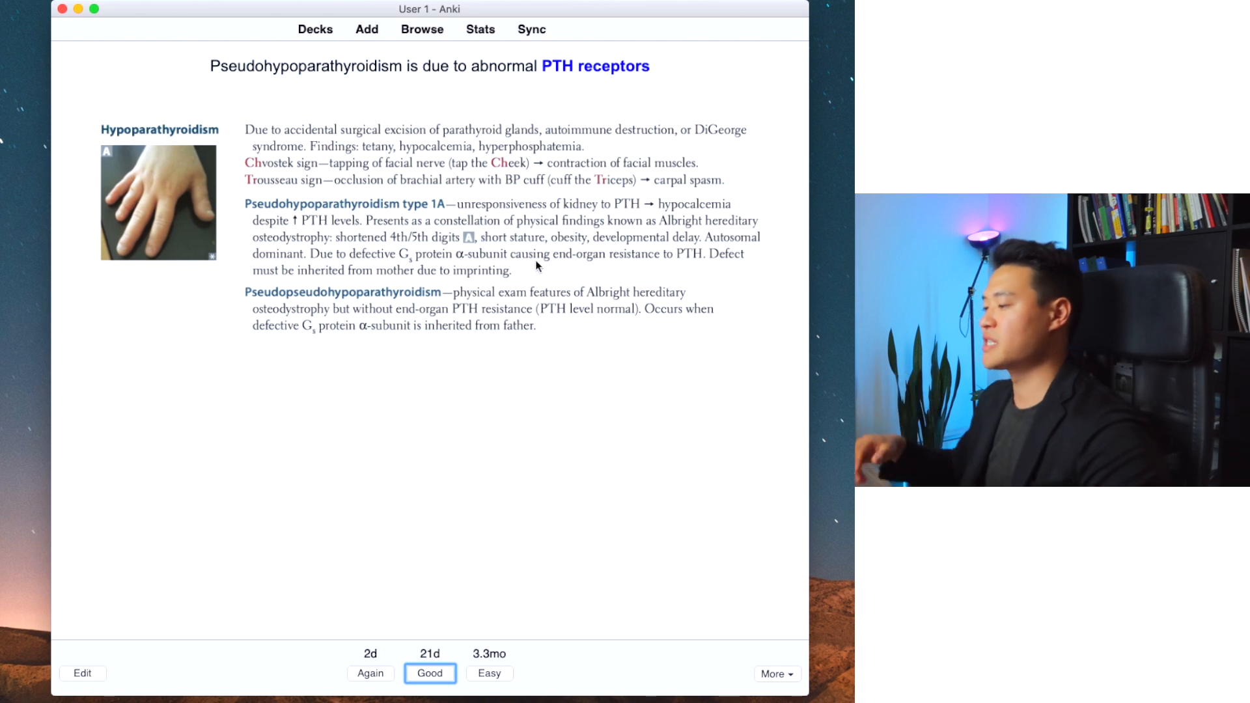
pyautogui.moveTo(464, 306)
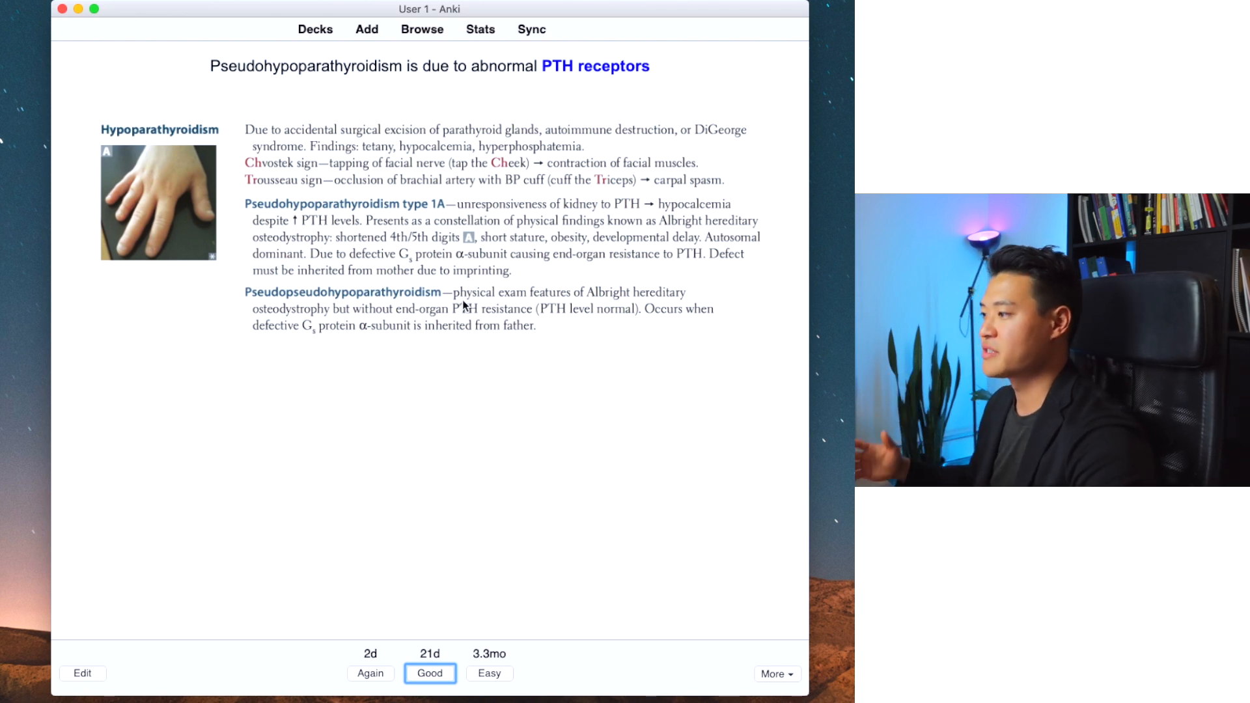